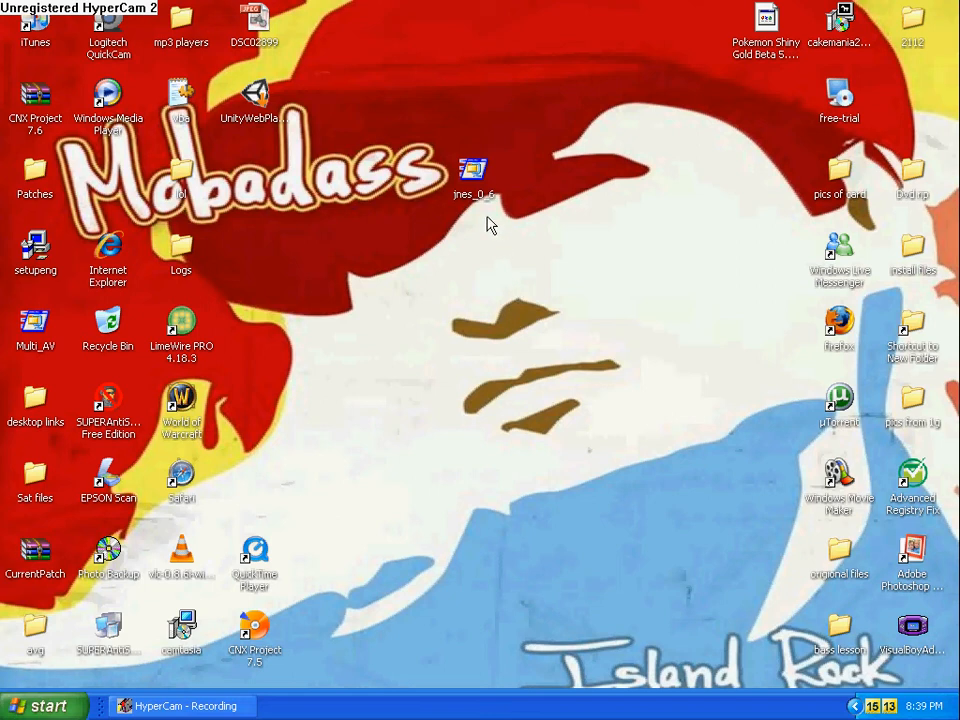
mouse_move(497, 205)
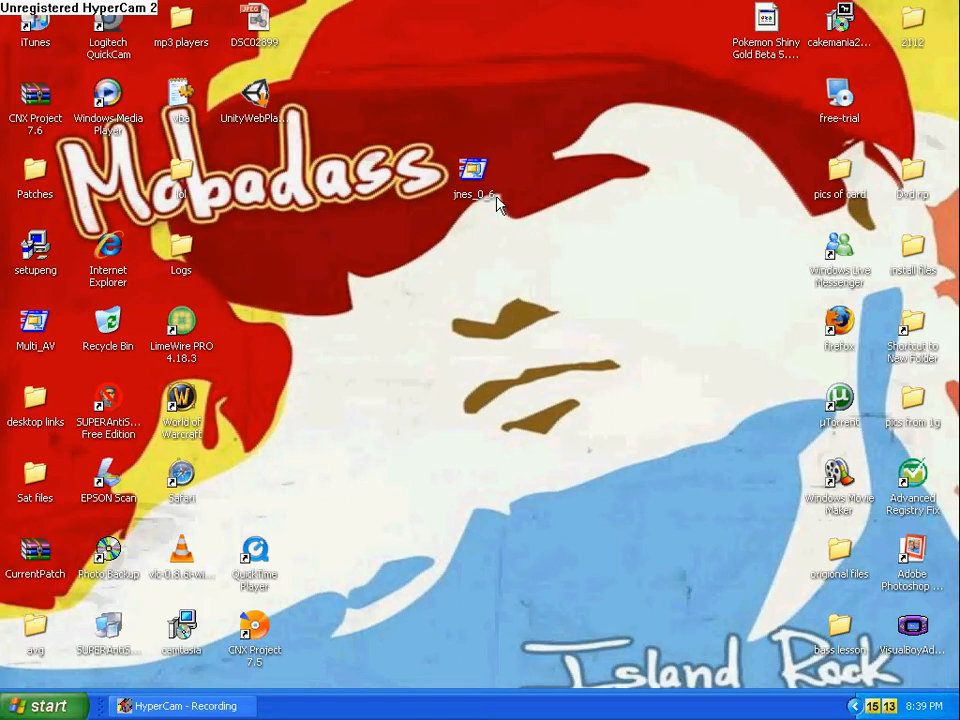
mouse_move(614, 234)
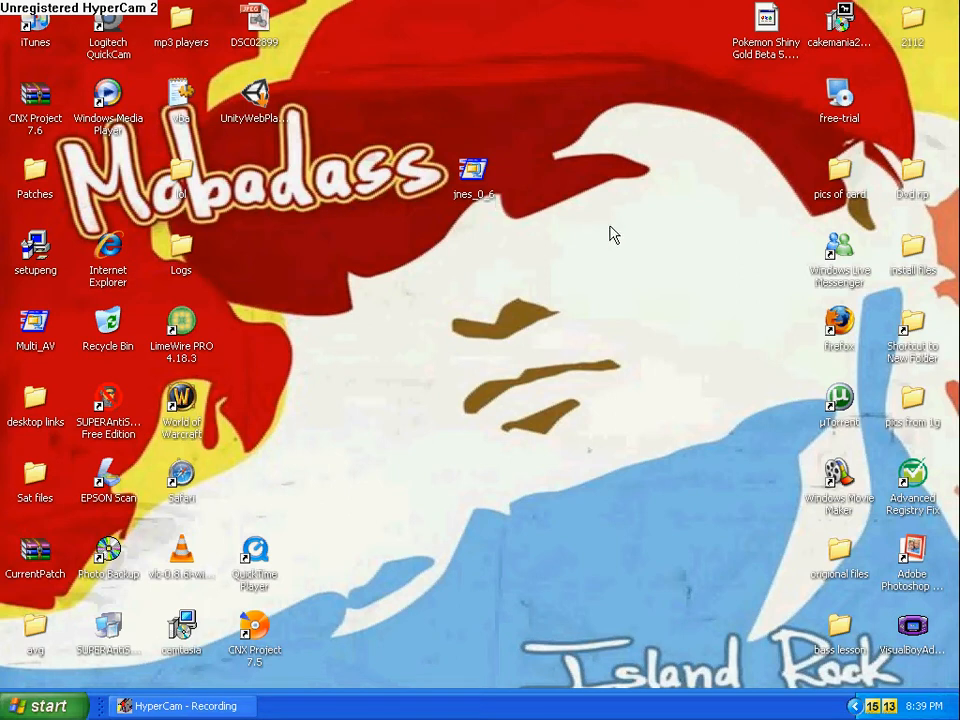
mouse_move(618, 237)
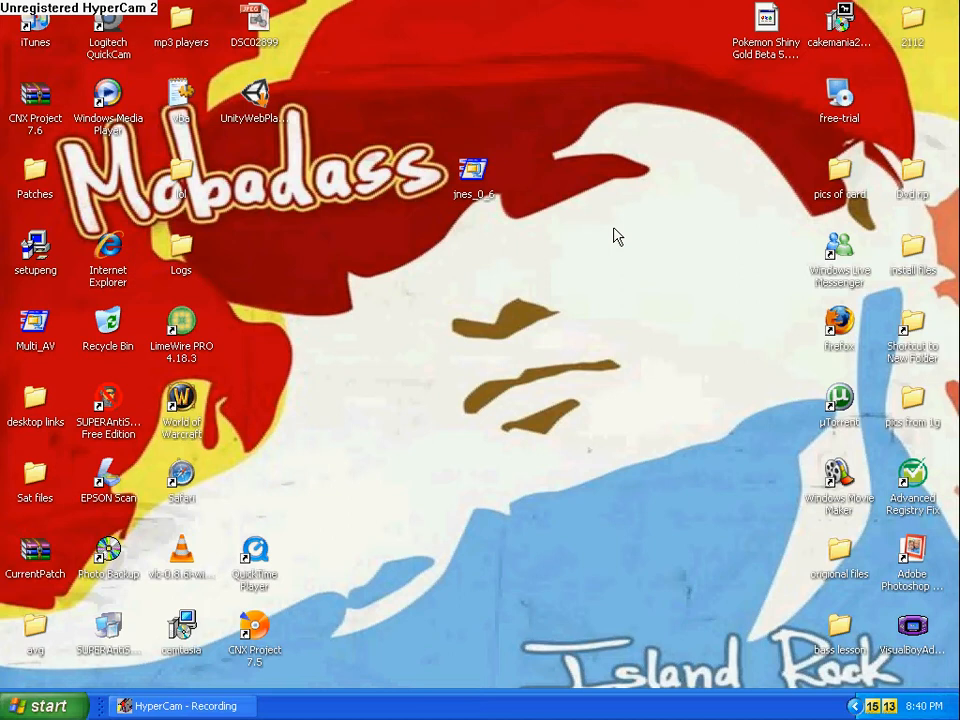
mouse_move(615, 226)
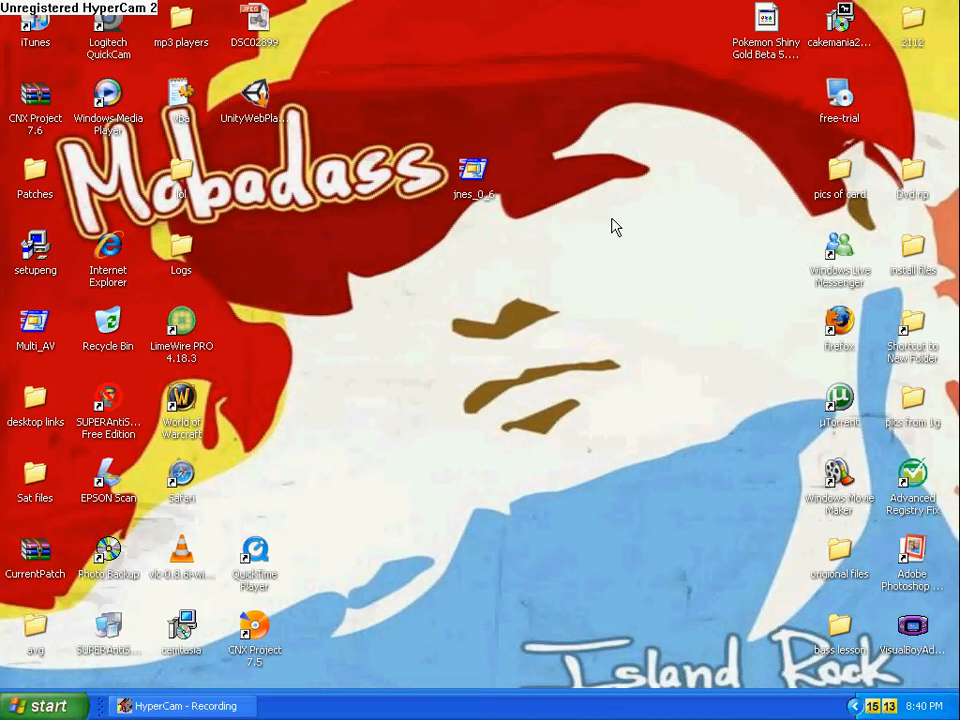
mouse_move(623, 219)
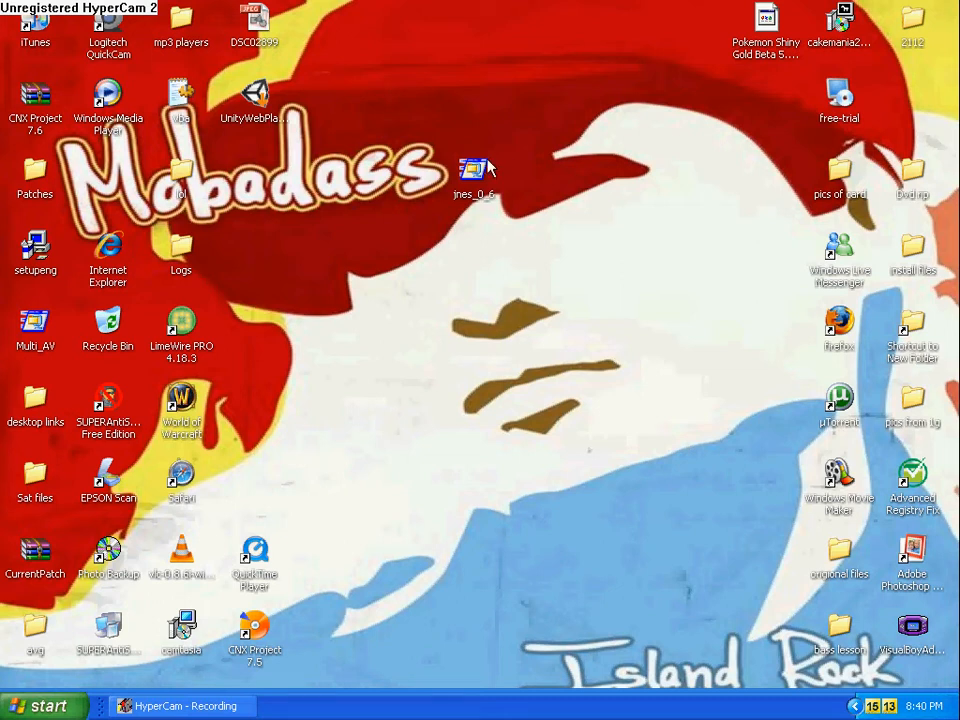
Move the jnes_0_6 icon beside free-trial at top-right and select the Firefox shortcut
drag(474, 175, 765, 95)
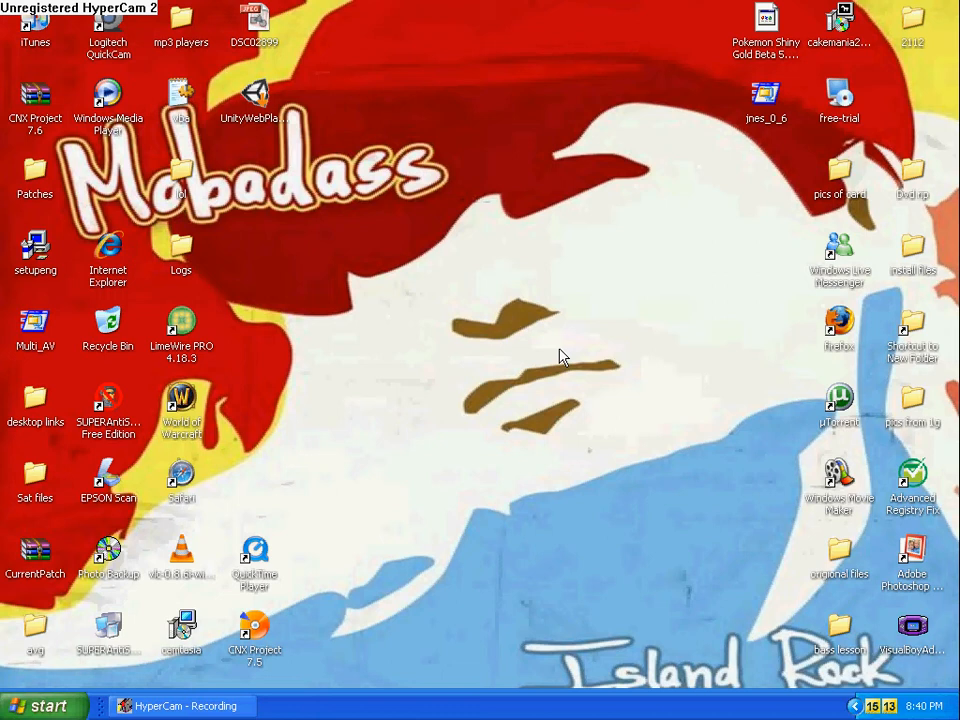
mouse_move(655, 385)
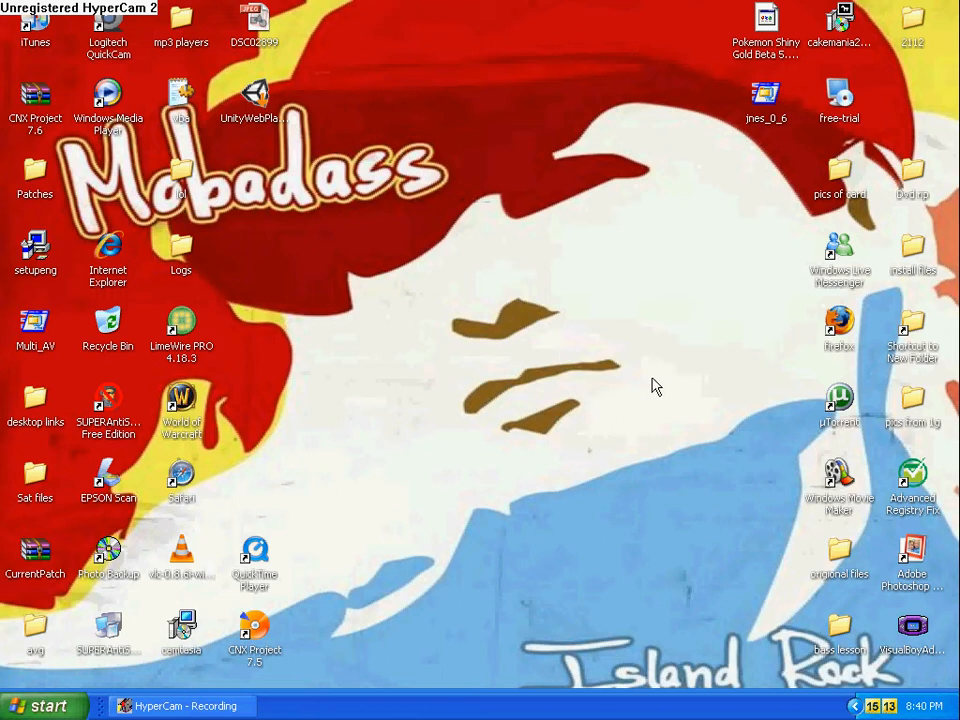
mouse_move(658, 380)
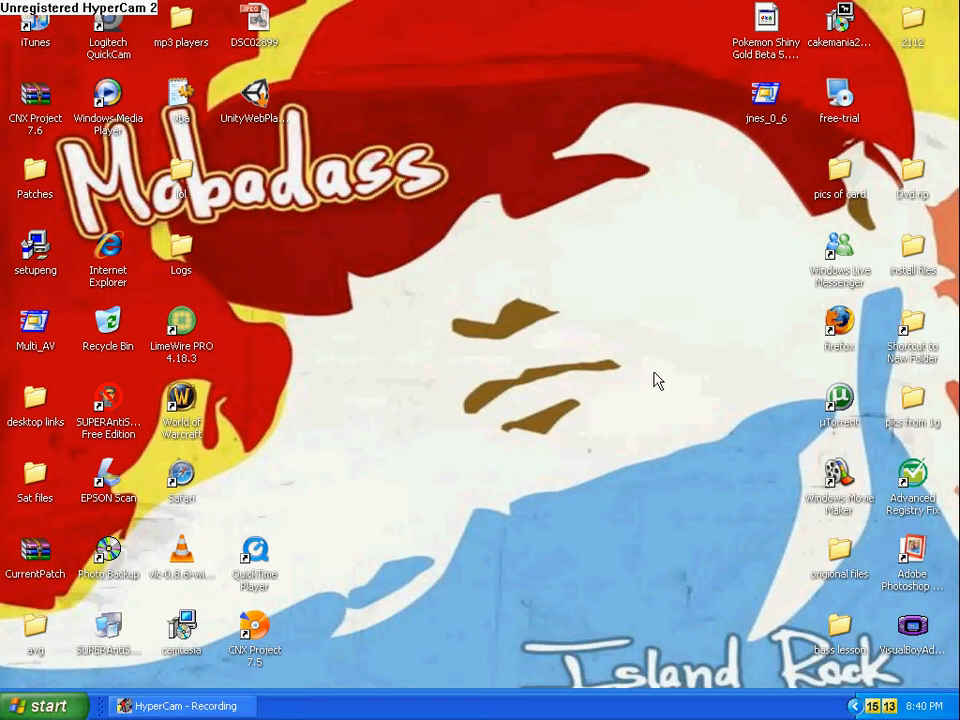
click(839, 322)
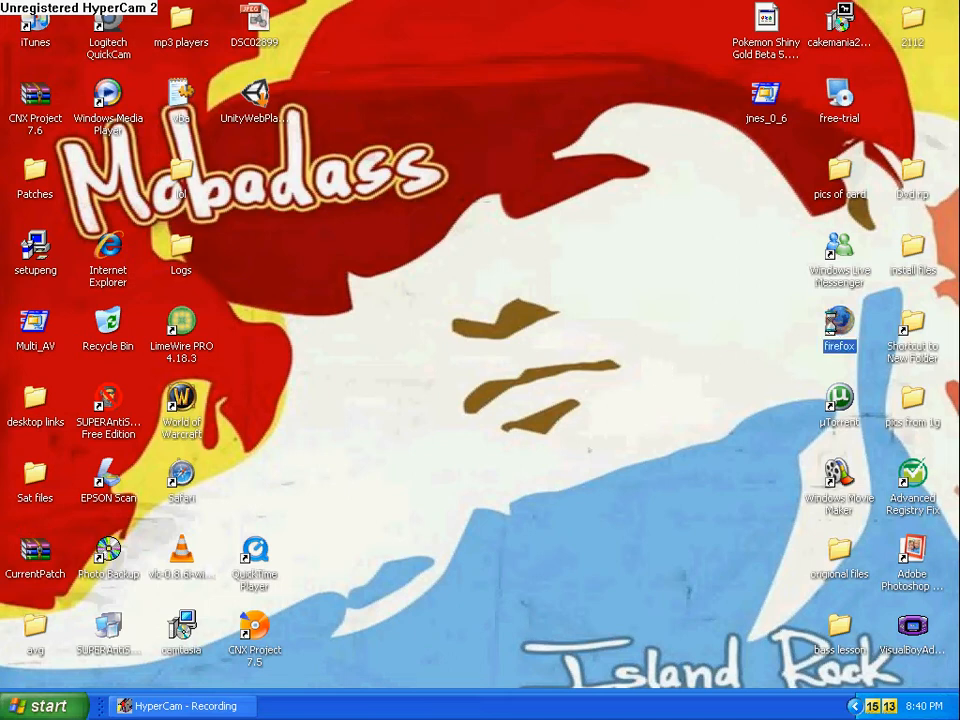
Launch Firefox and enter 'emulatorzone' into the Google search box
double_click(839, 325)
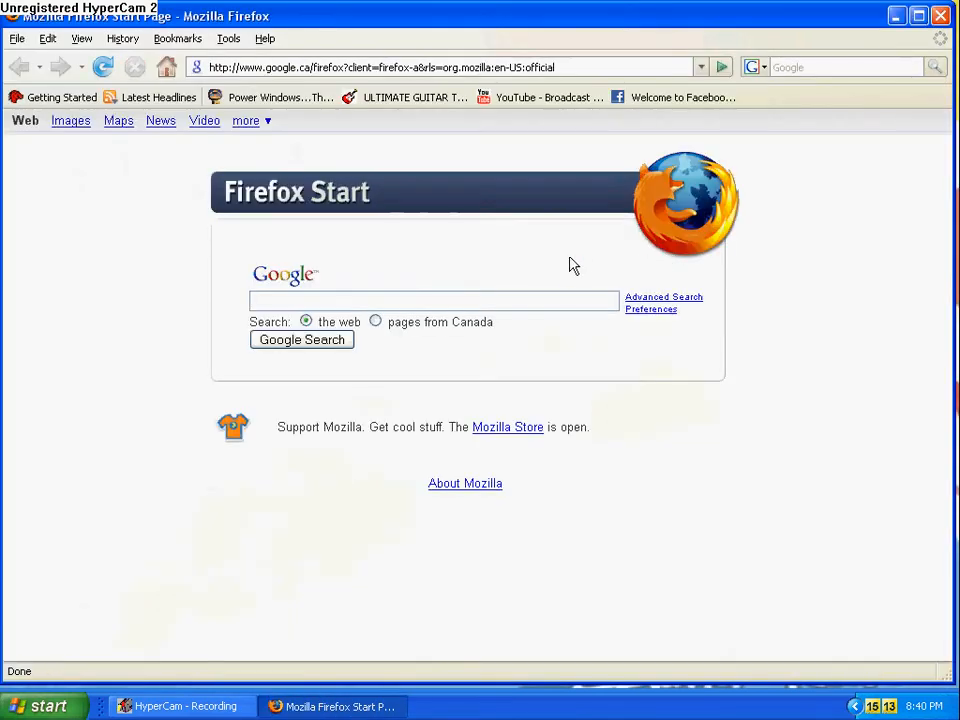
mouse_move(578, 255)
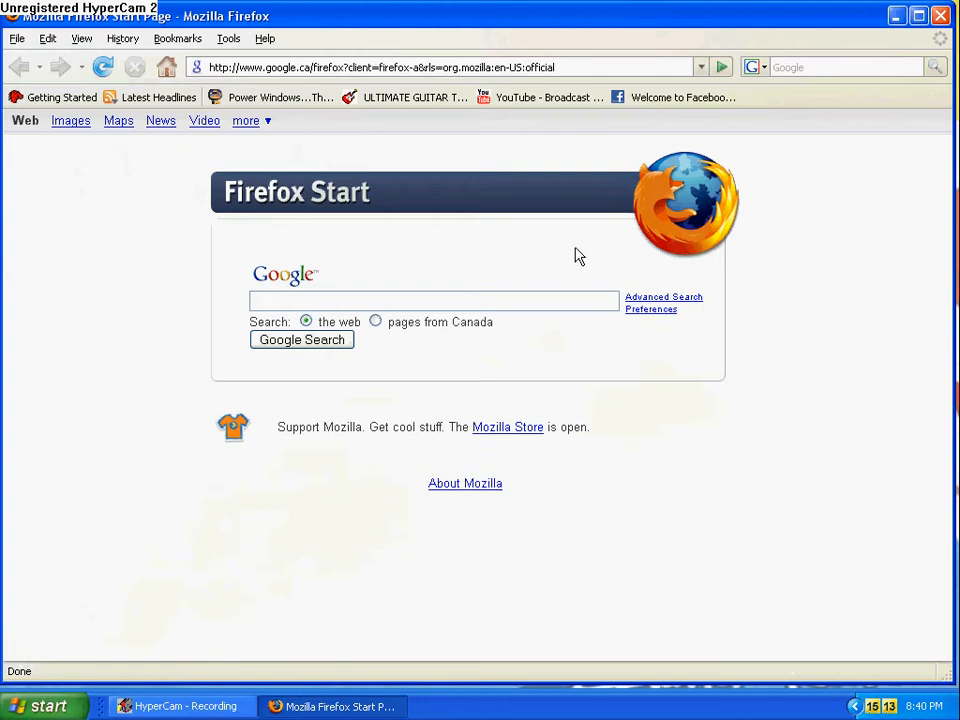
mouse_move(530, 276)
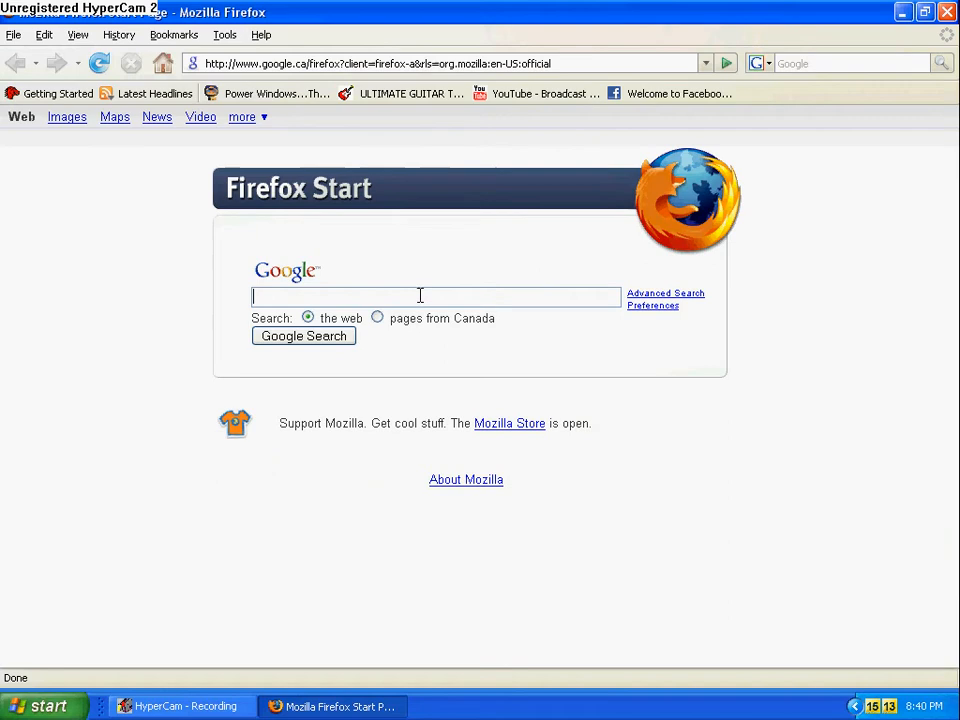
text(em)
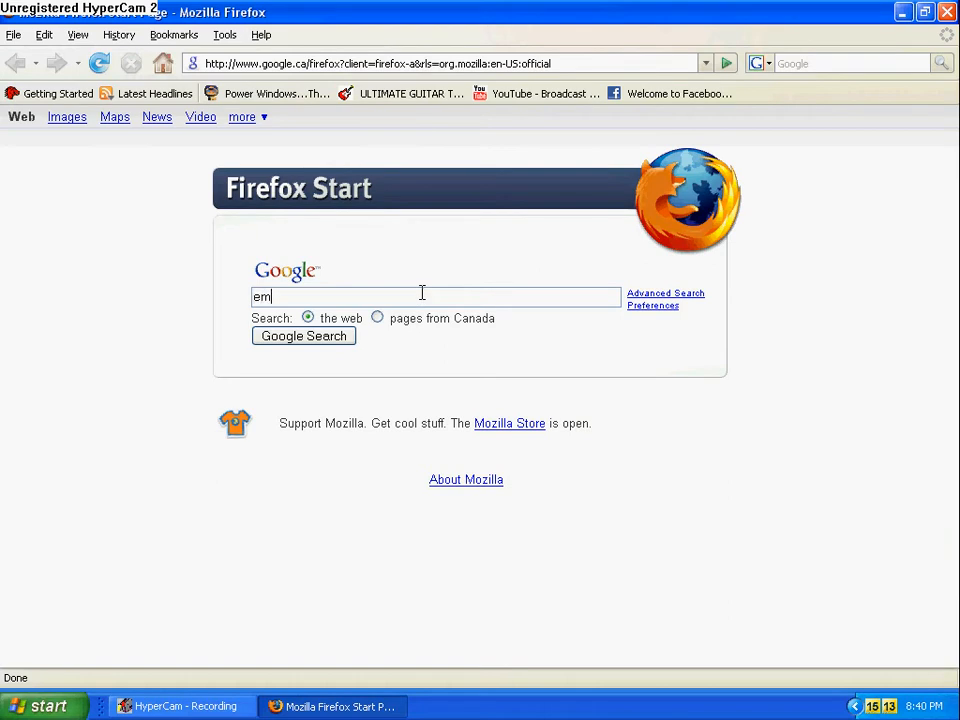
text(ulat)
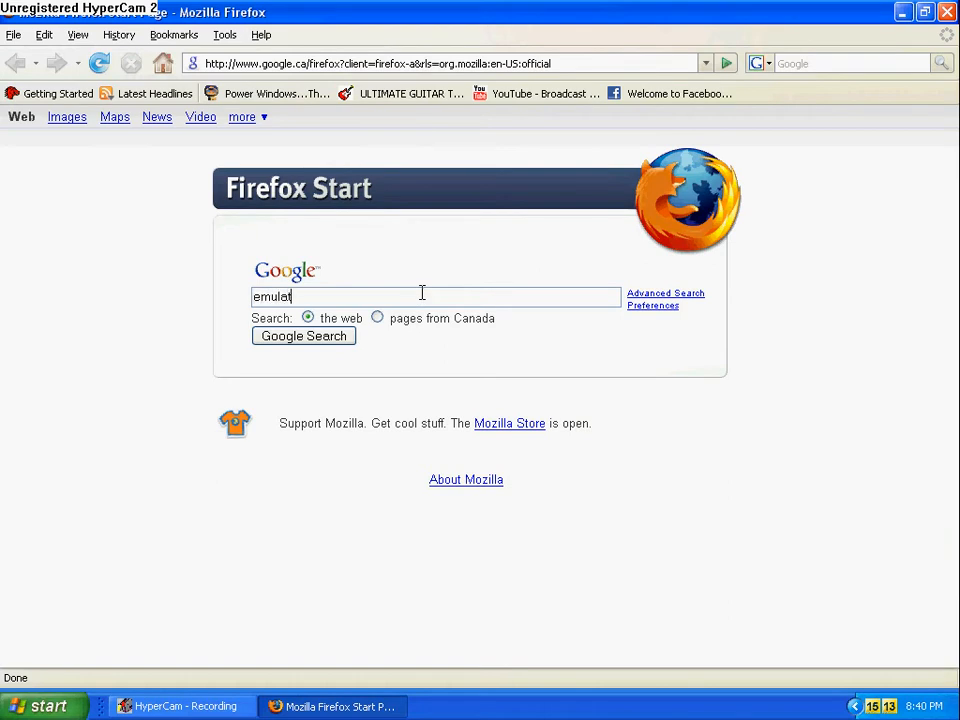
text(orzone)
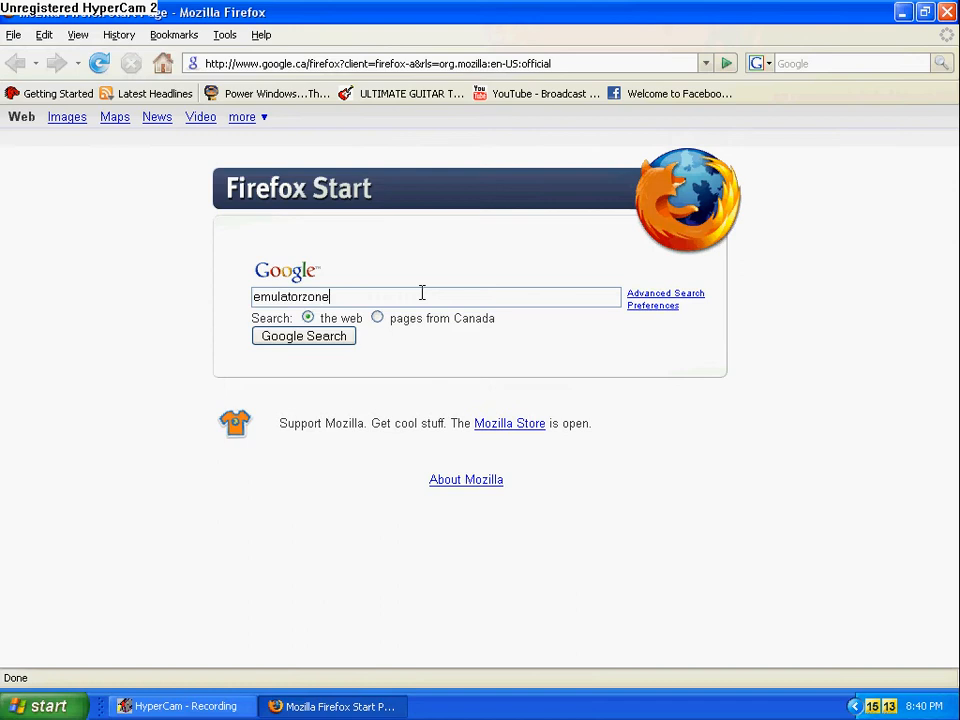
Search Google for emulatorzone and browse the emulator-zone.com home page news
click(303, 335)
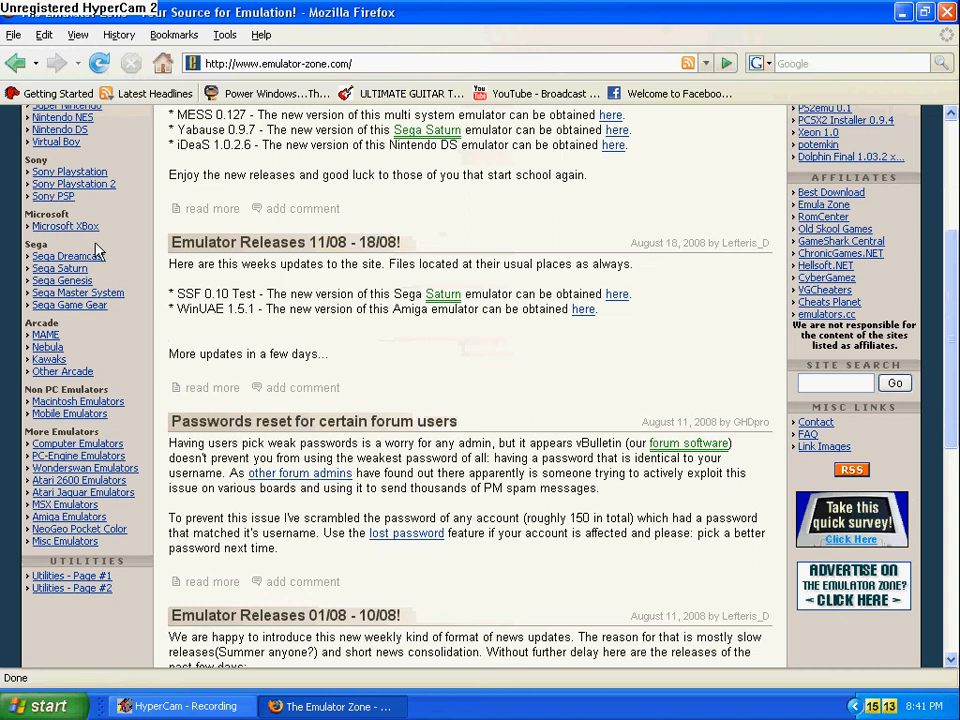
mouse_move(95, 300)
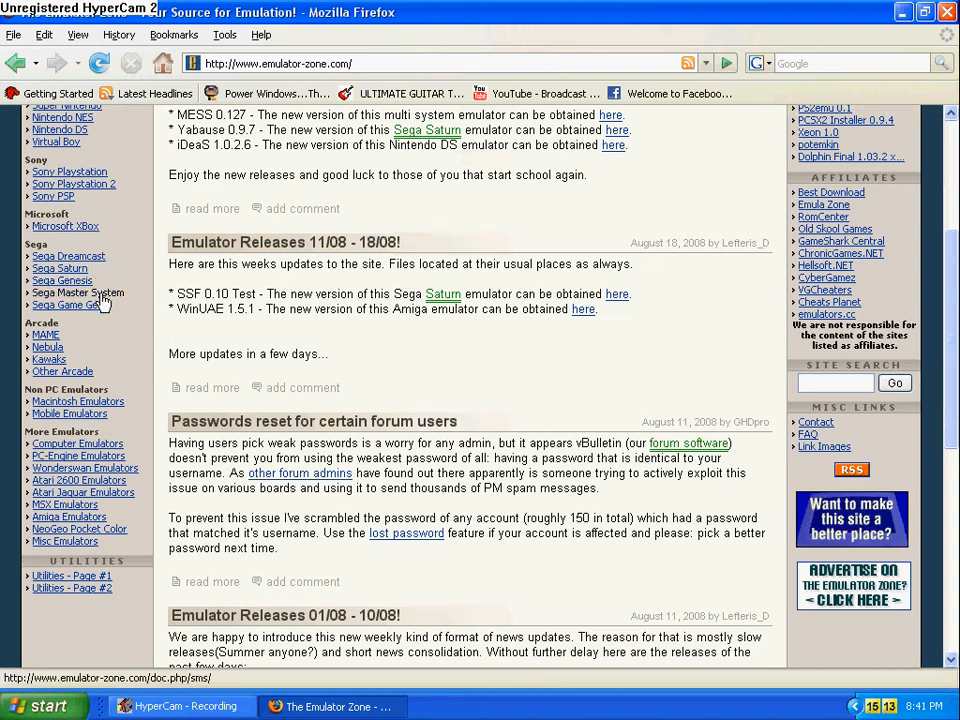
mouse_move(95, 369)
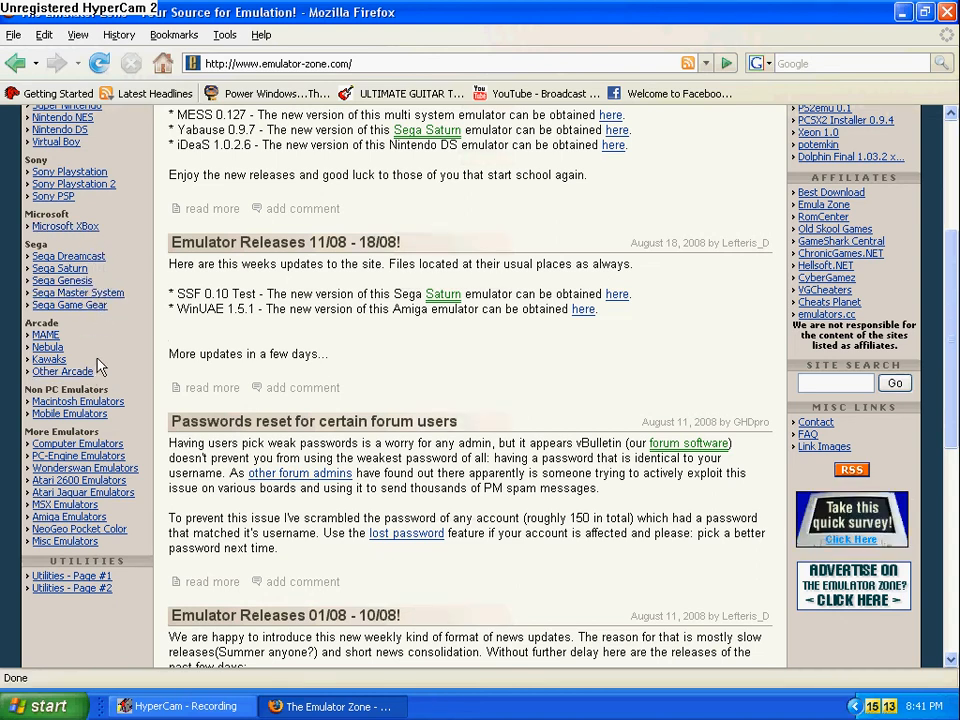
mouse_move(158, 265)
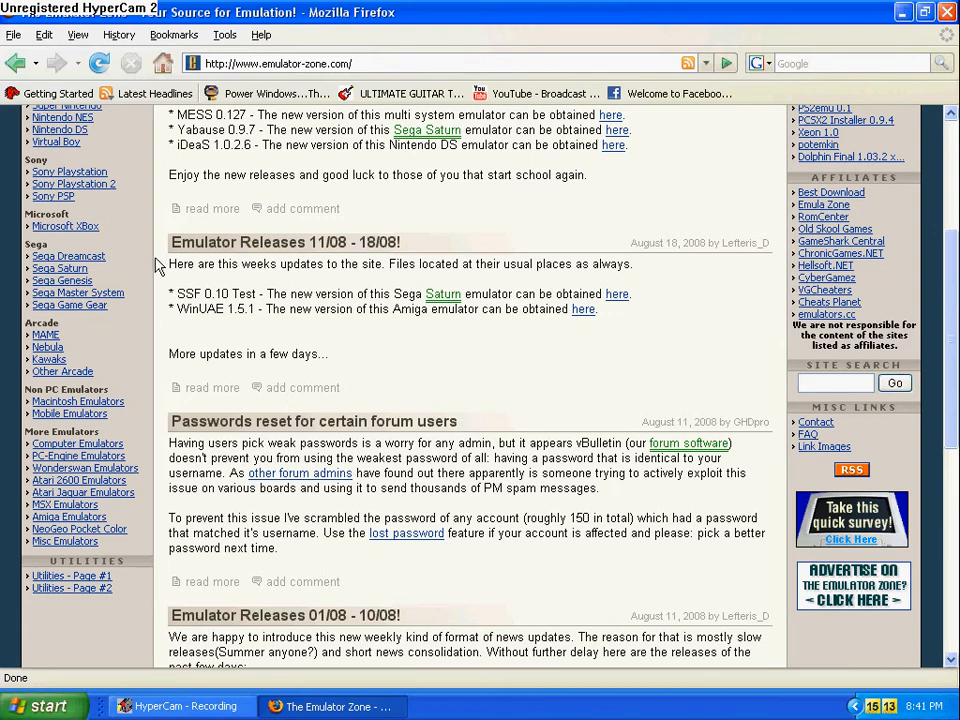
scroll(up, 3)
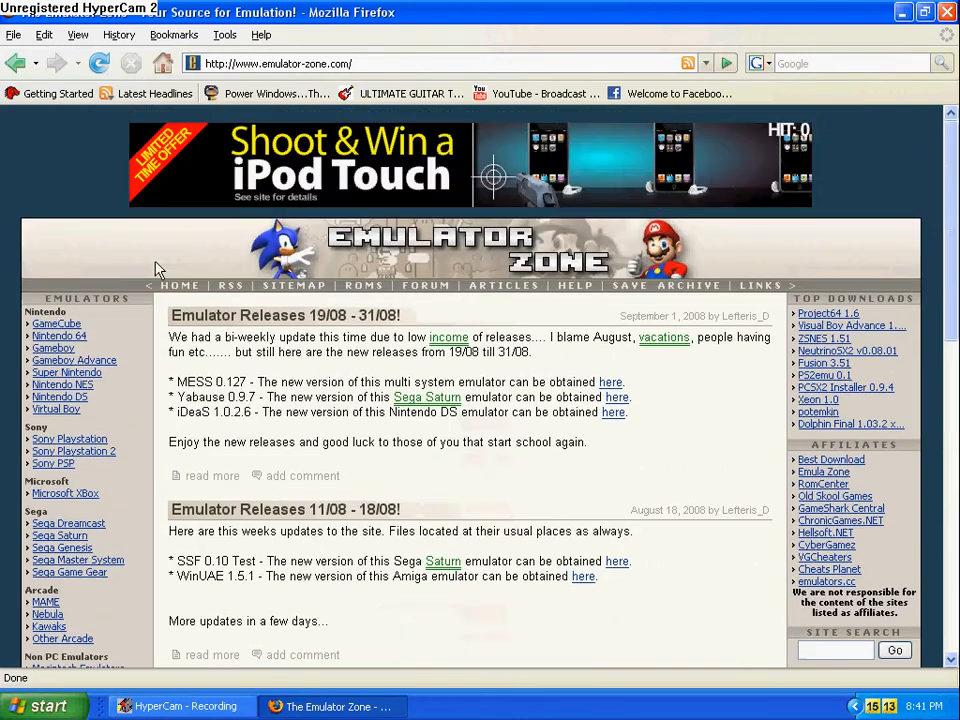
scroll(down, 3)
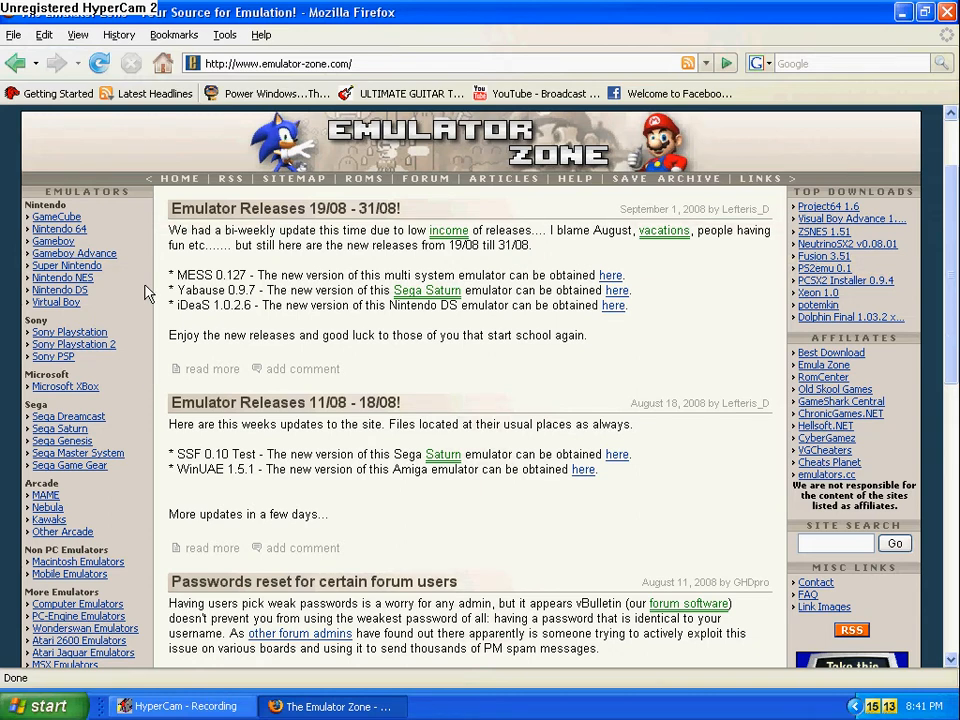
mouse_move(72, 285)
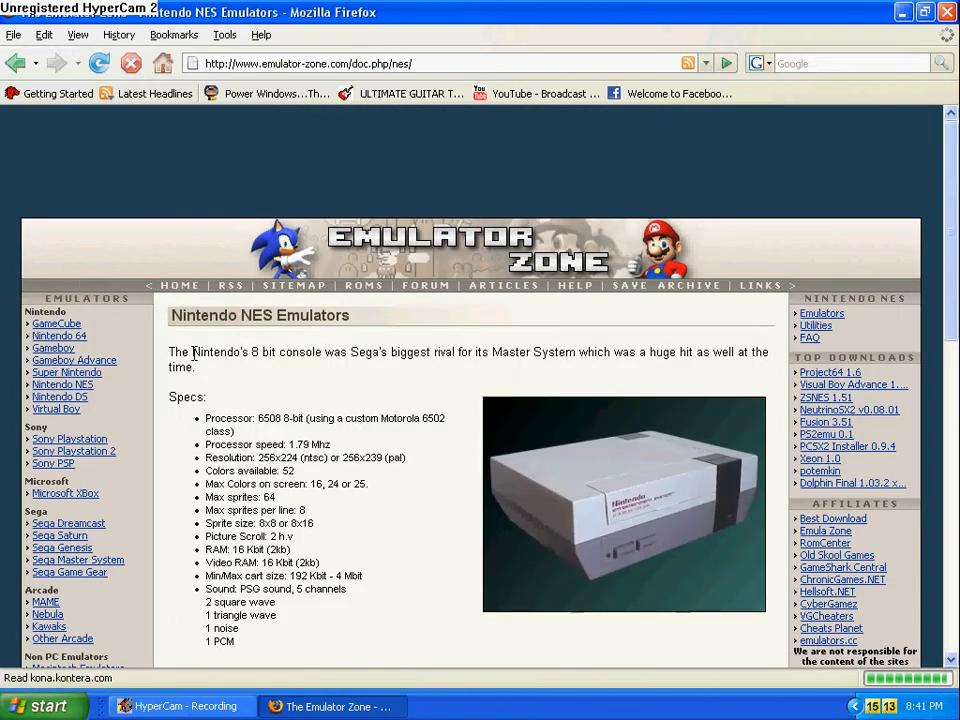
Scroll the NES emulators page to the list showing Jnes, Nestopia and FCEUX ratings
scroll(down, 3)
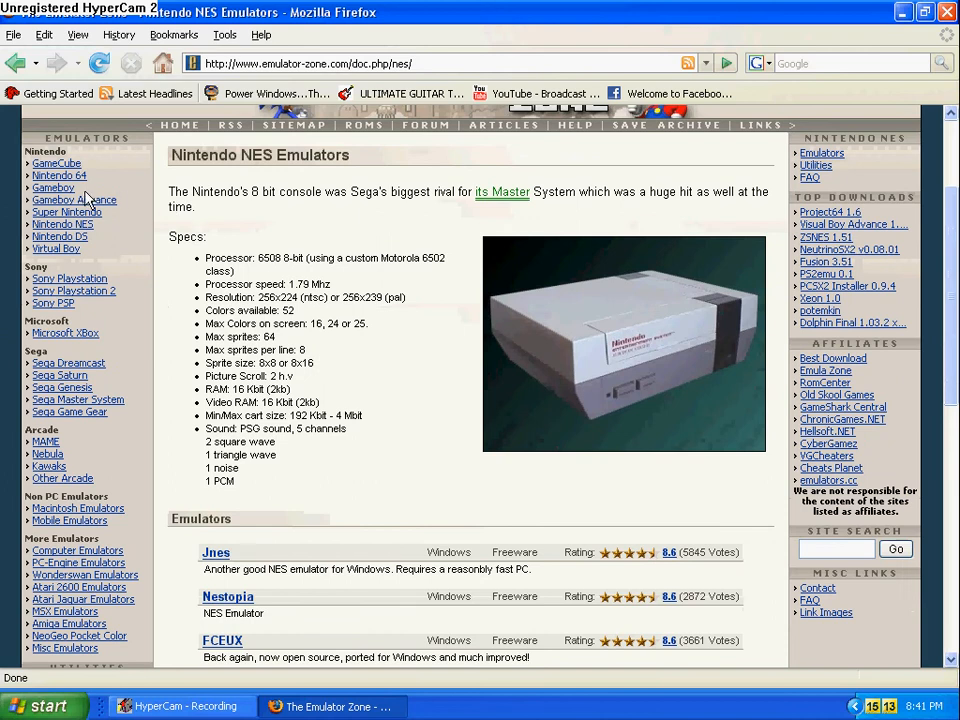
mouse_move(62, 174)
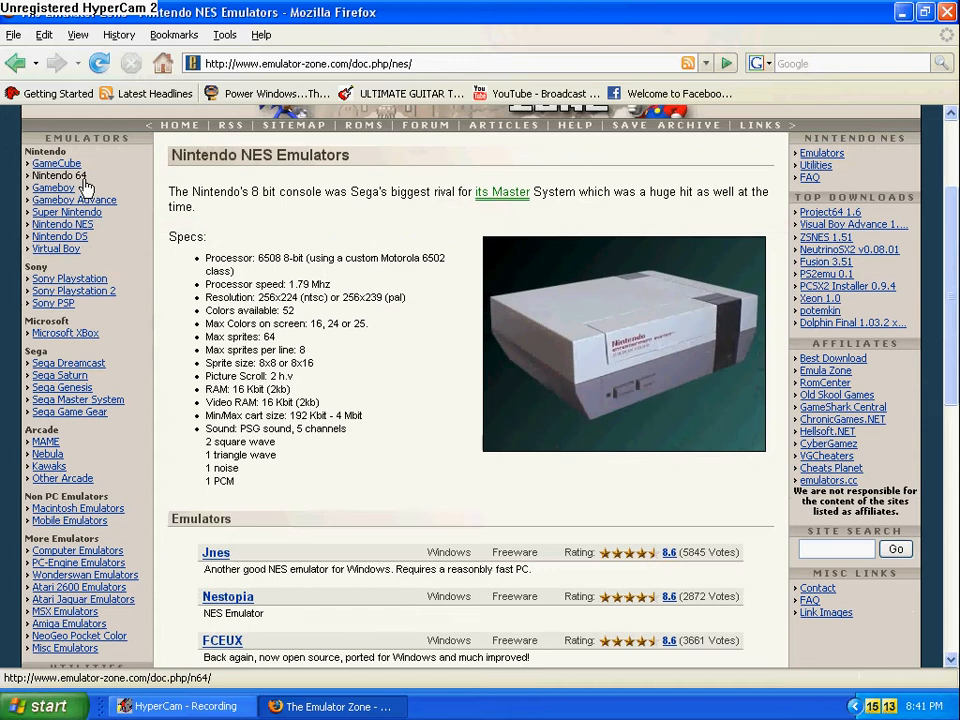
scroll(down, 3)
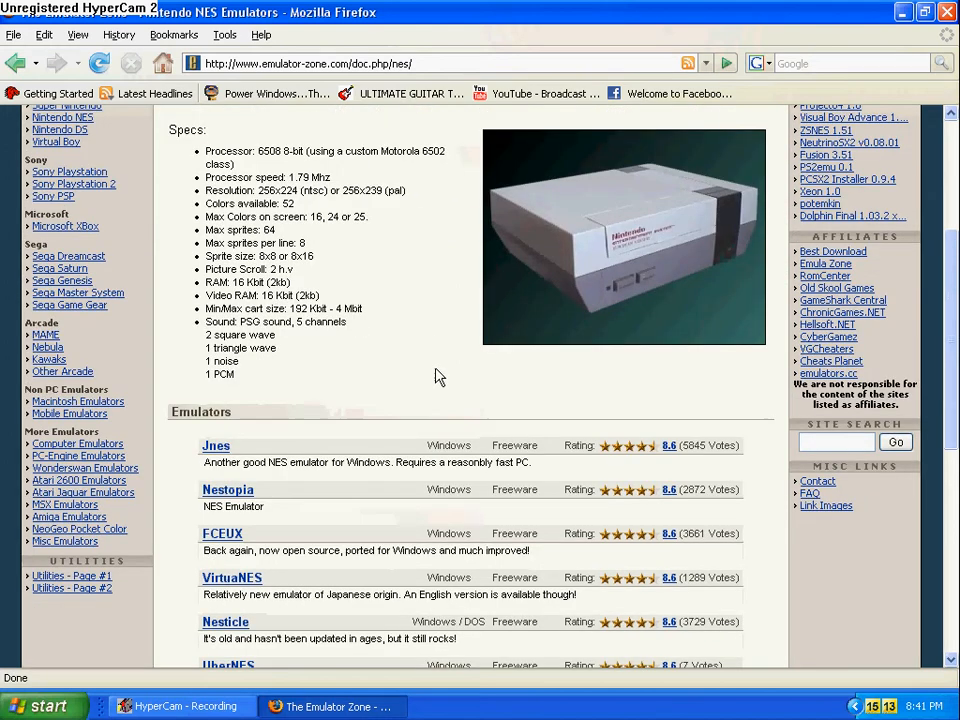
scroll(down, 3)
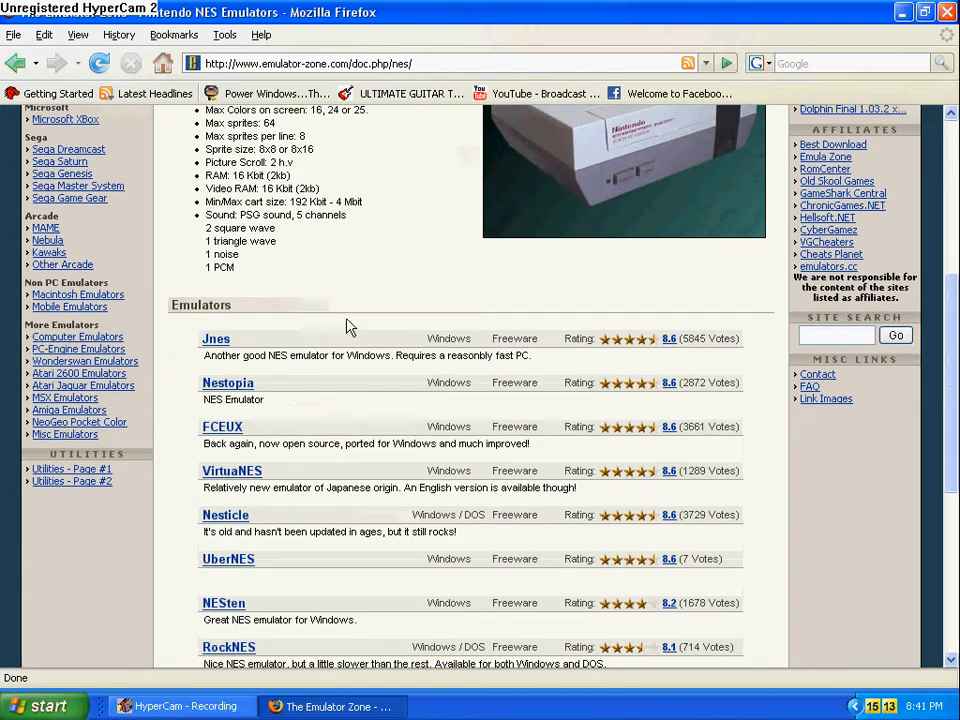
scroll(up, 3)
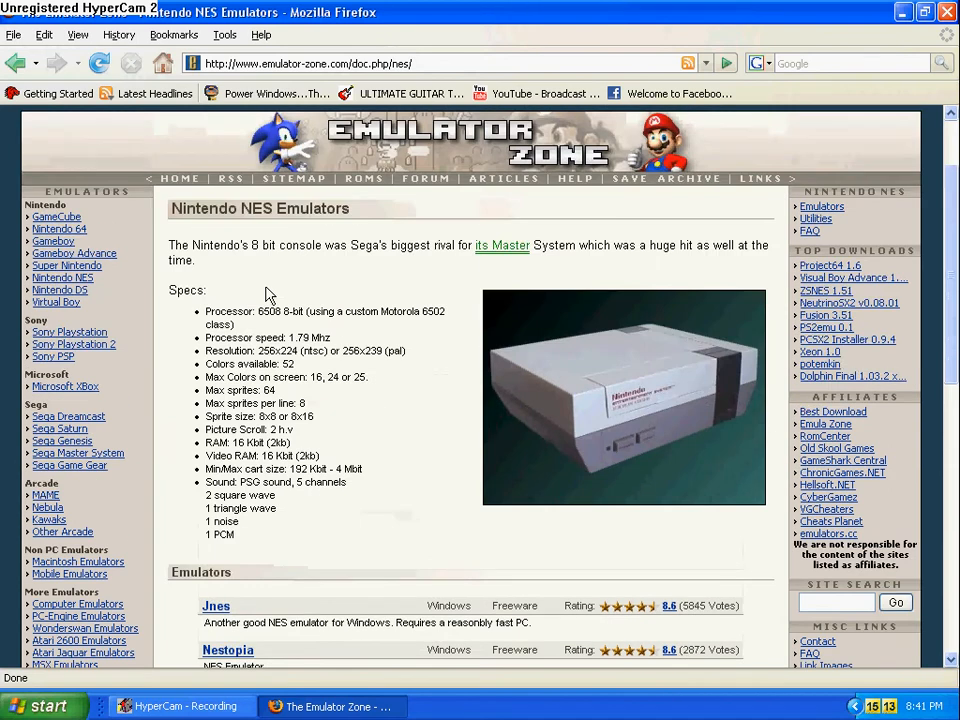
mouse_move(324, 280)
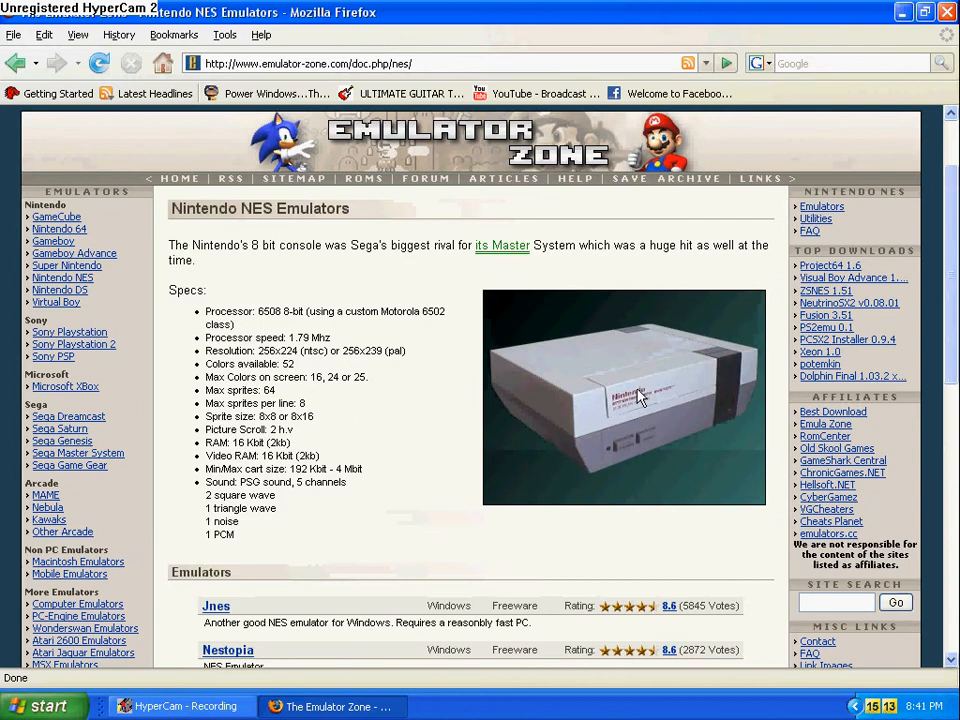
mouse_move(428, 412)
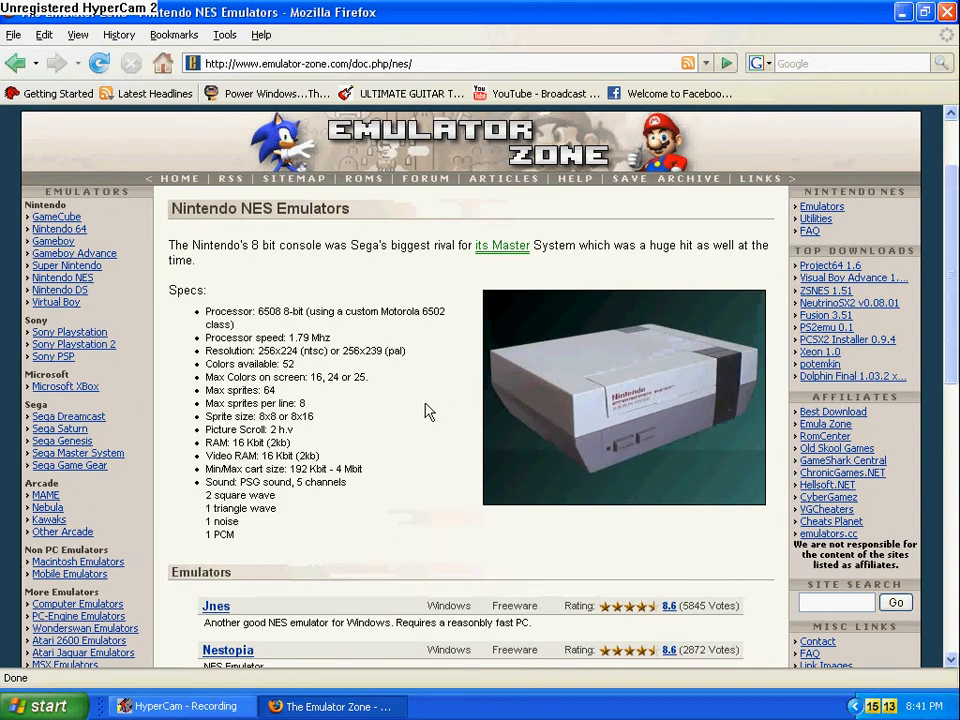
scroll(down, 3)
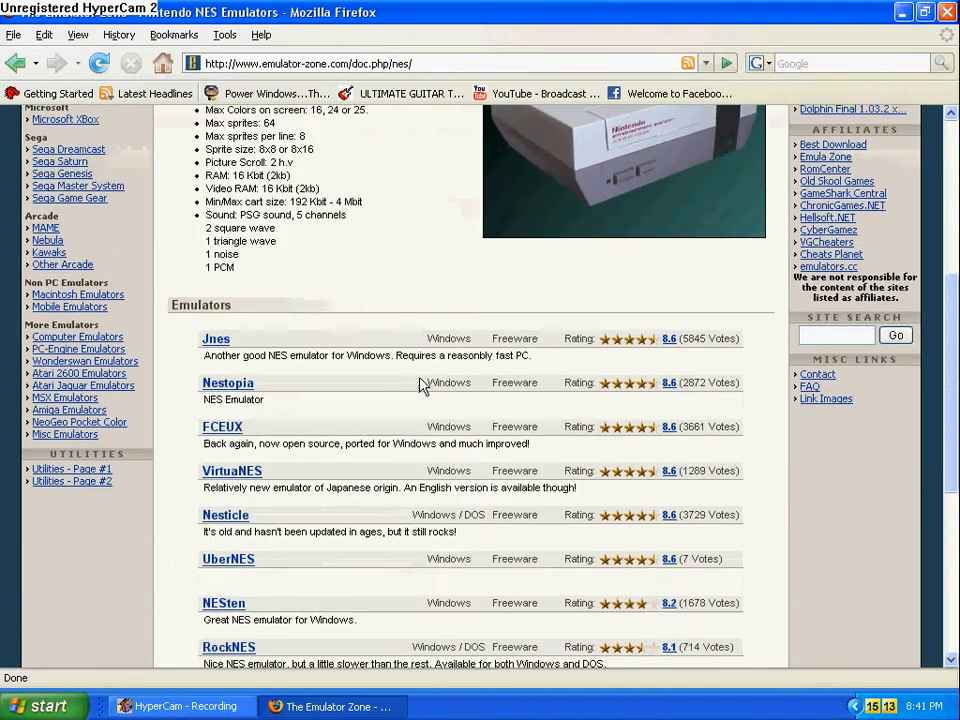
scroll(down, 3)
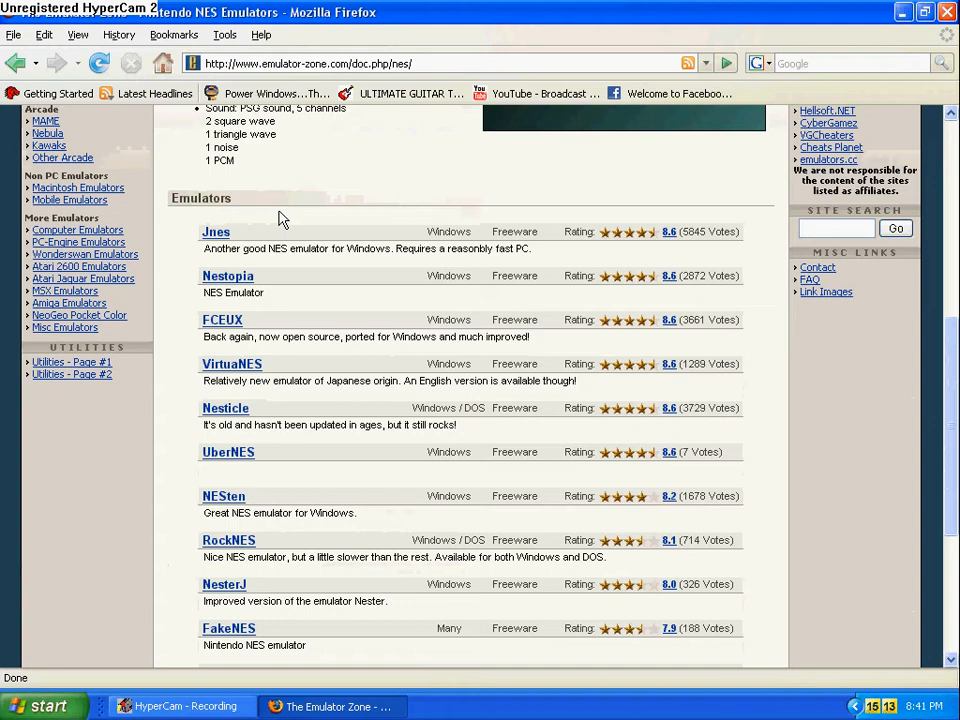
mouse_move(222, 244)
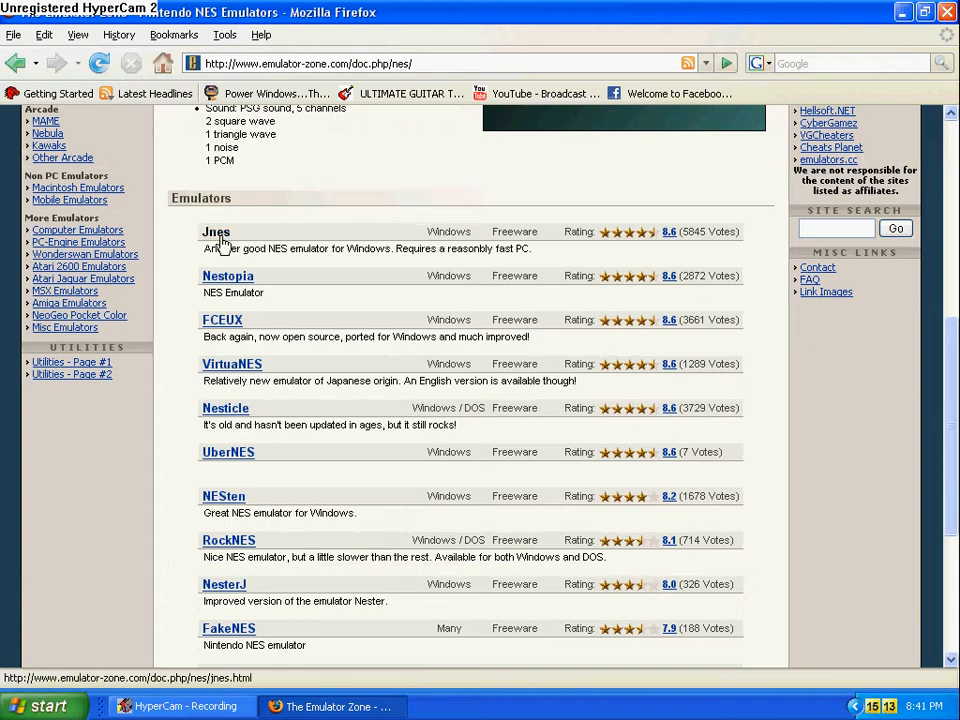
mouse_move(227, 285)
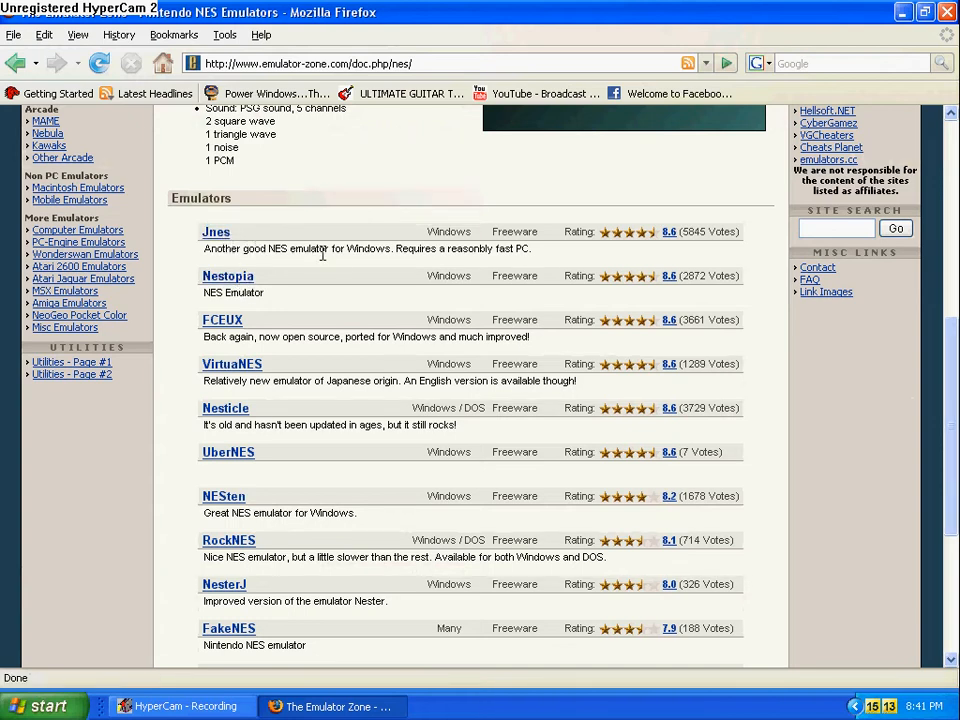
mouse_move(355, 262)
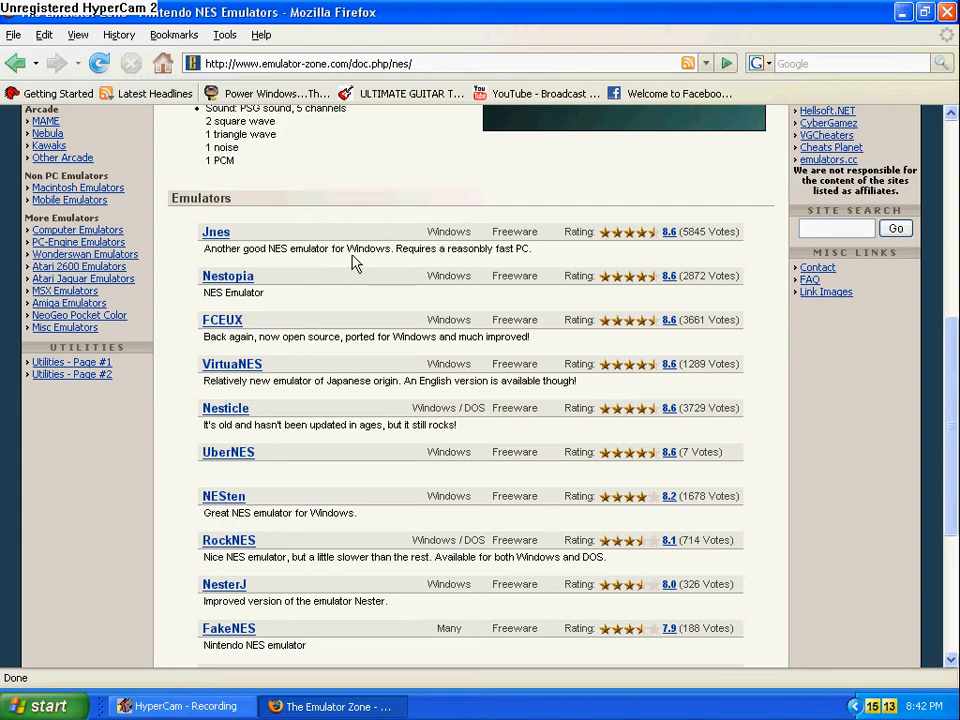
mouse_move(240, 289)
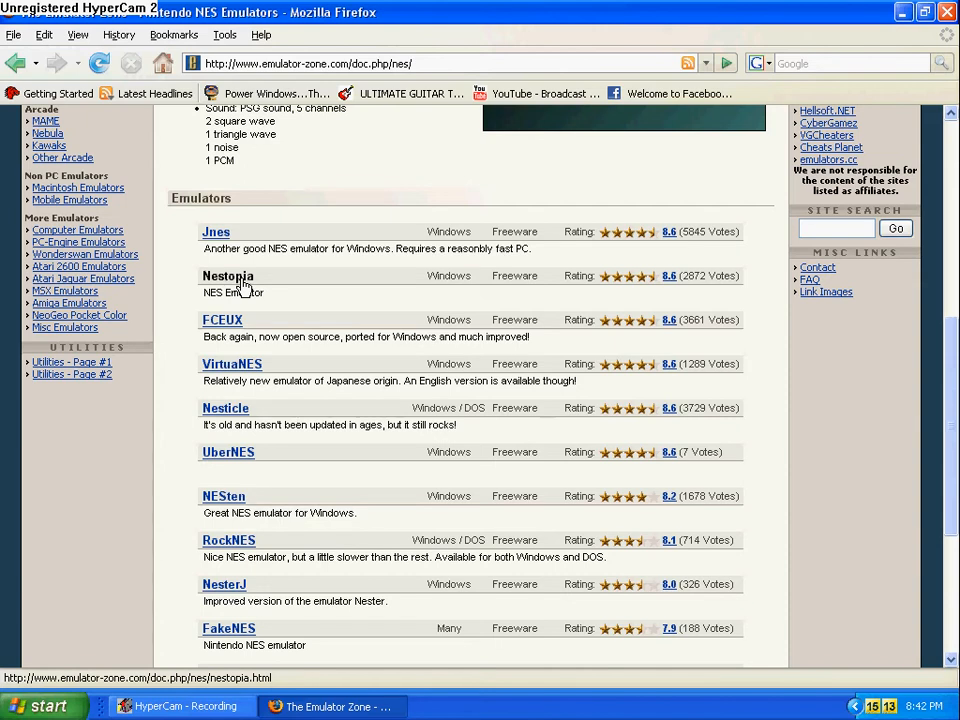
Open the Nestopia page and start the Nestopia 1.39 download
click(228, 275)
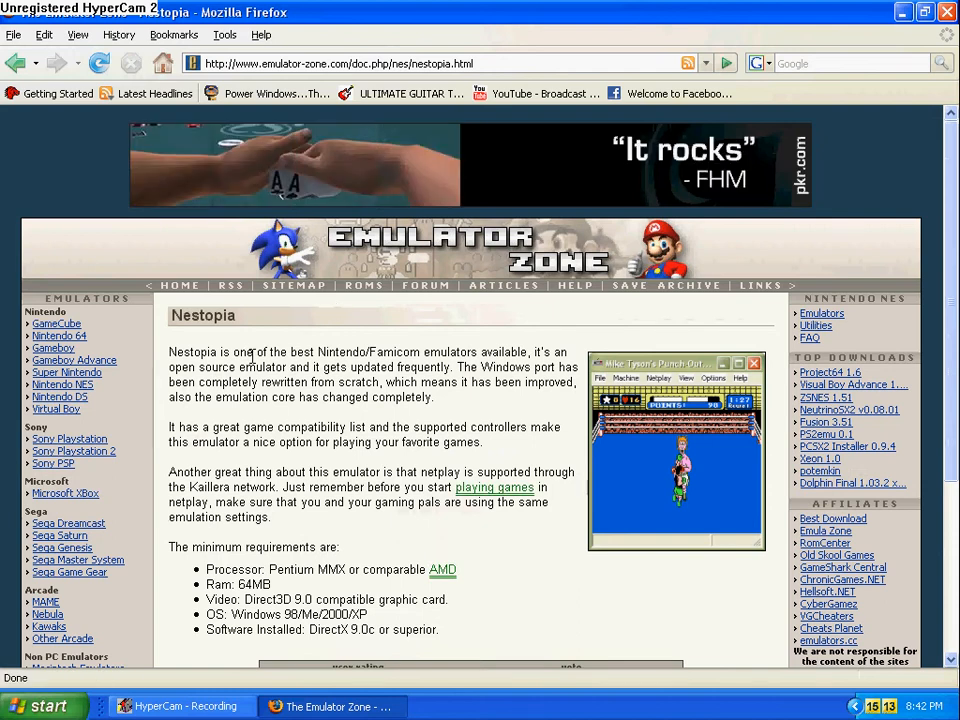
scroll(down, 3)
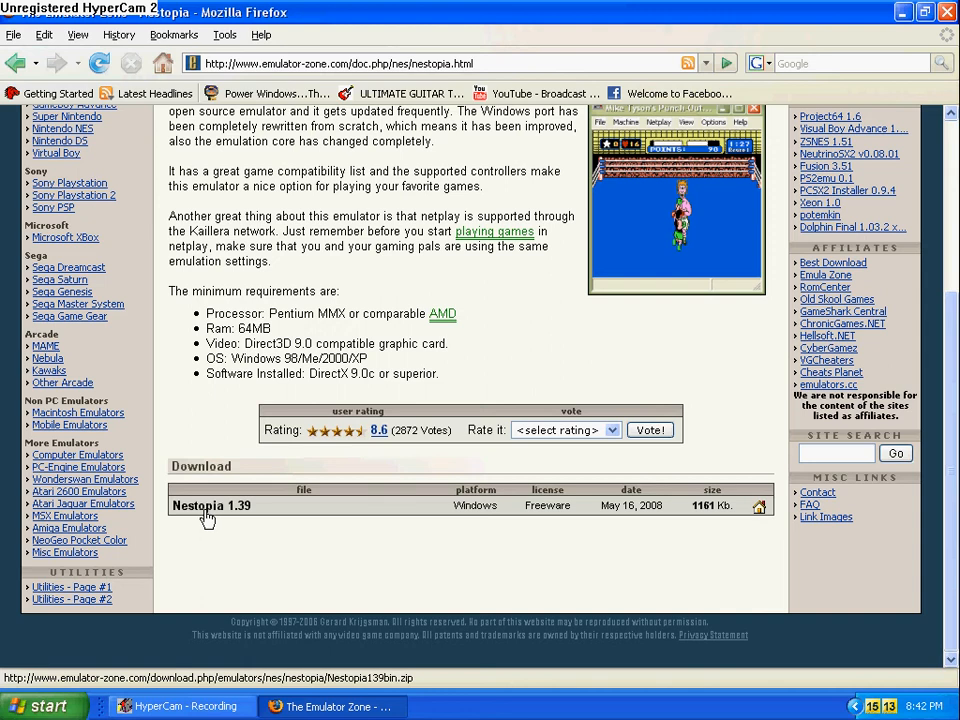
click(211, 505)
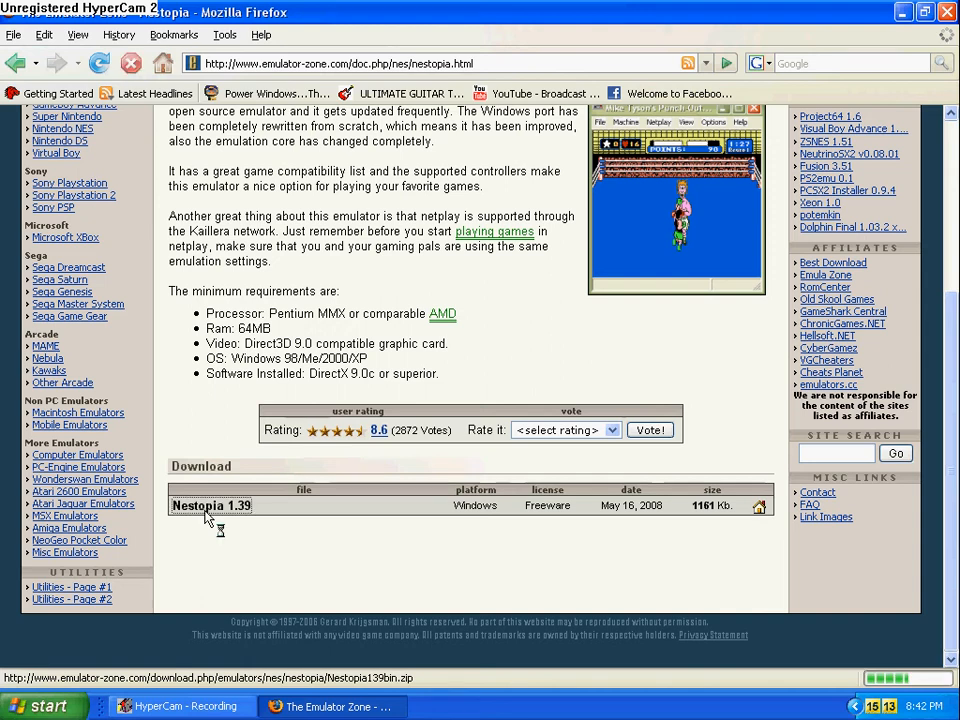
Save Nestopia139bin.zip to disk and close the finished Downloads list
click(211, 505)
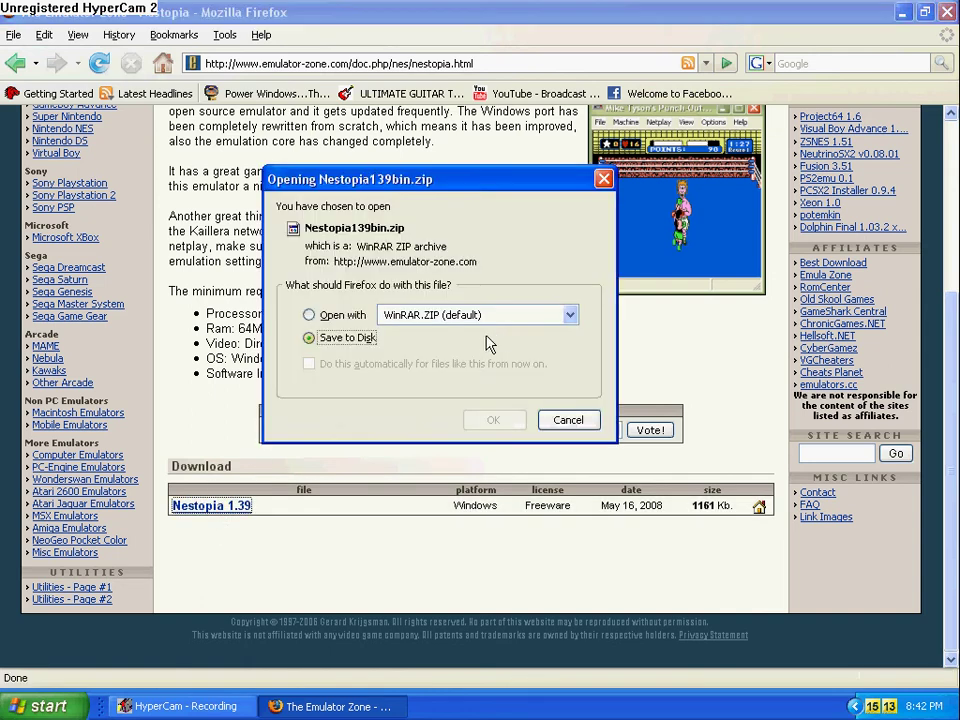
click(494, 420)
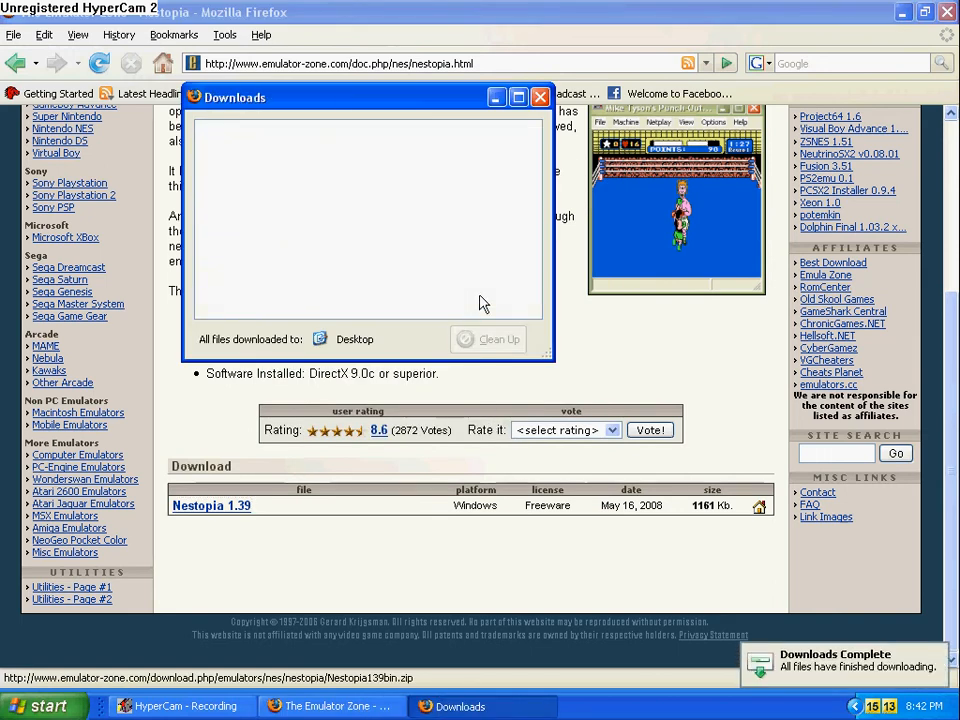
click(532, 97)
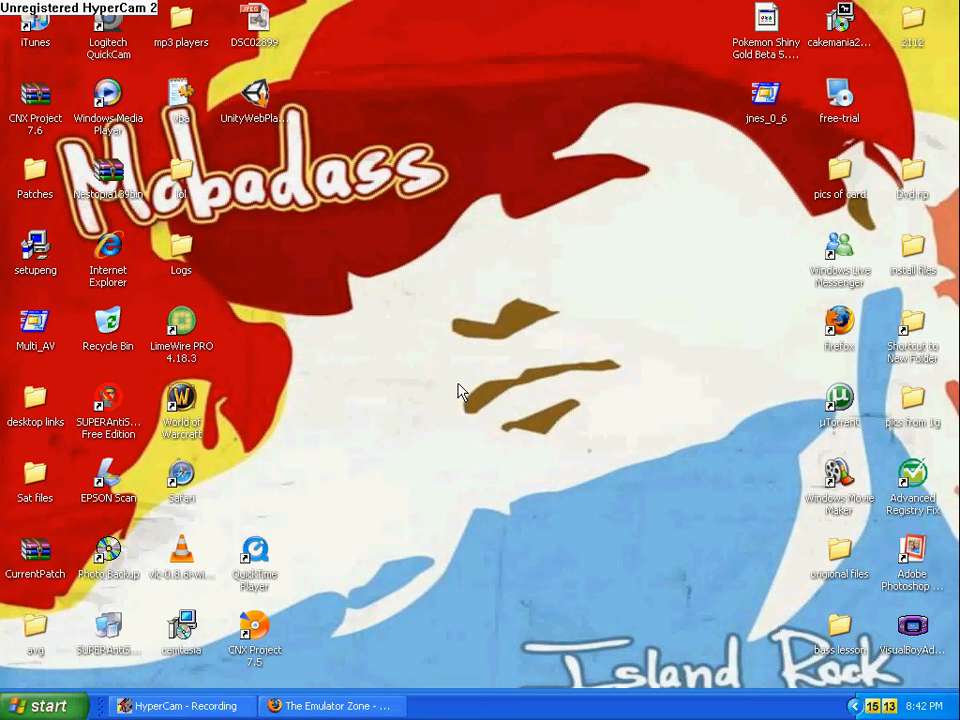
mouse_move(467, 439)
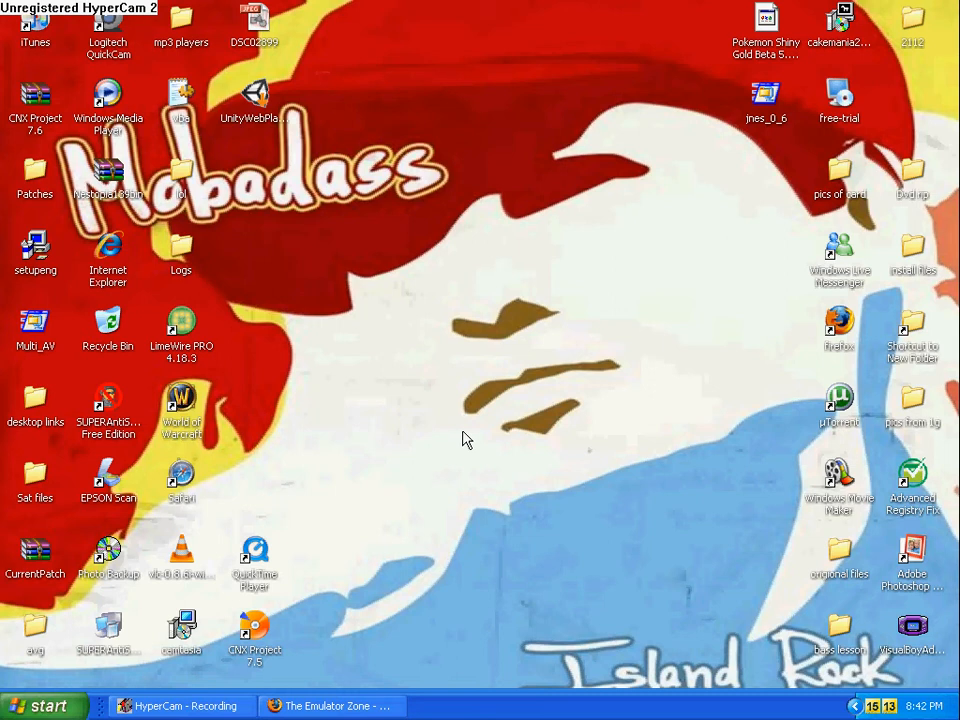
Open the 2112 folder and scroll through its files
double_click(909, 20)
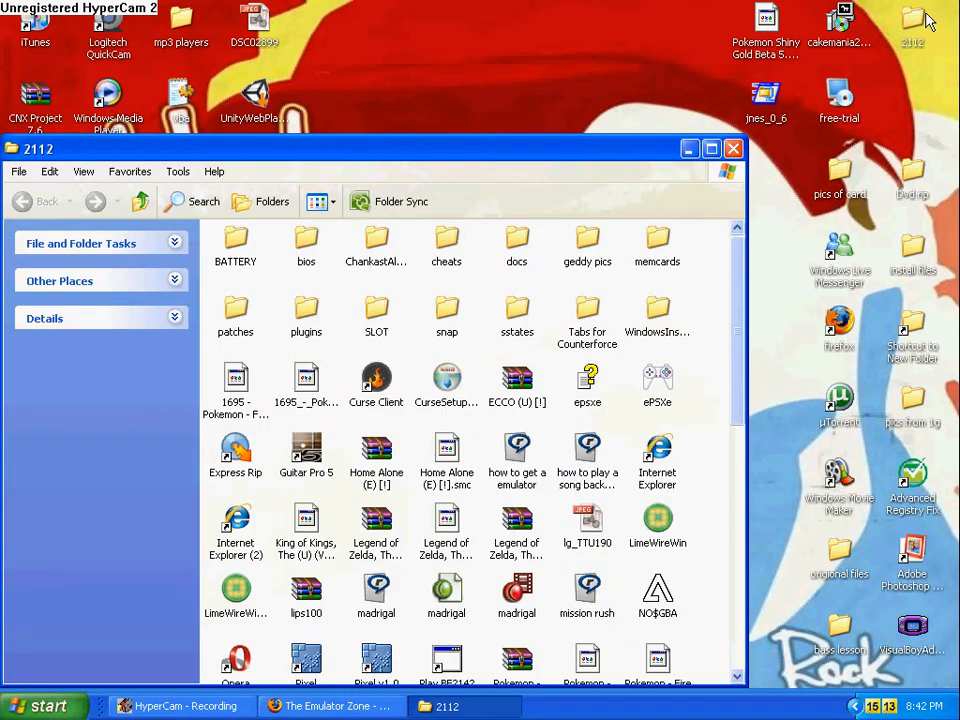
scroll(down, 3)
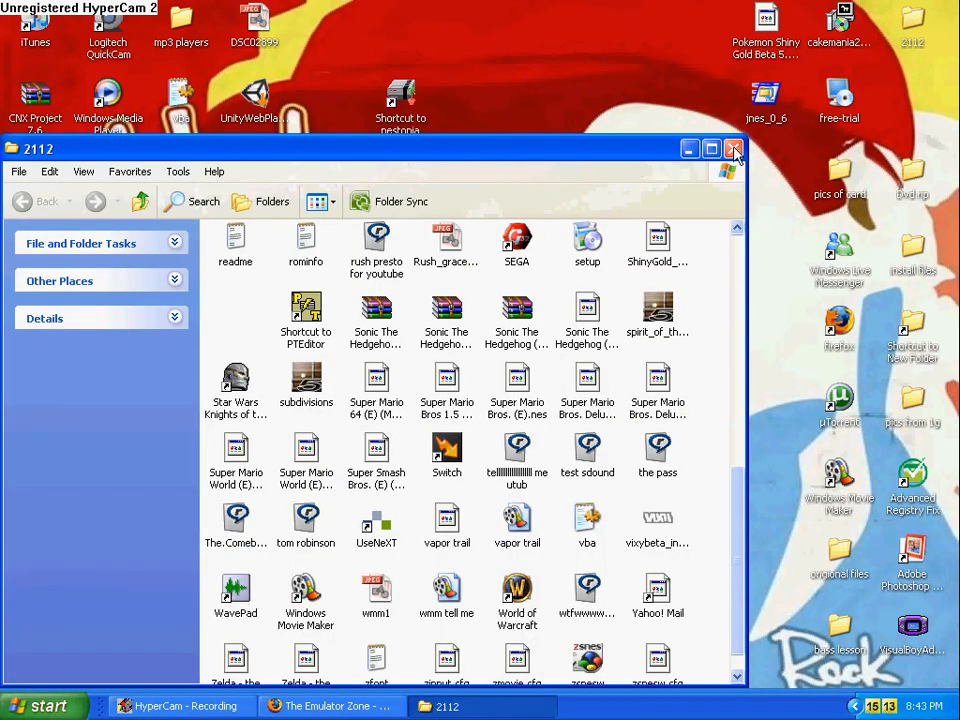
mouse_move(673, 167)
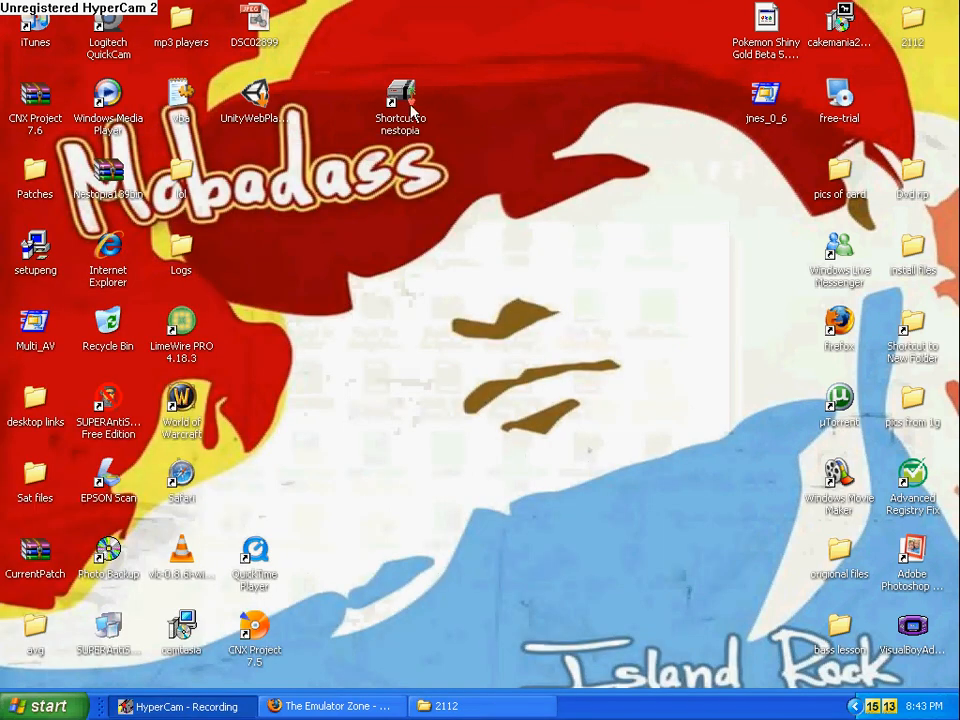
Launch Nestopia from its shortcut and open Super Mario Bros. + Duck Hunt via File > Open
click(400, 95)
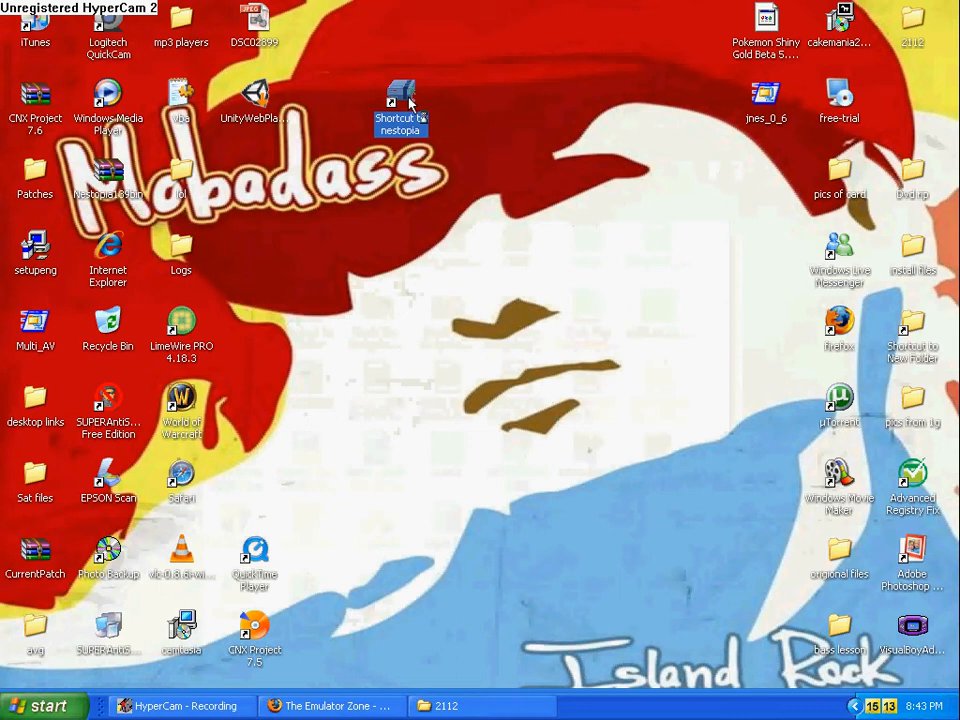
double_click(400, 95)
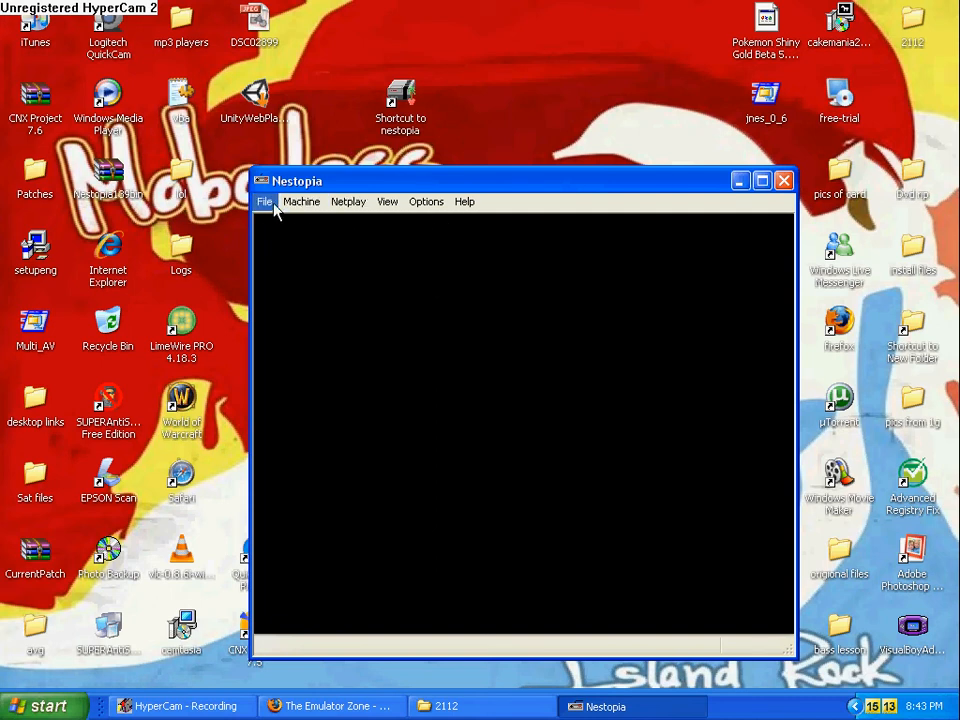
mouse_move(348, 201)
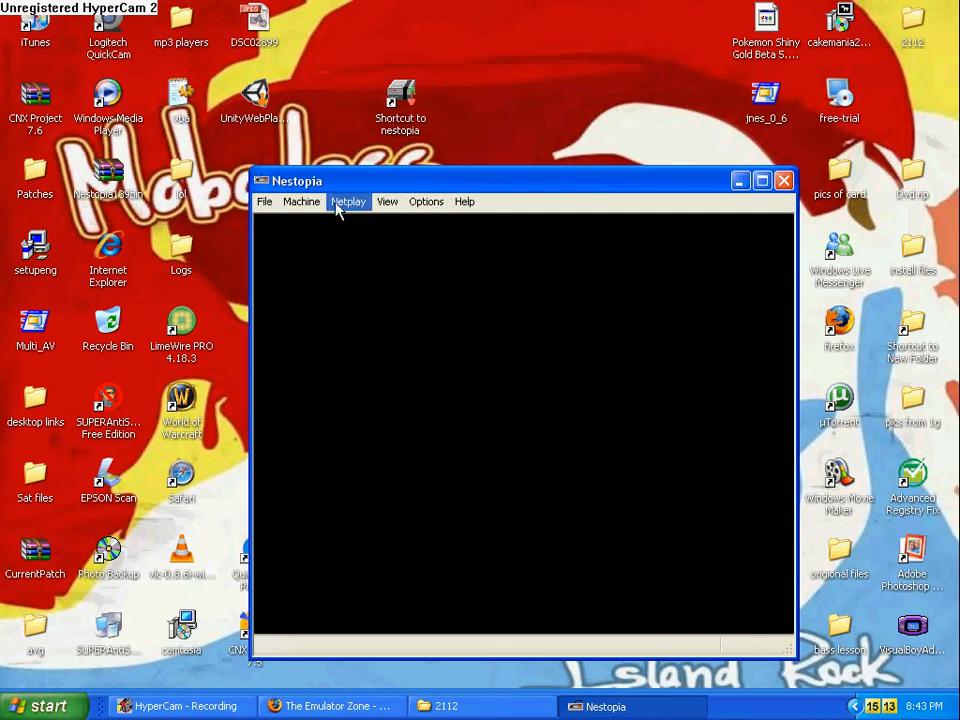
click(264, 201)
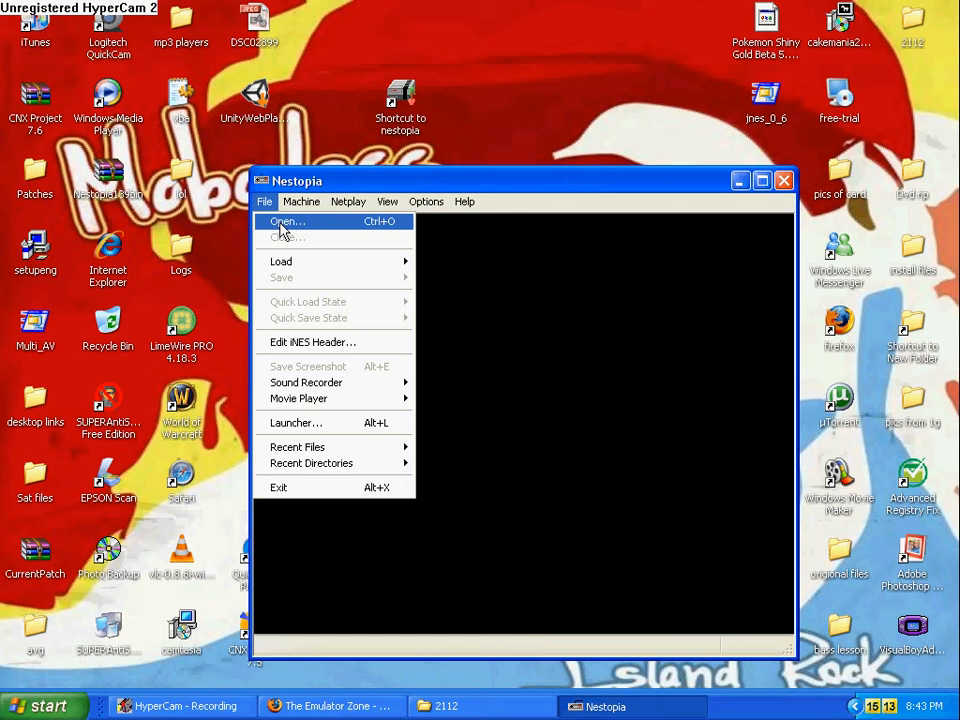
click(286, 221)
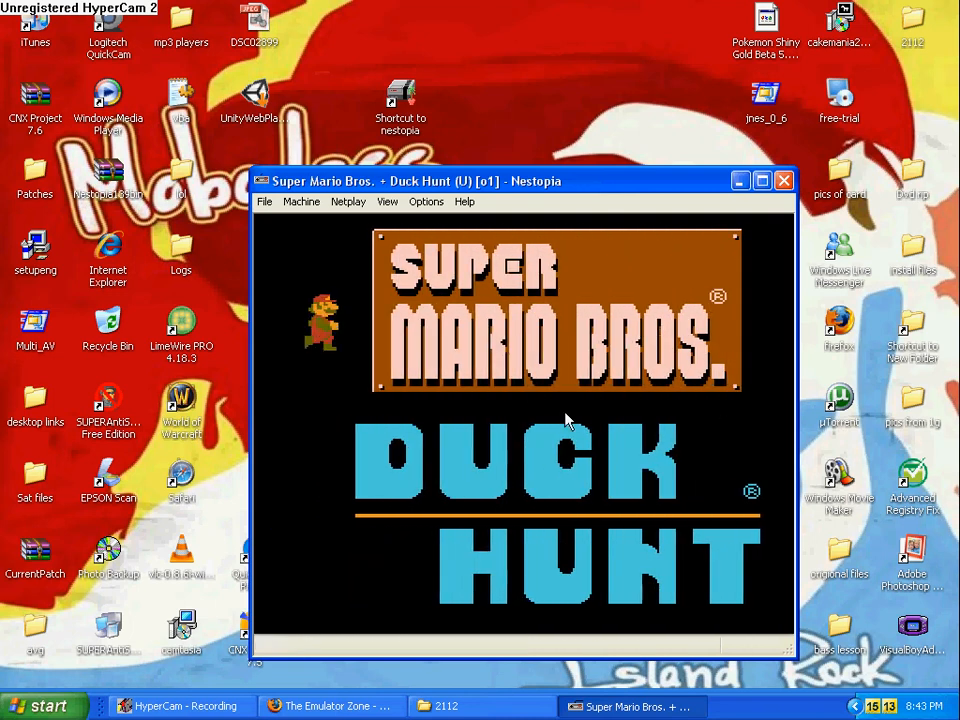
mouse_move(784, 181)
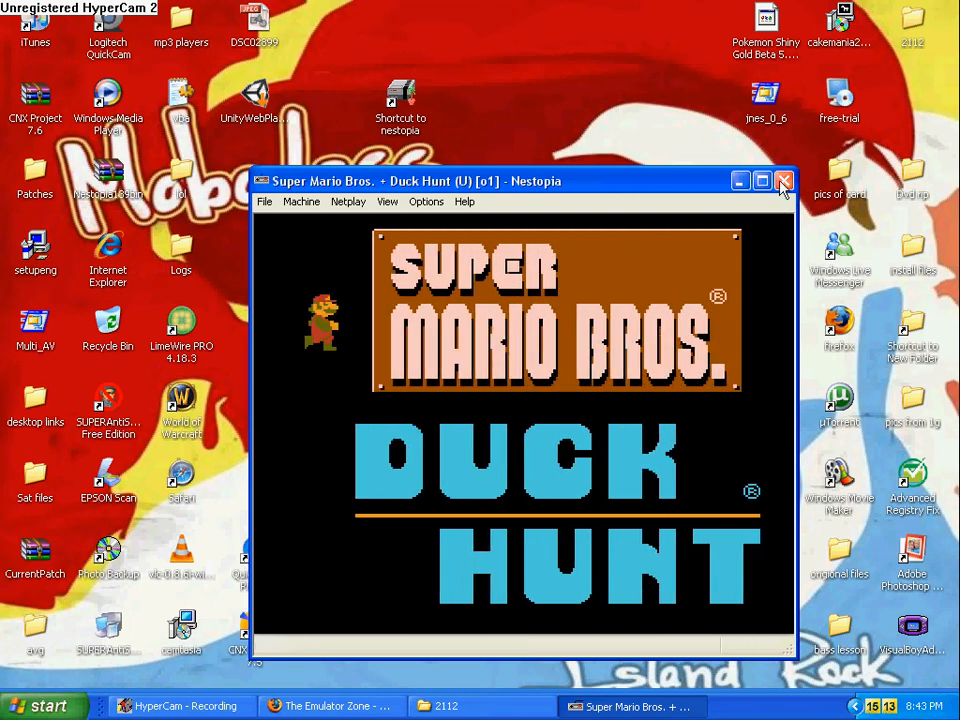
Exit Nestopia, relaunch it maximized, then exit again
click(784, 181)
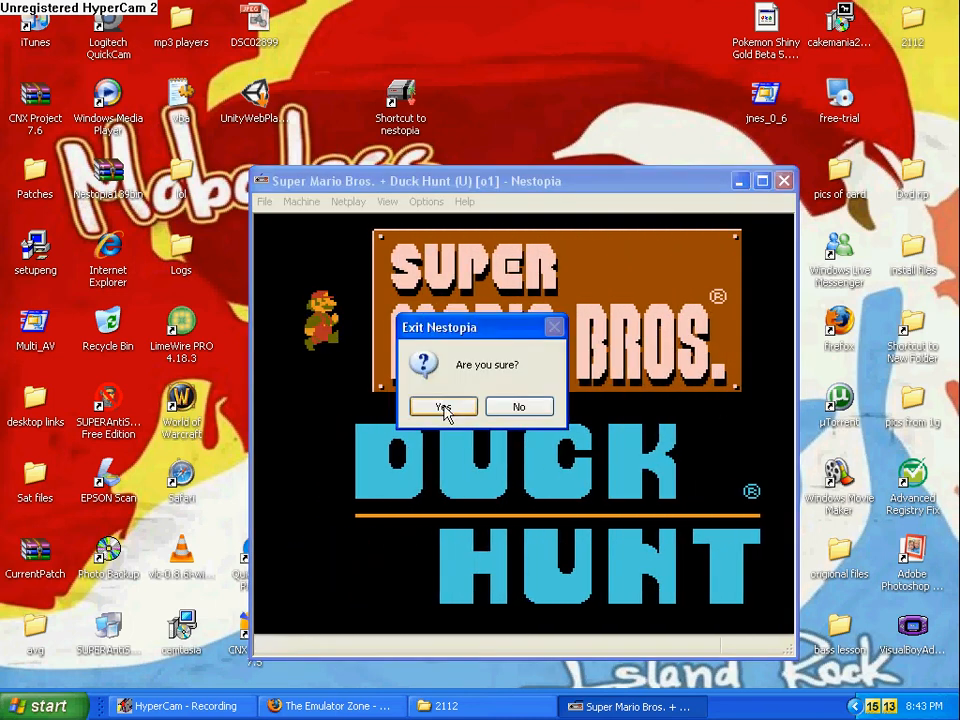
click(442, 406)
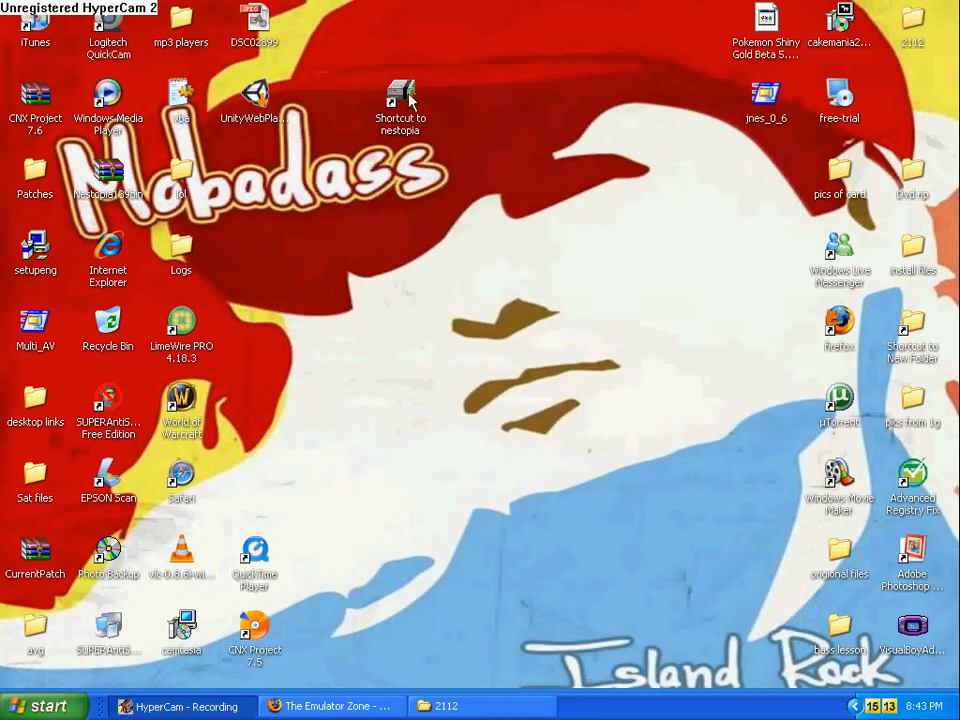
double_click(400, 95)
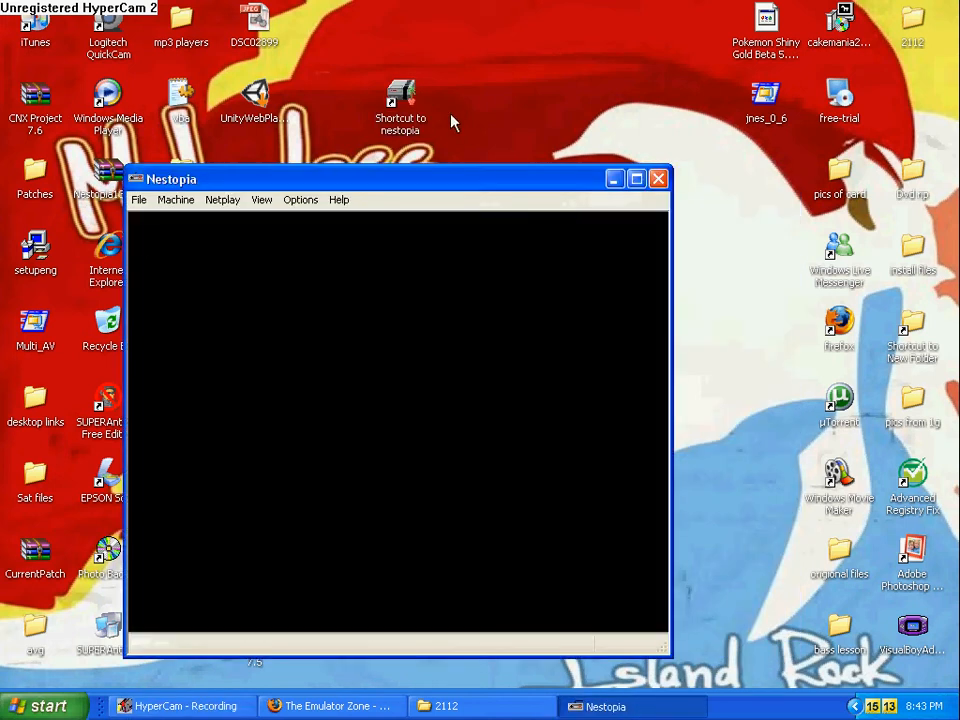
click(139, 199)
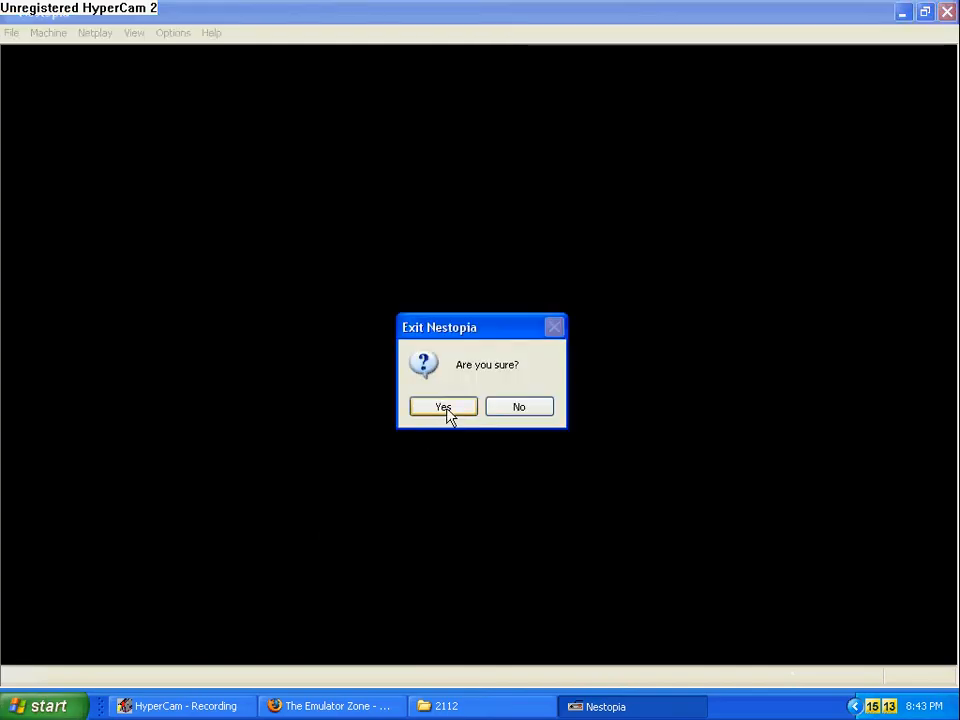
click(442, 406)
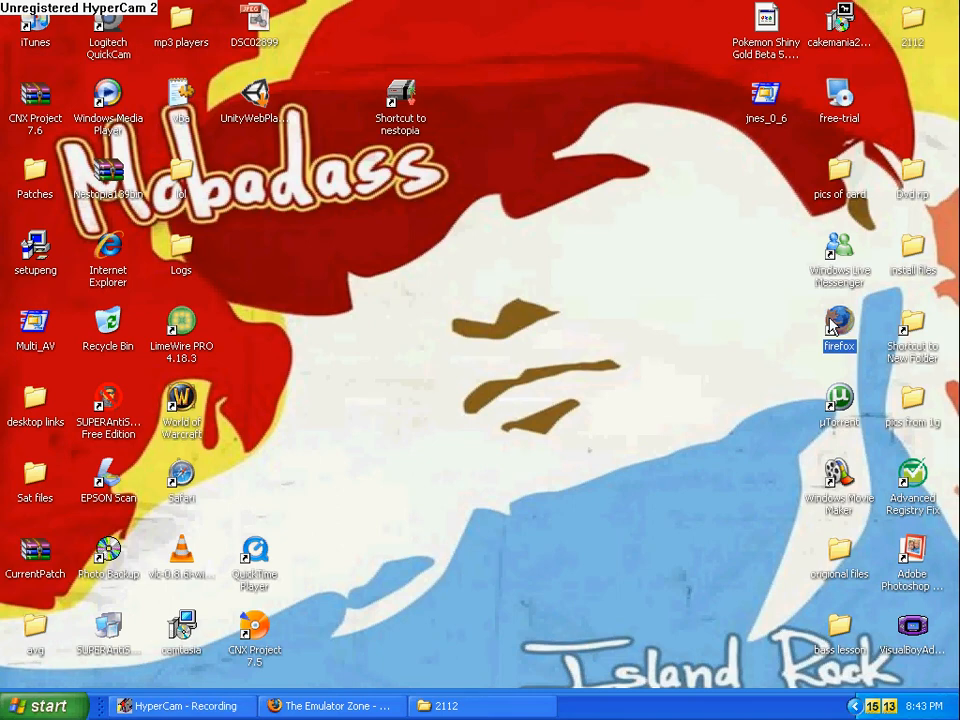
Relaunch Firefox, search Google for 'doperoms' and open the DopeROMs result
double_click(839, 322)
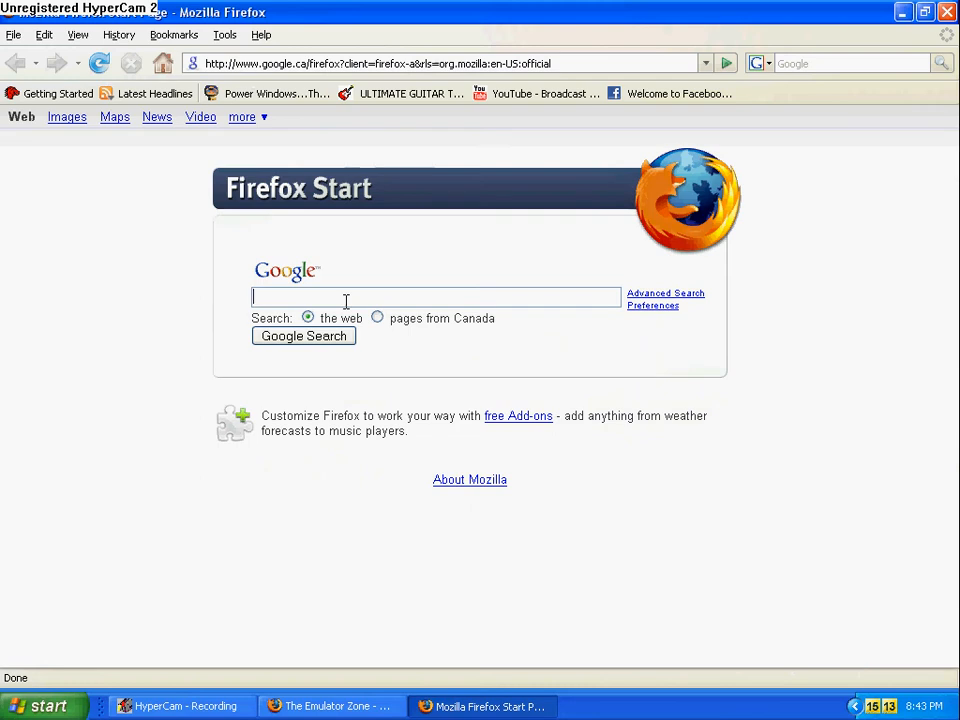
text(dope)
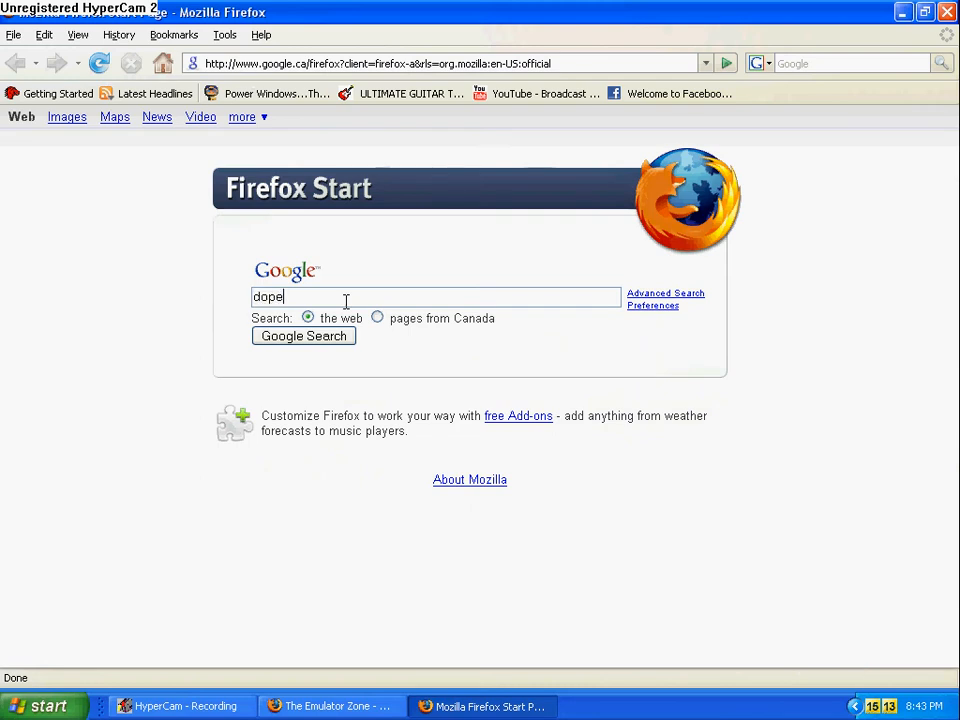
click(303, 335)
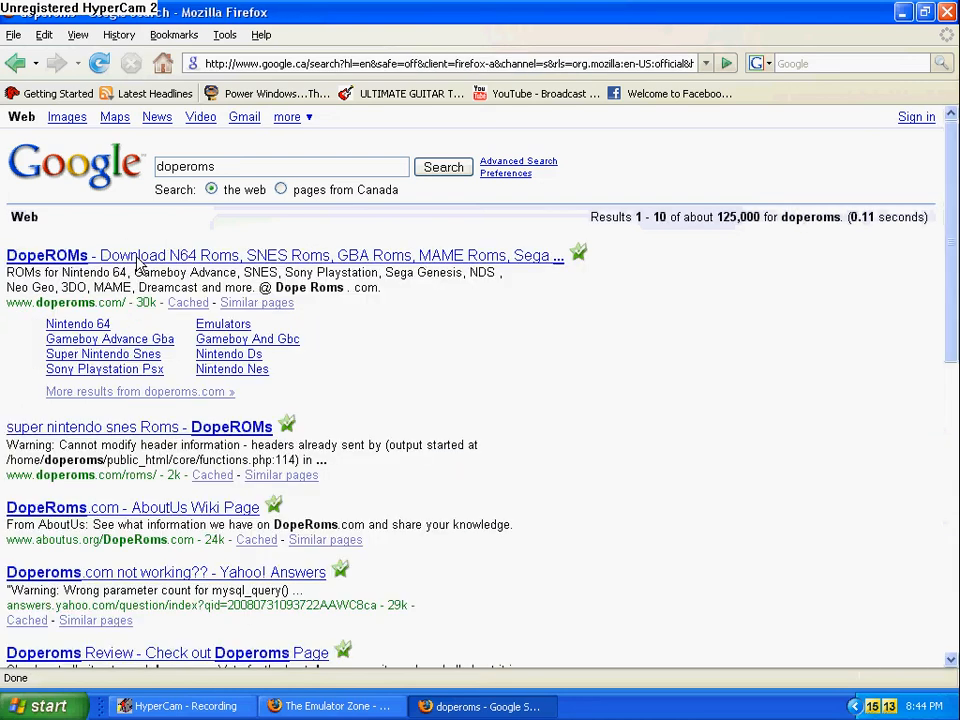
click(48, 255)
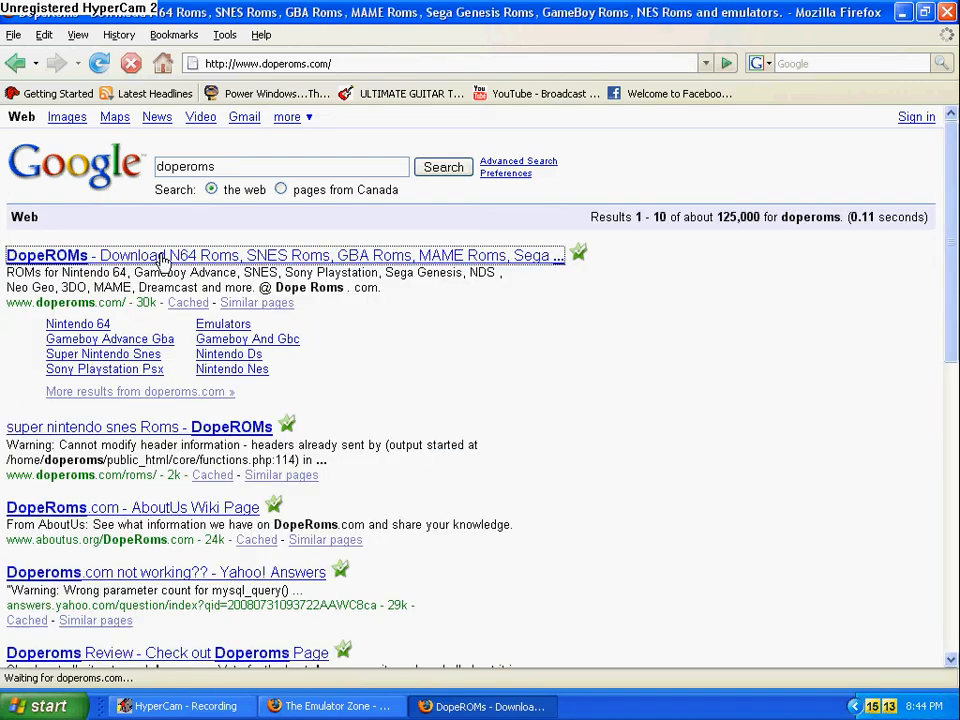
Scroll the DopeROMs console list and open the Nintendo Nes ROMs page
click(47, 255)
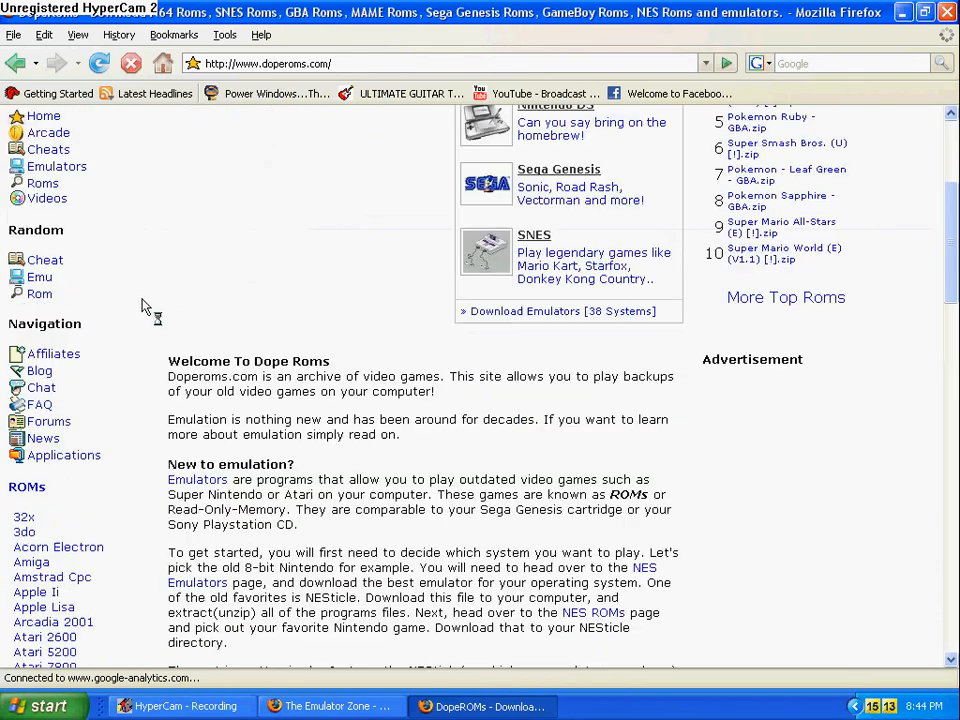
scroll(down, 3)
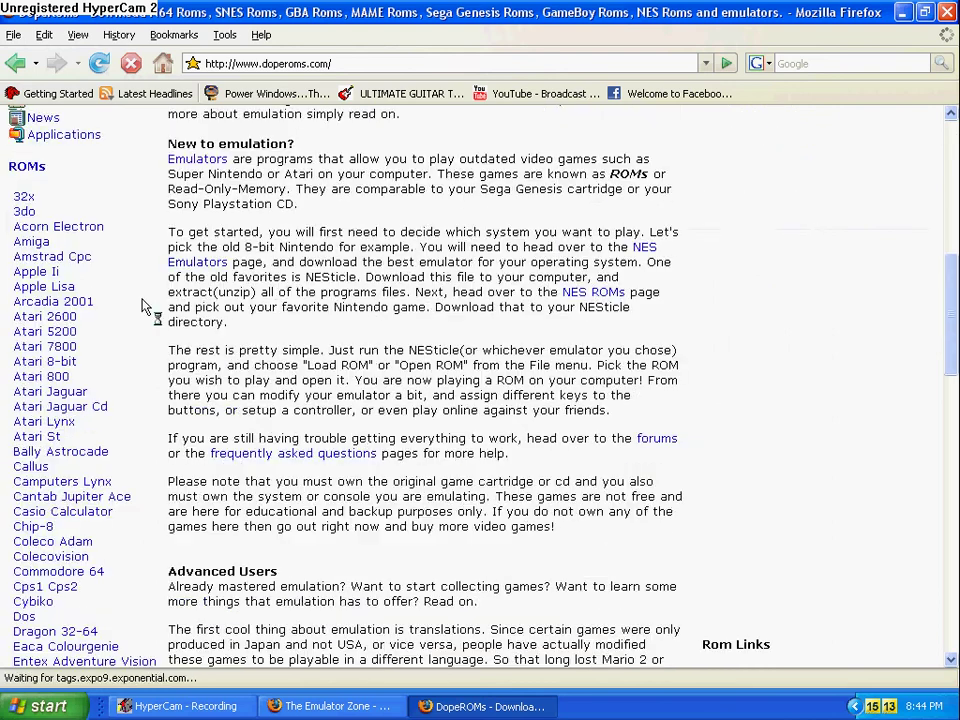
scroll(down, 3)
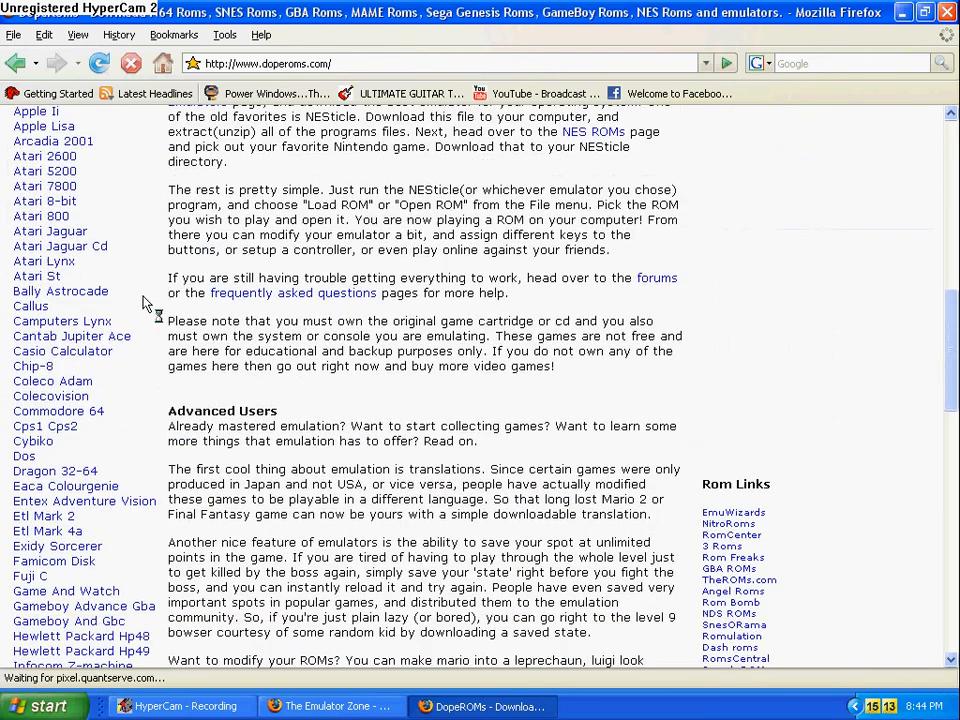
scroll(down, 3)
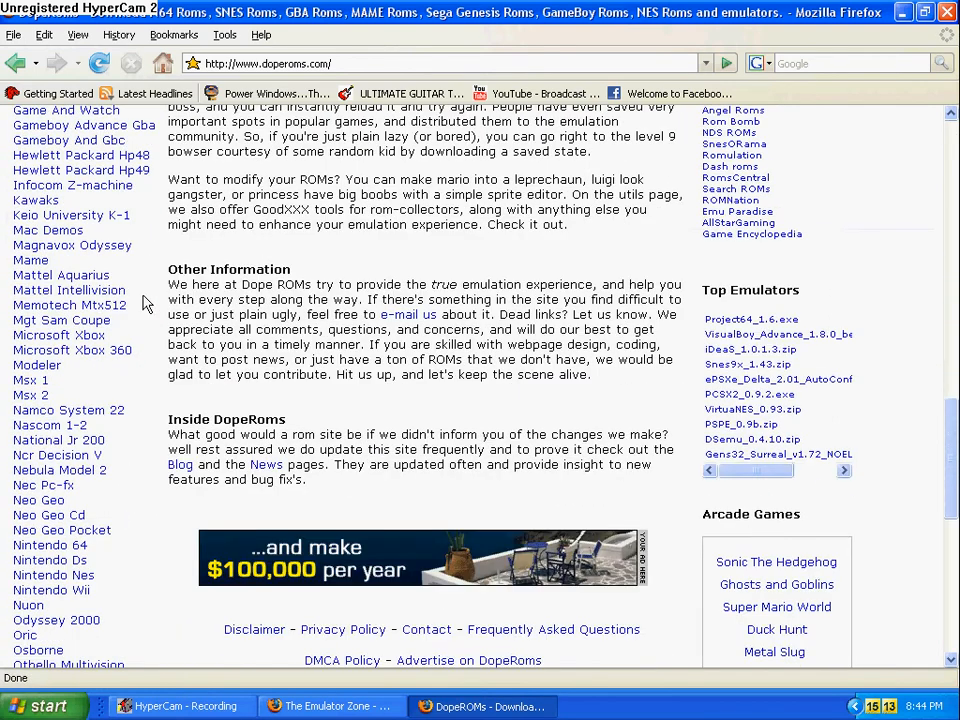
scroll(down, 3)
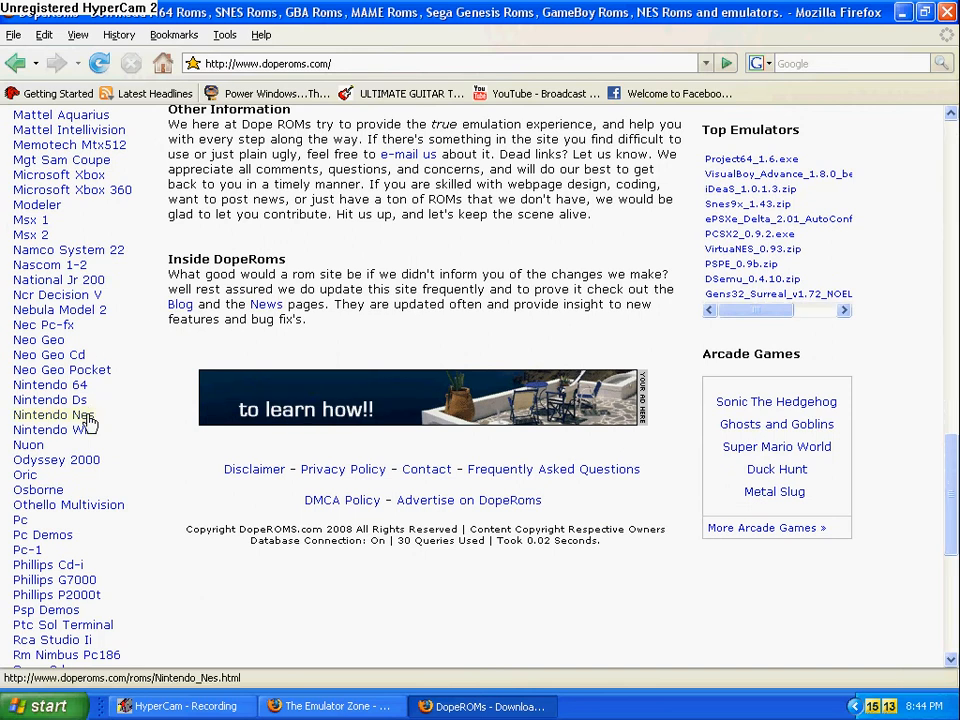
click(49, 414)
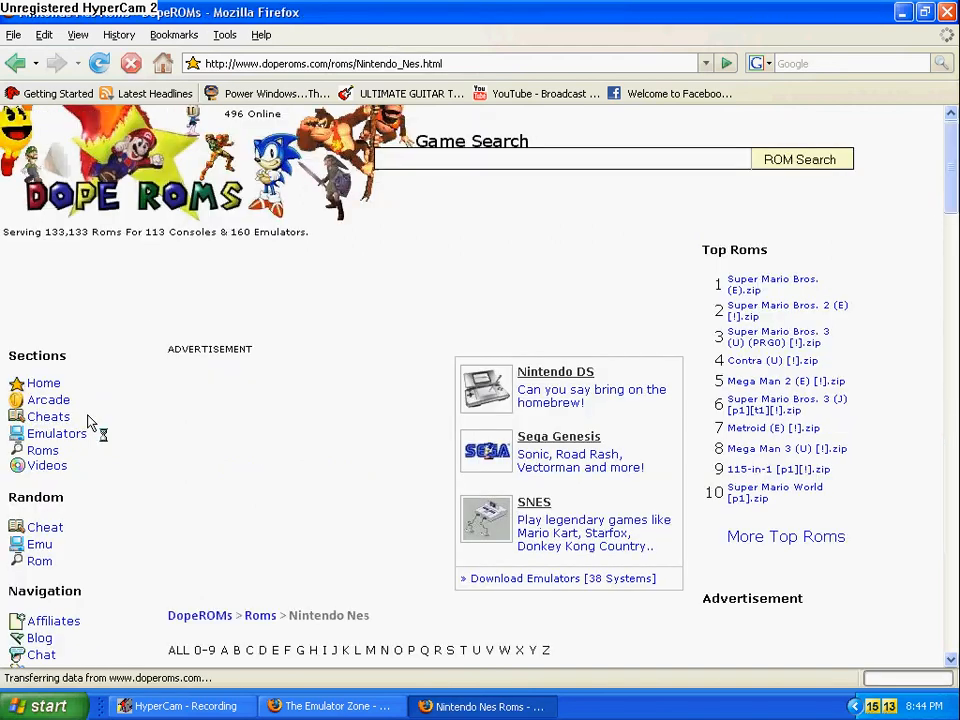
Filter the DopeROMs Nintendo NES ROM list to titles starting with M
scroll(down, 3)
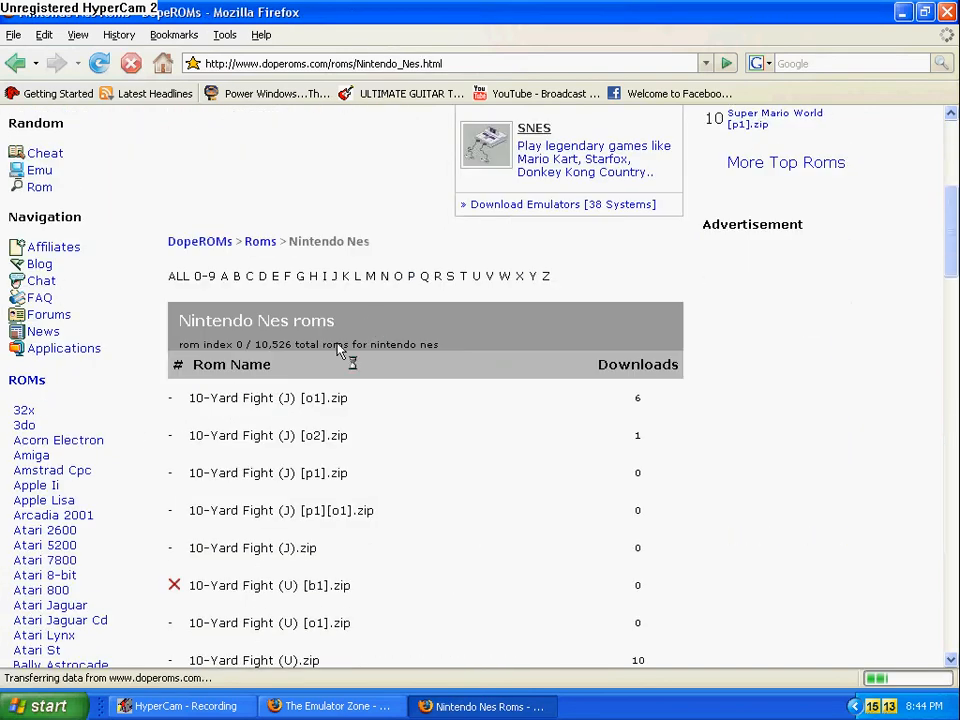
mouse_move(325, 281)
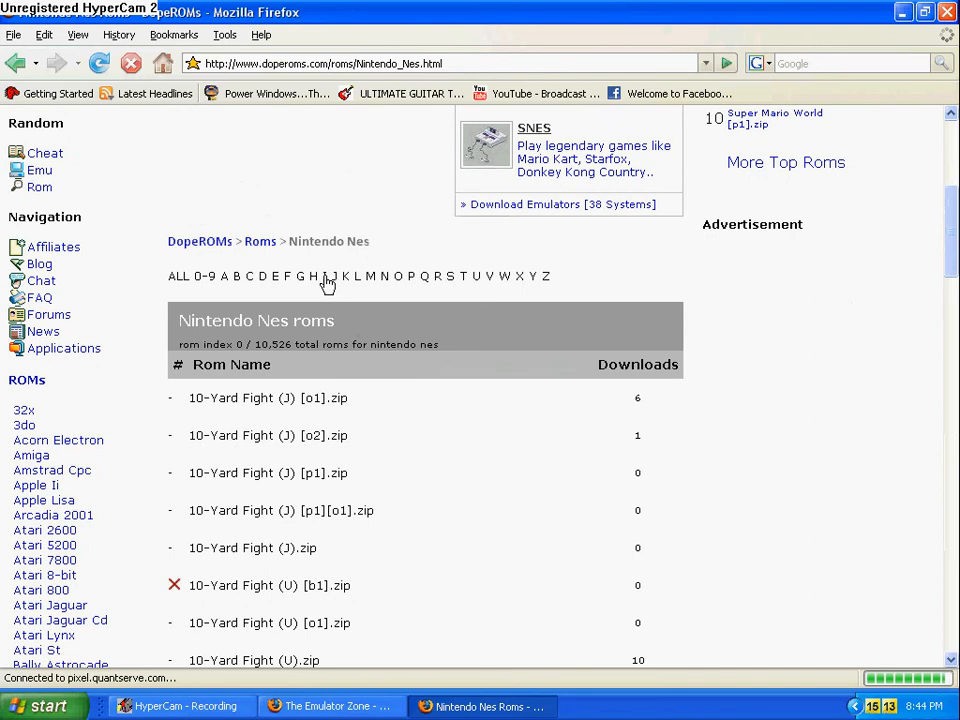
scroll(down, 3)
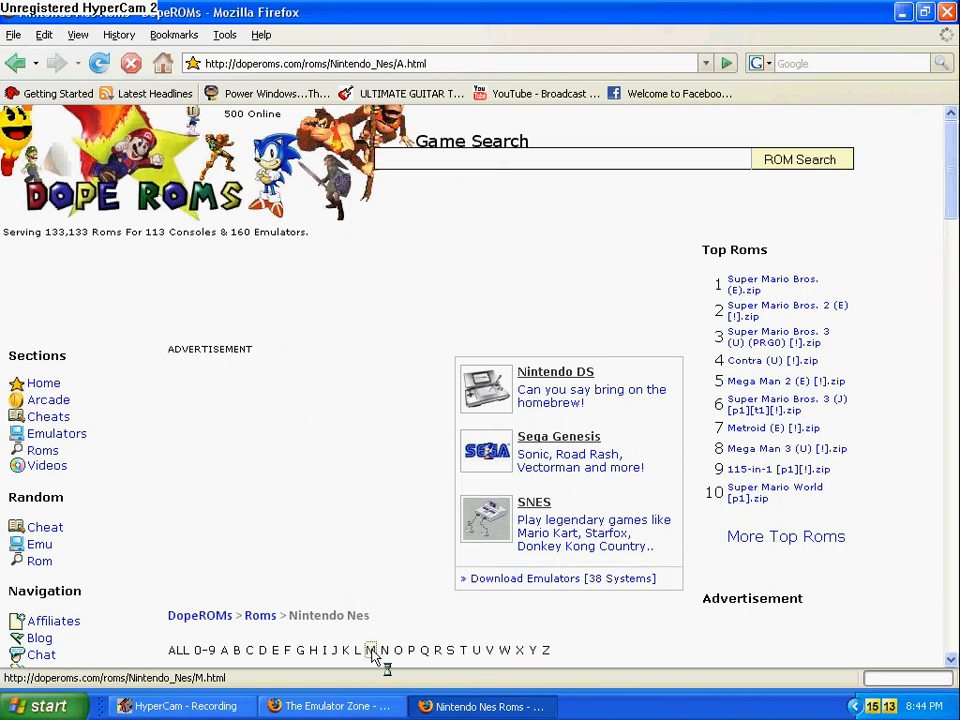
click(374, 650)
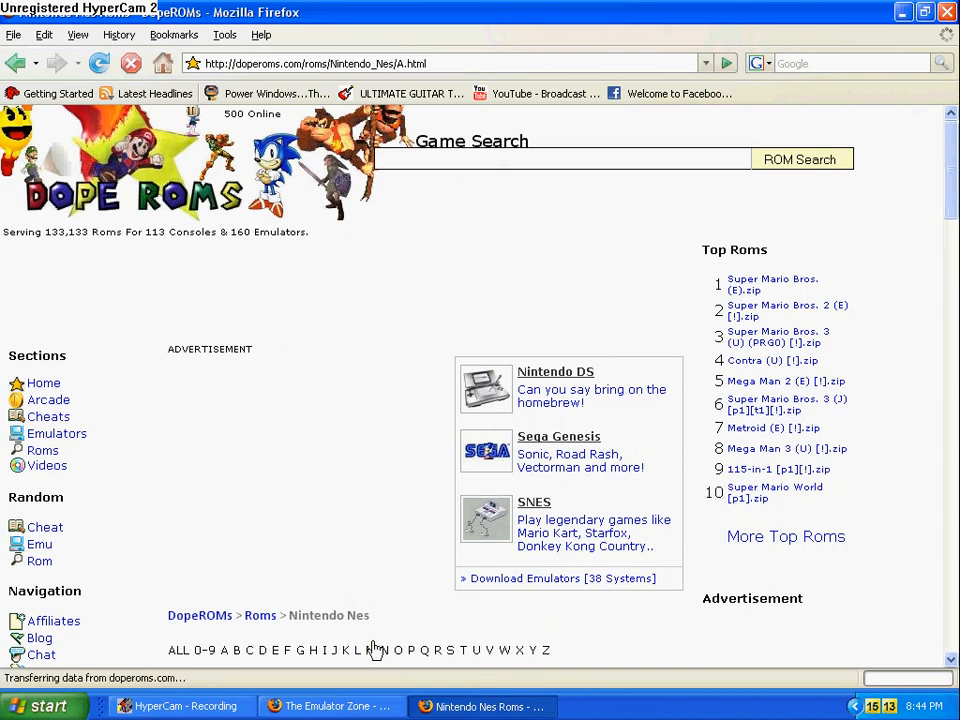
scroll(down, 3)
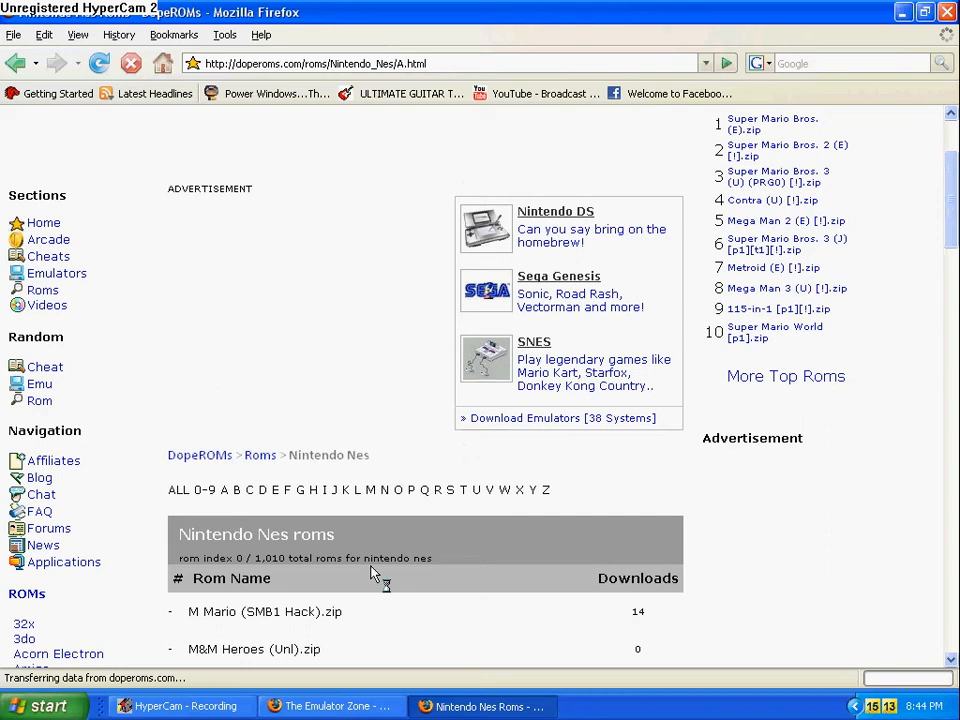
click(369, 490)
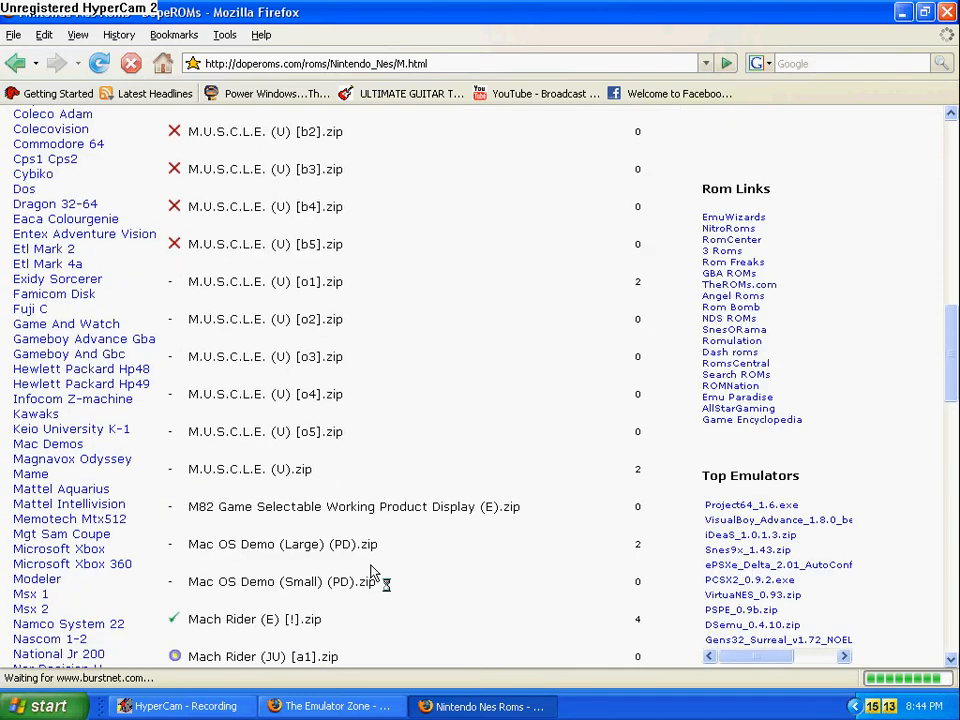
scroll(down, 3)
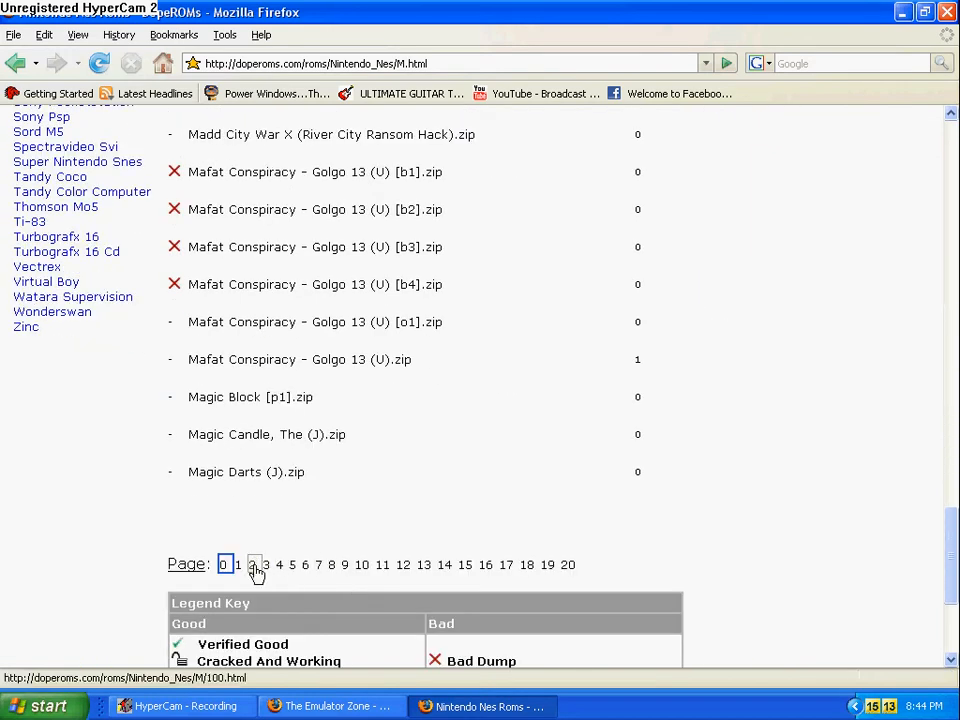
Page forward through the M titles, then step back one page
click(256, 568)
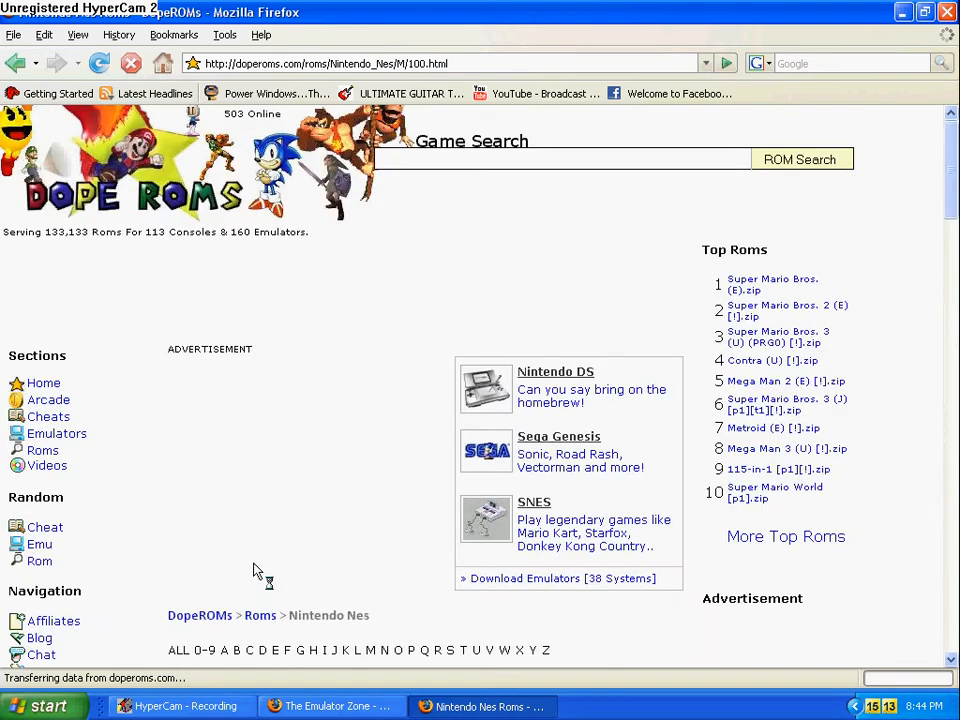
scroll(down, 3)
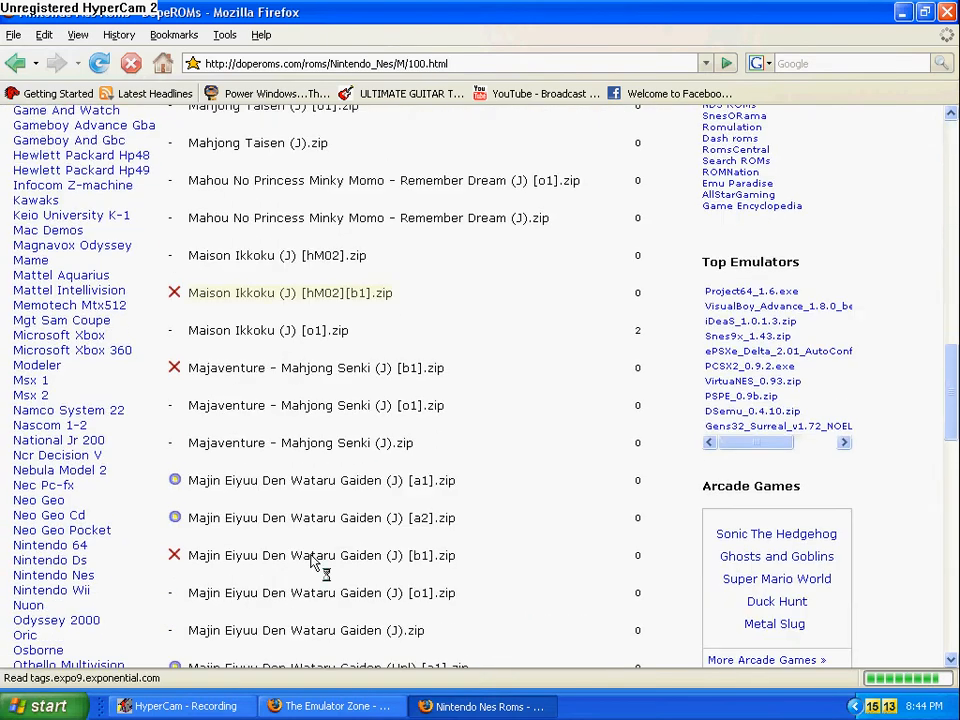
scroll(down, 3)
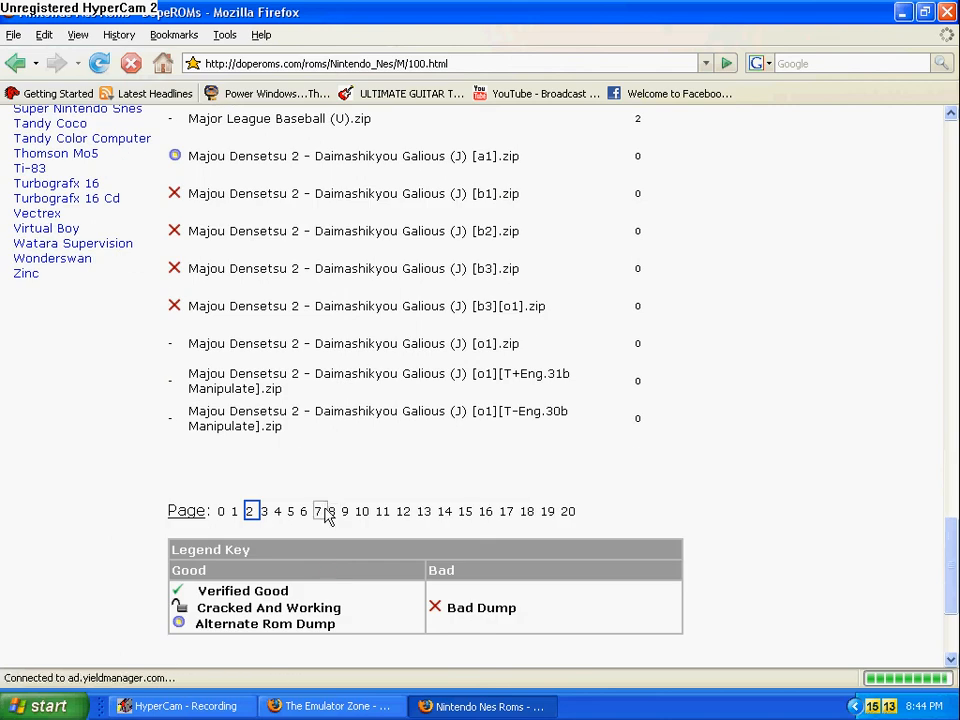
mouse_move(320, 511)
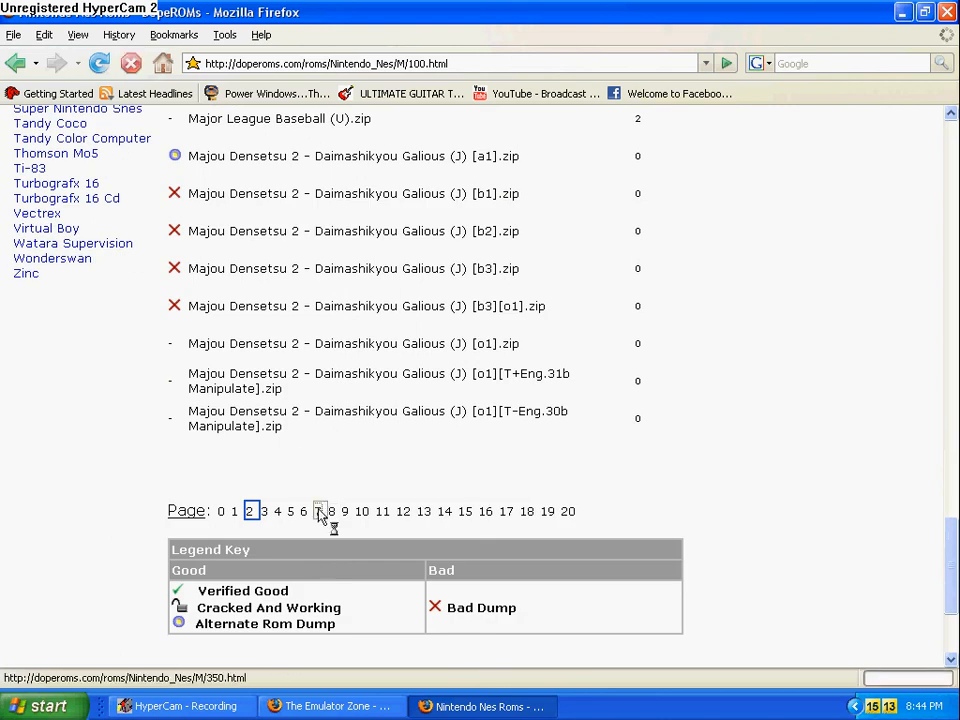
click(320, 511)
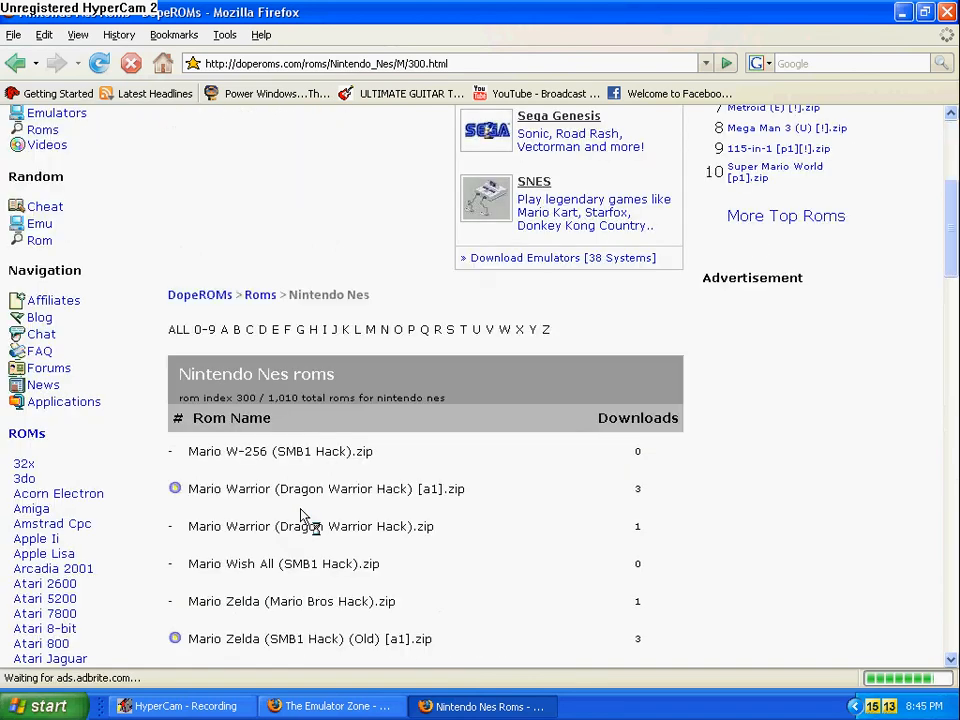
scroll(down, 3)
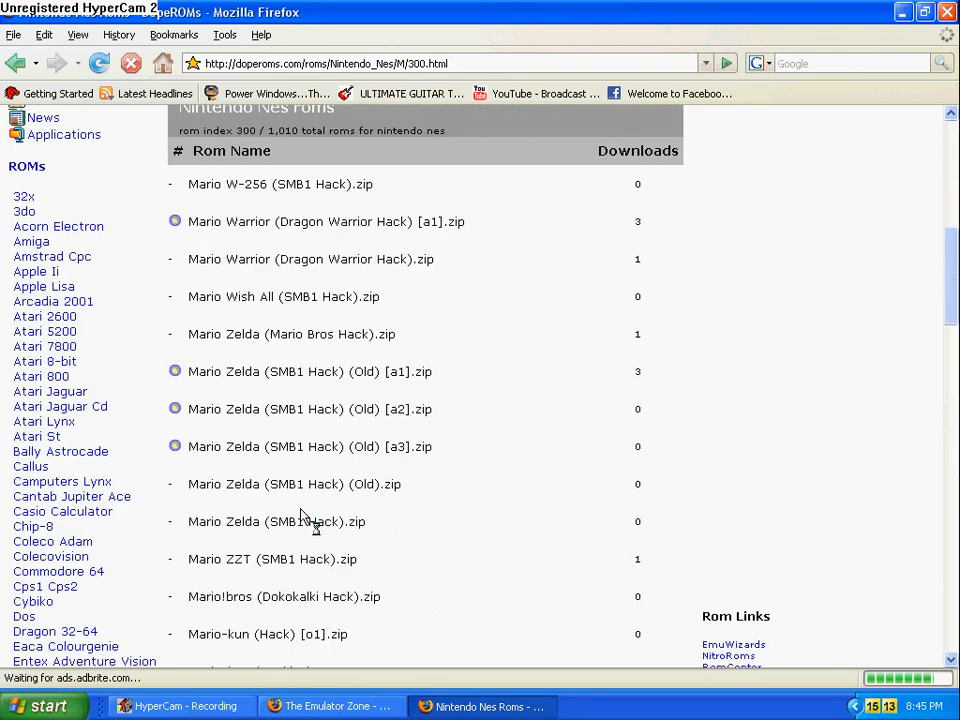
scroll(down, 3)
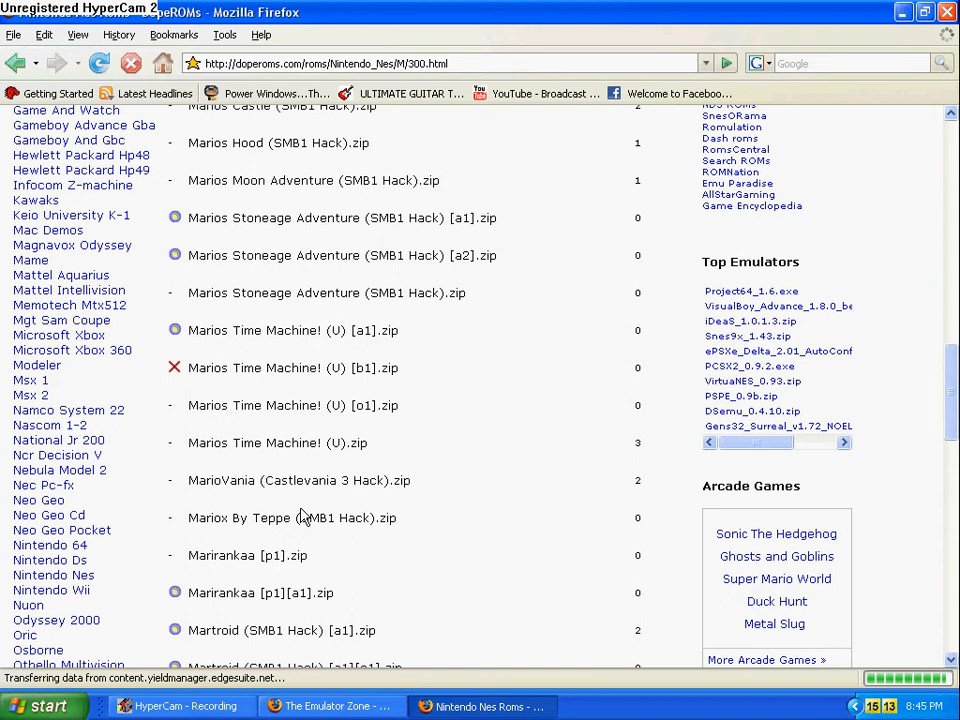
click(303, 511)
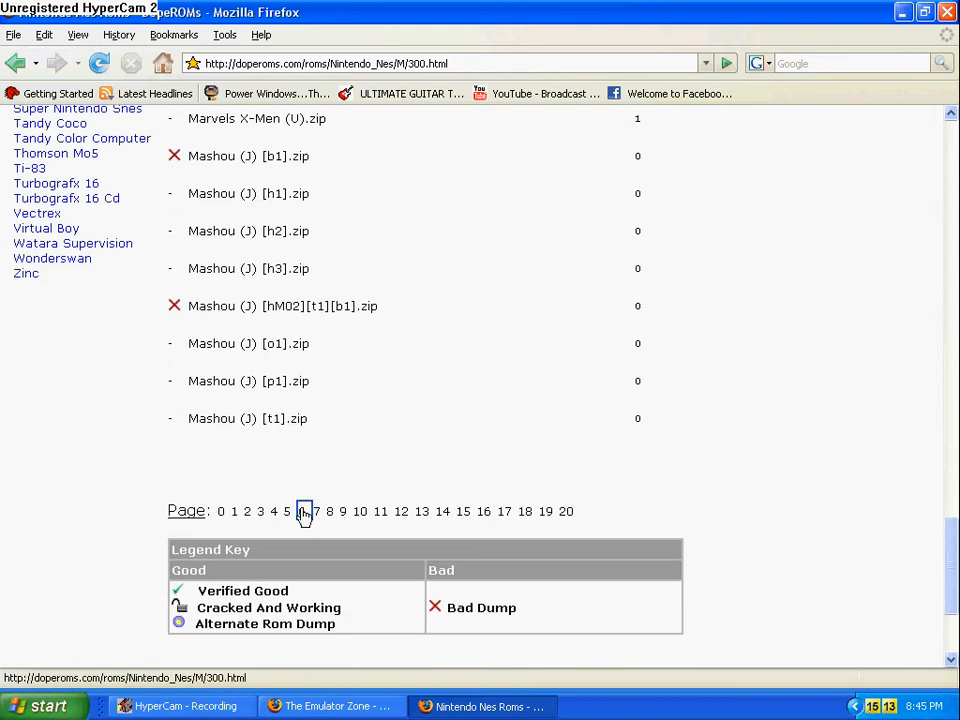
click(304, 511)
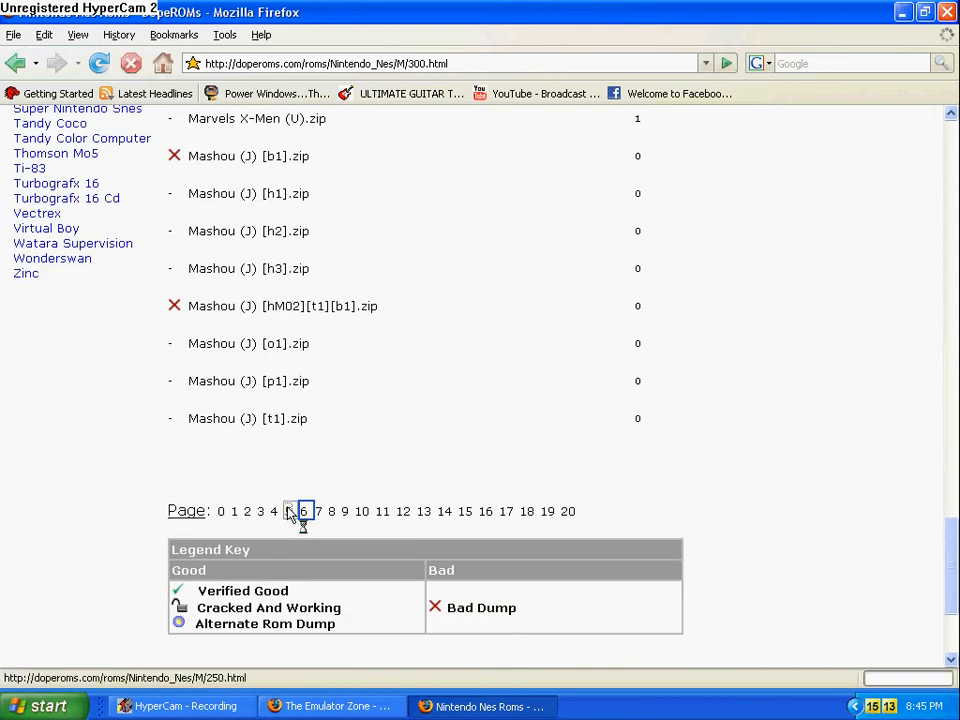
click(290, 511)
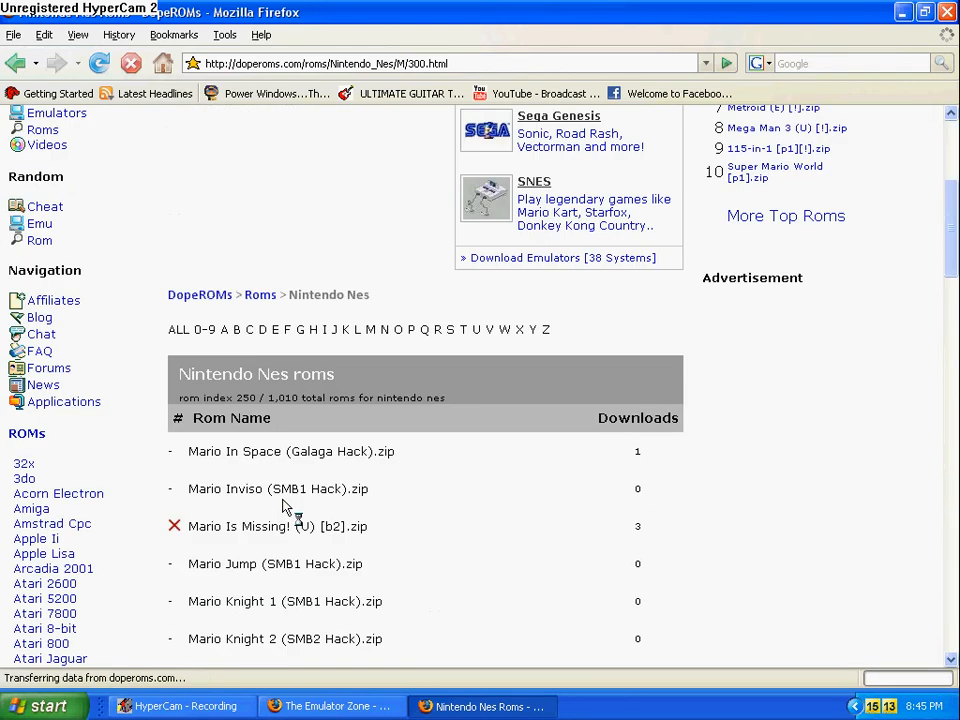
Scroll to Mario Bros. (JU) [!].zip and open its download page
scroll(down, 3)
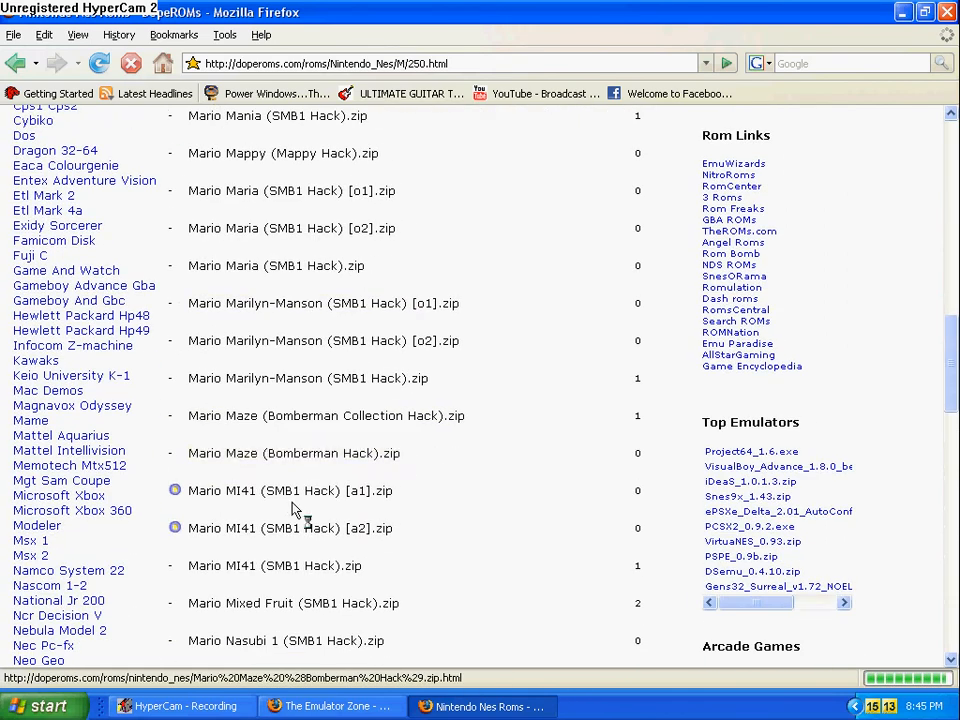
scroll(down, 3)
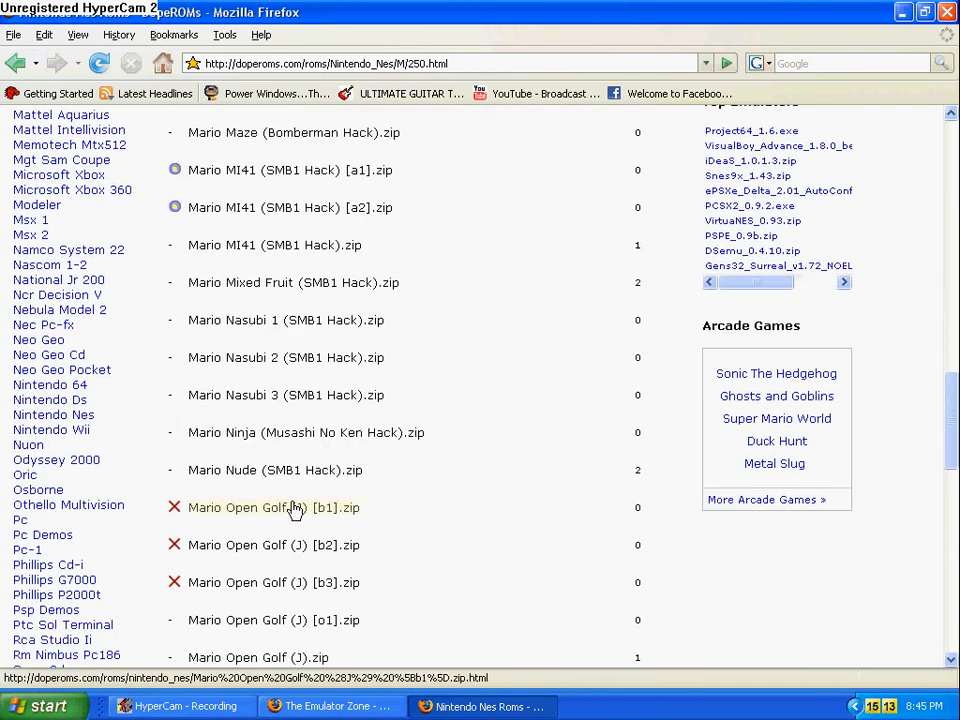
scroll(down, 3)
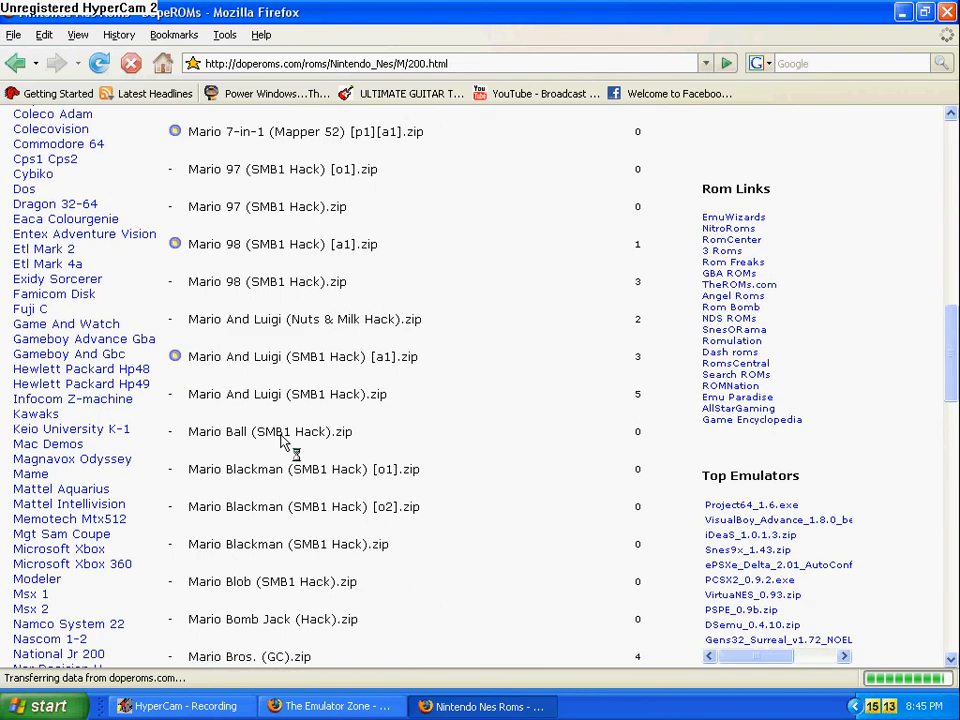
mouse_move(267, 401)
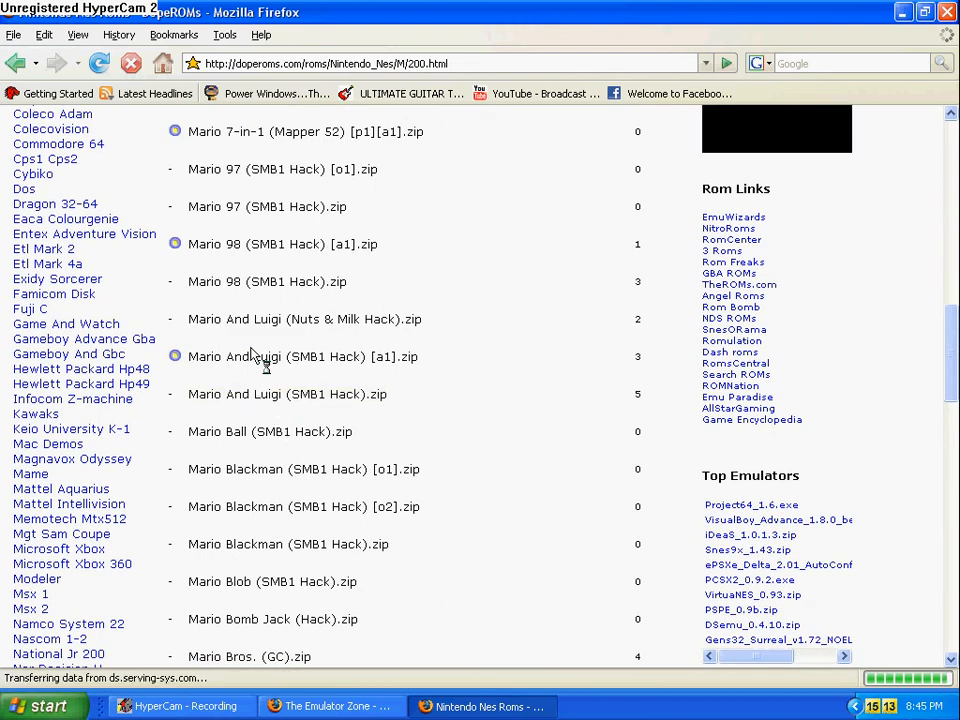
mouse_move(254, 407)
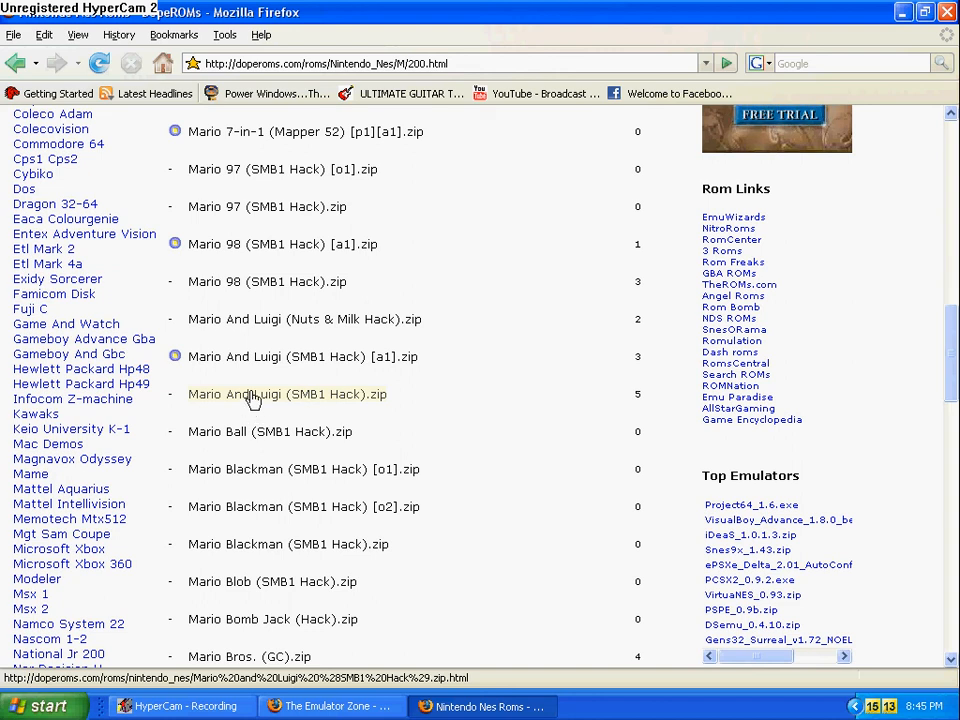
scroll(down, 3)
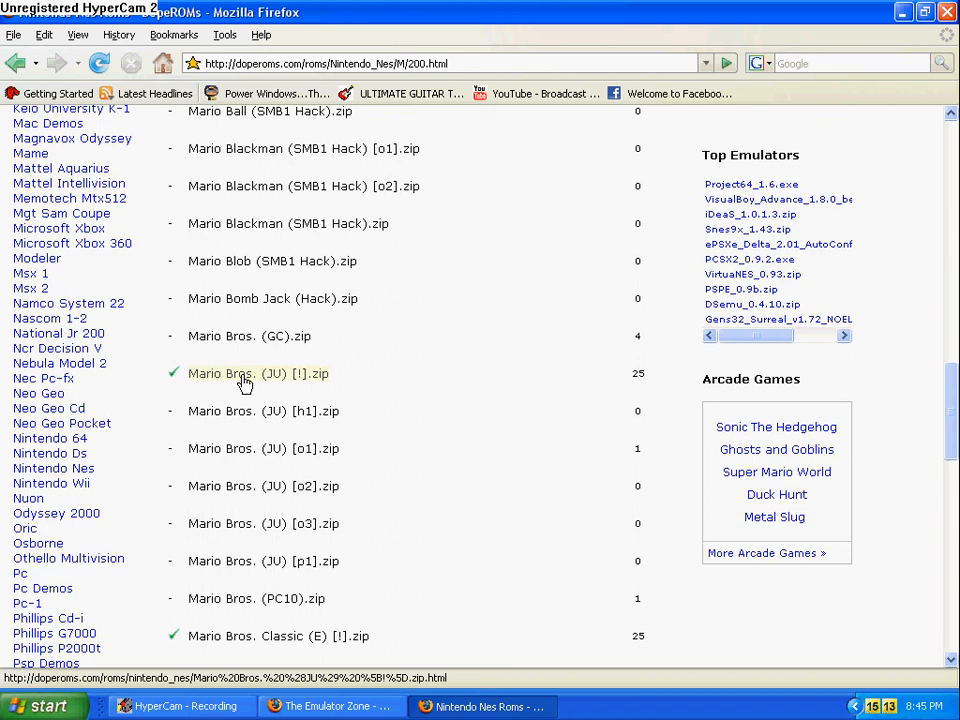
click(257, 374)
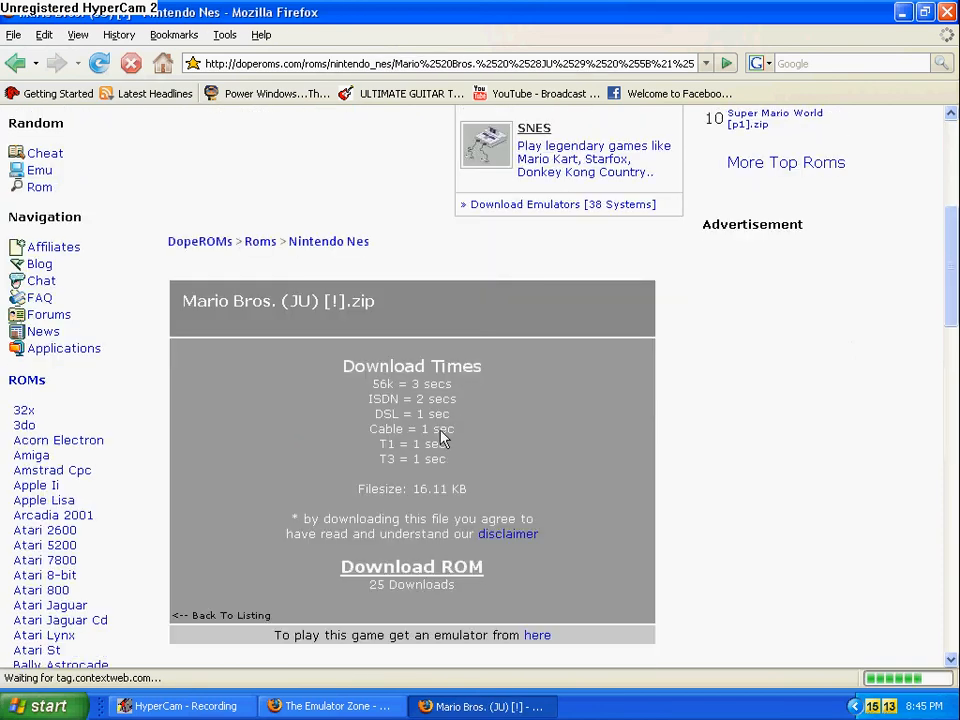
mouse_move(545, 430)
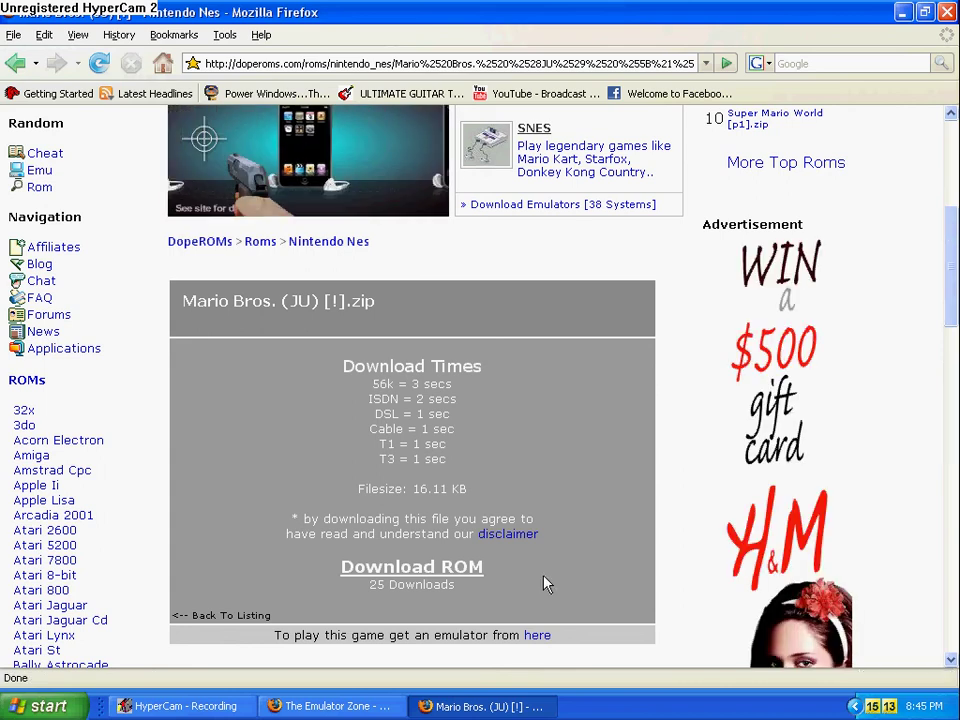
mouse_move(503, 582)
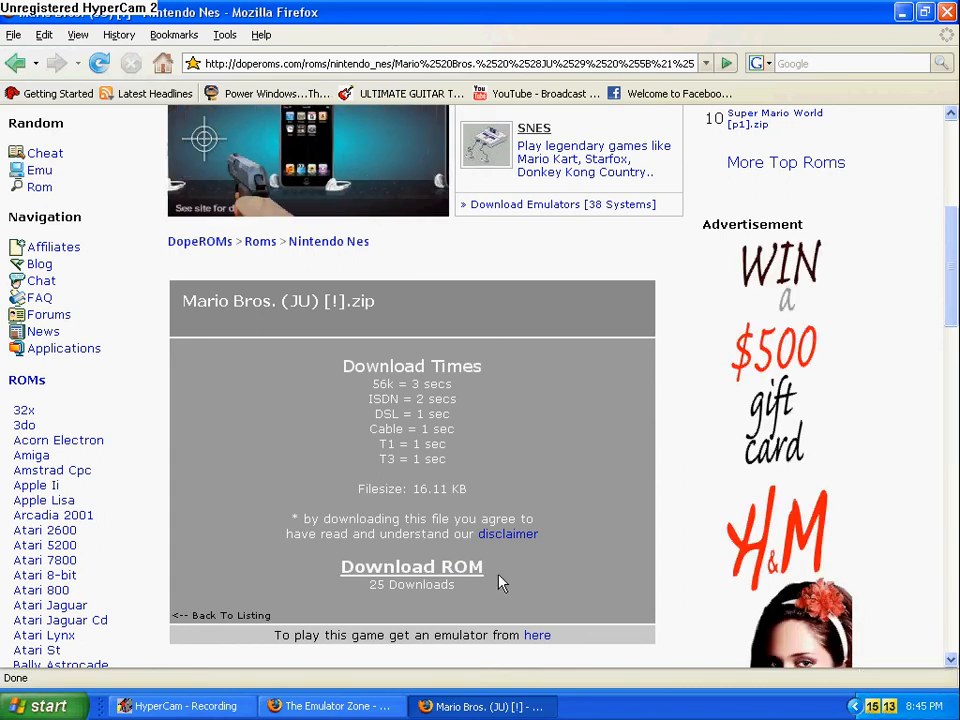
Download Mario Bros. (JU) [!].zip and choose Save to Disk in the dialog
click(411, 567)
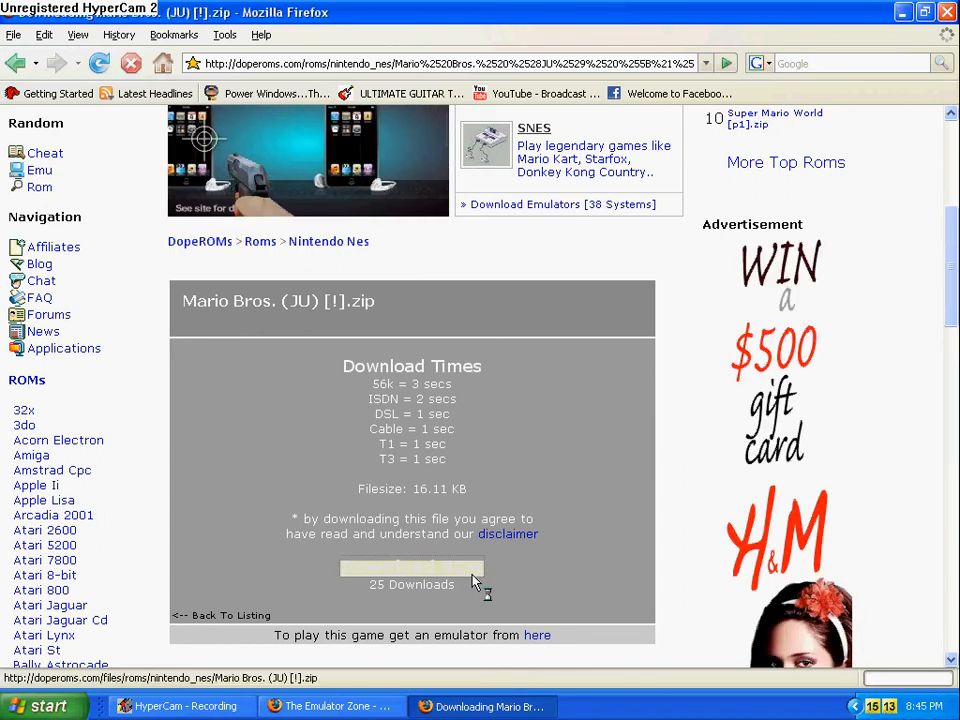
click(410, 567)
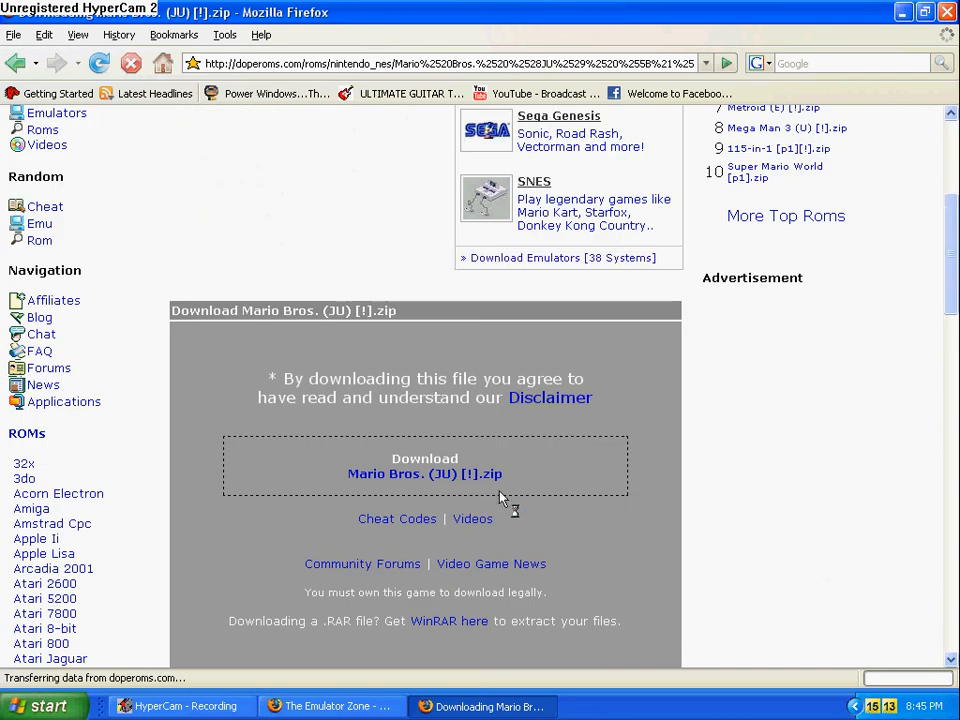
click(424, 474)
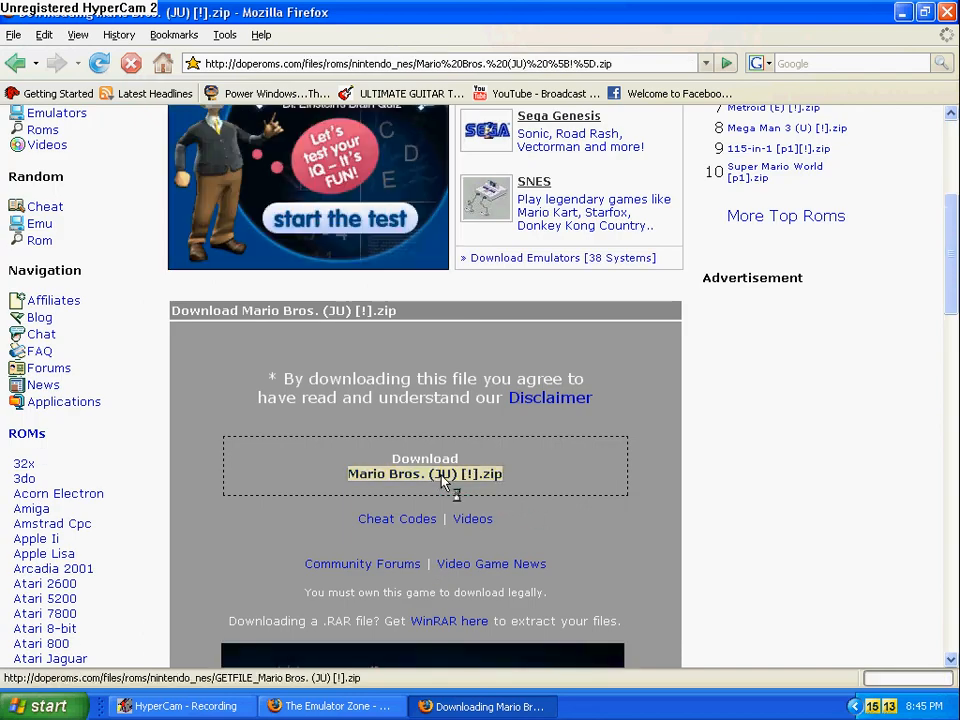
click(424, 473)
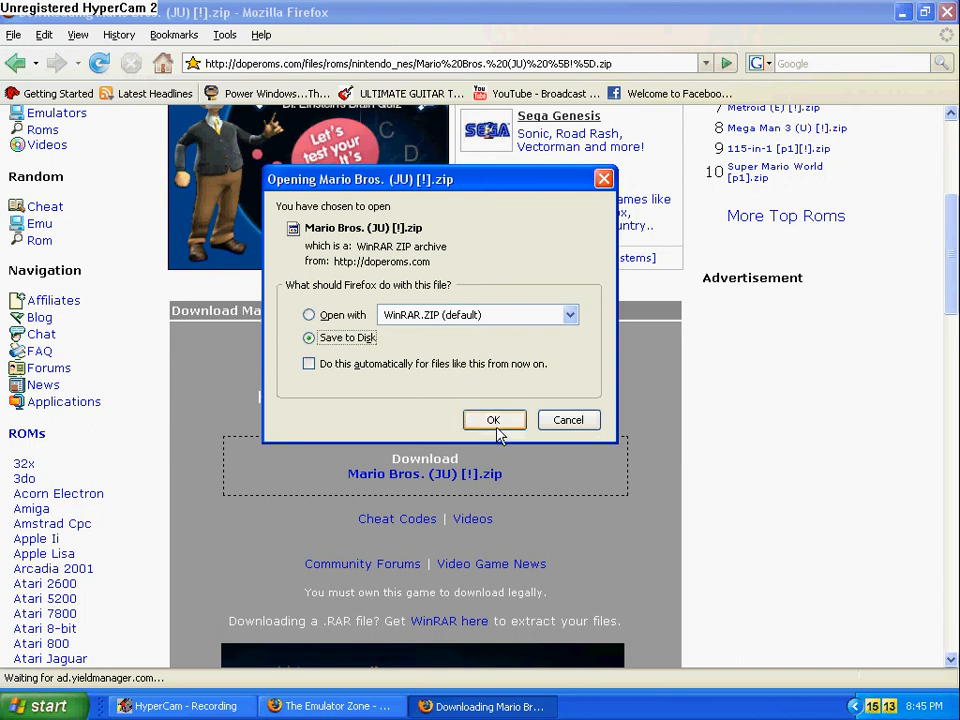
click(494, 420)
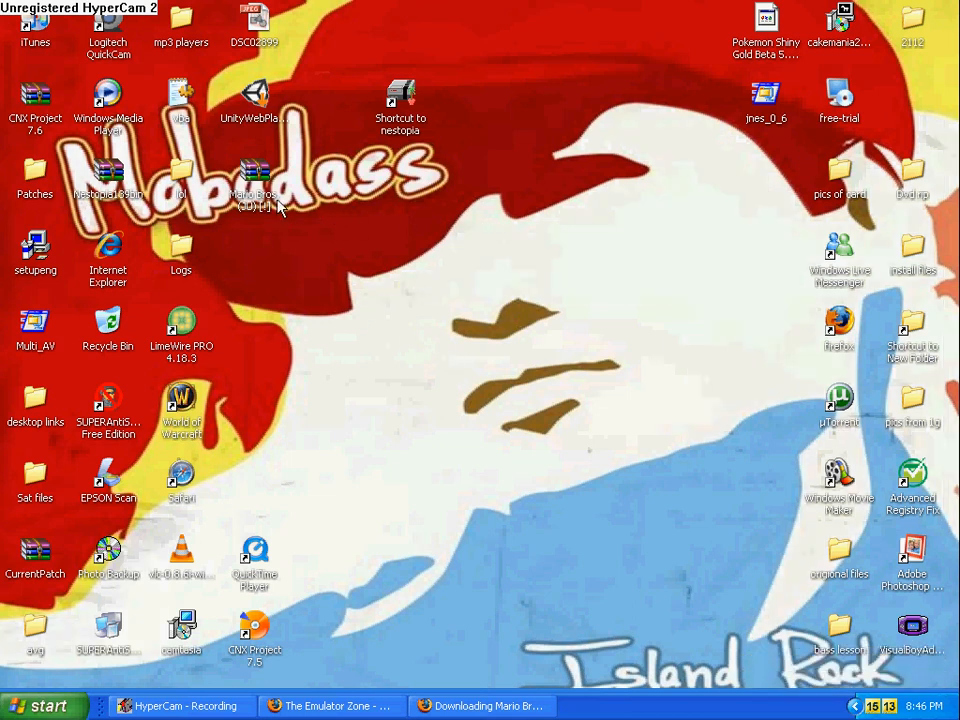
Move the Mario Bros. ROM icon under the Nestopia shortcut and launch it in Nestopia
drag(255, 175, 473, 400)
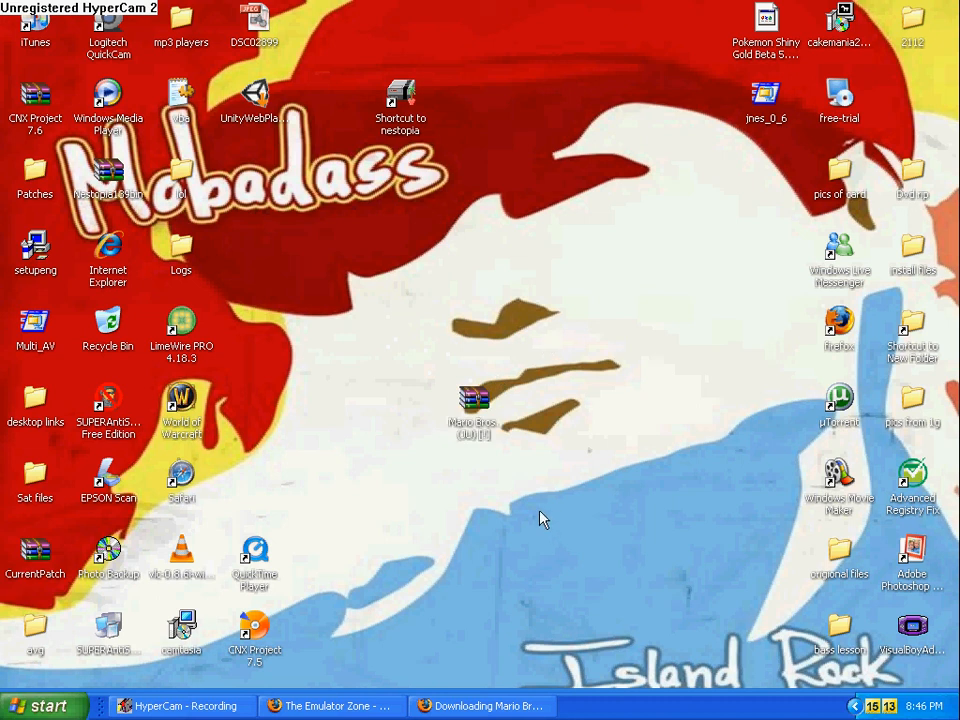
mouse_move(574, 416)
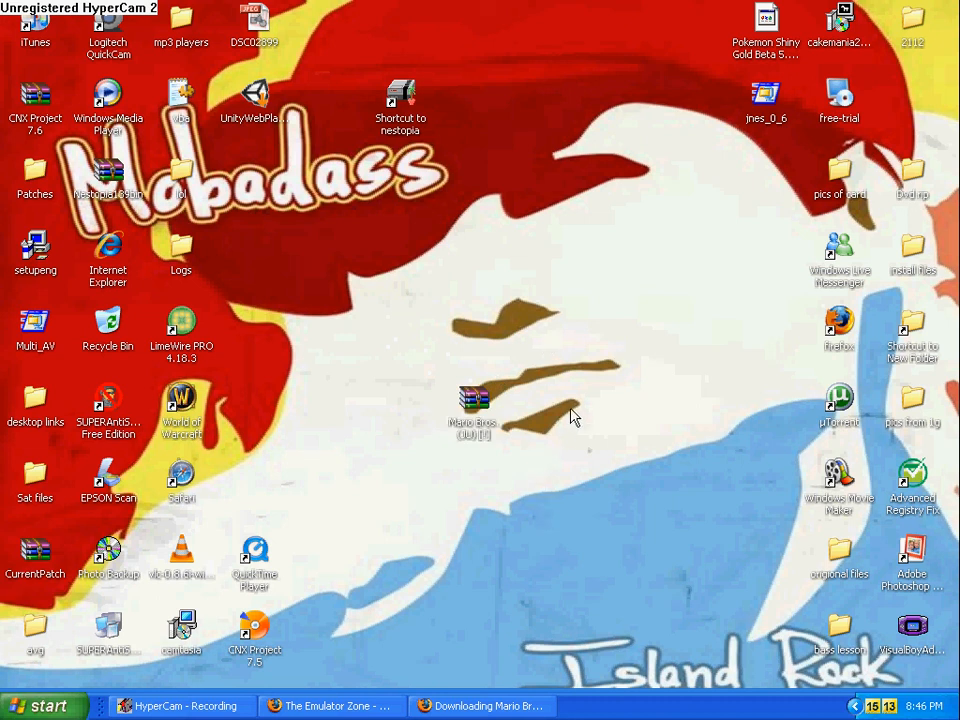
drag(471, 405, 547, 255)
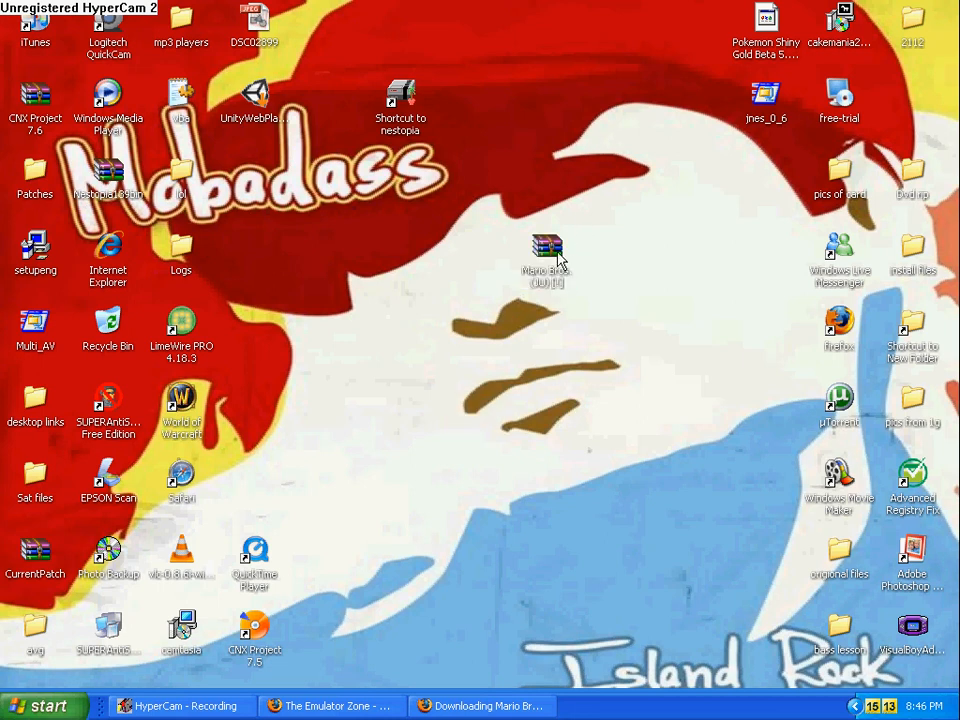
mouse_move(585, 186)
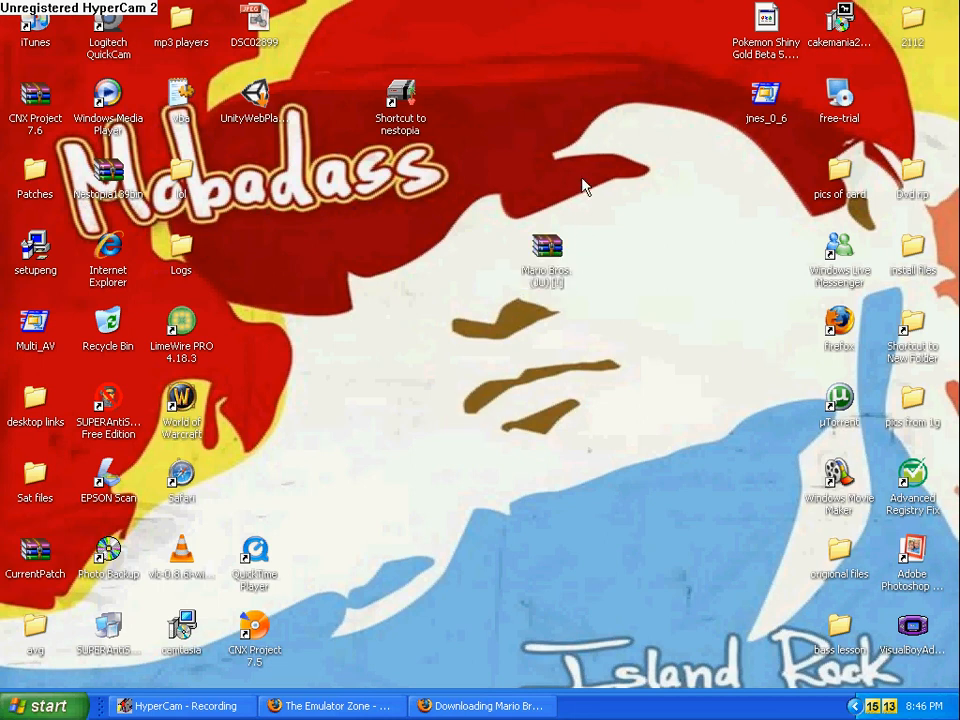
mouse_move(640, 305)
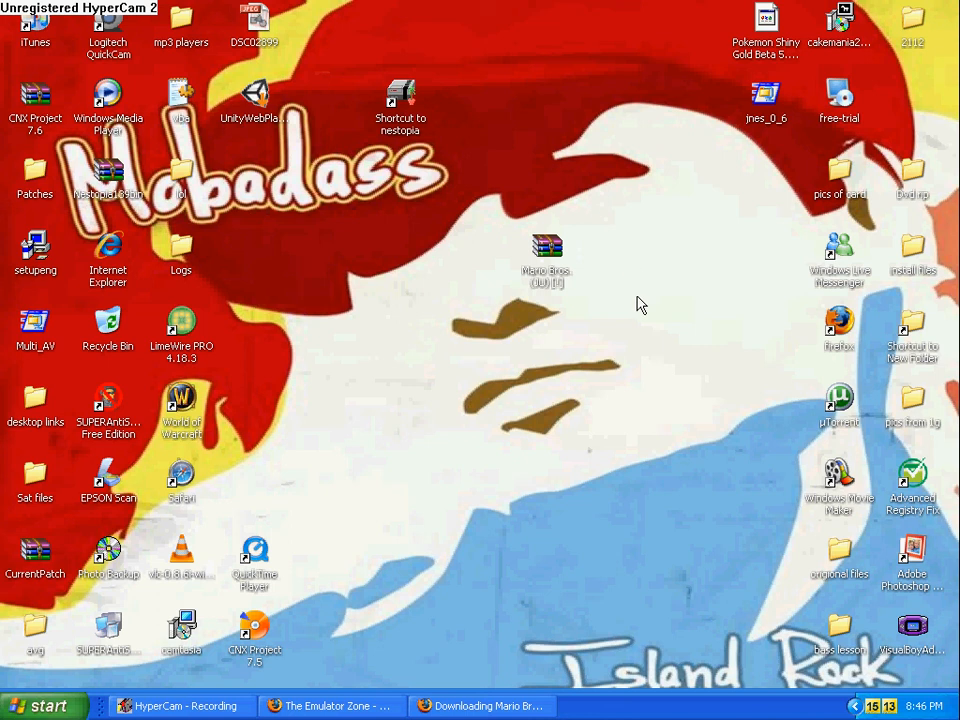
mouse_move(625, 291)
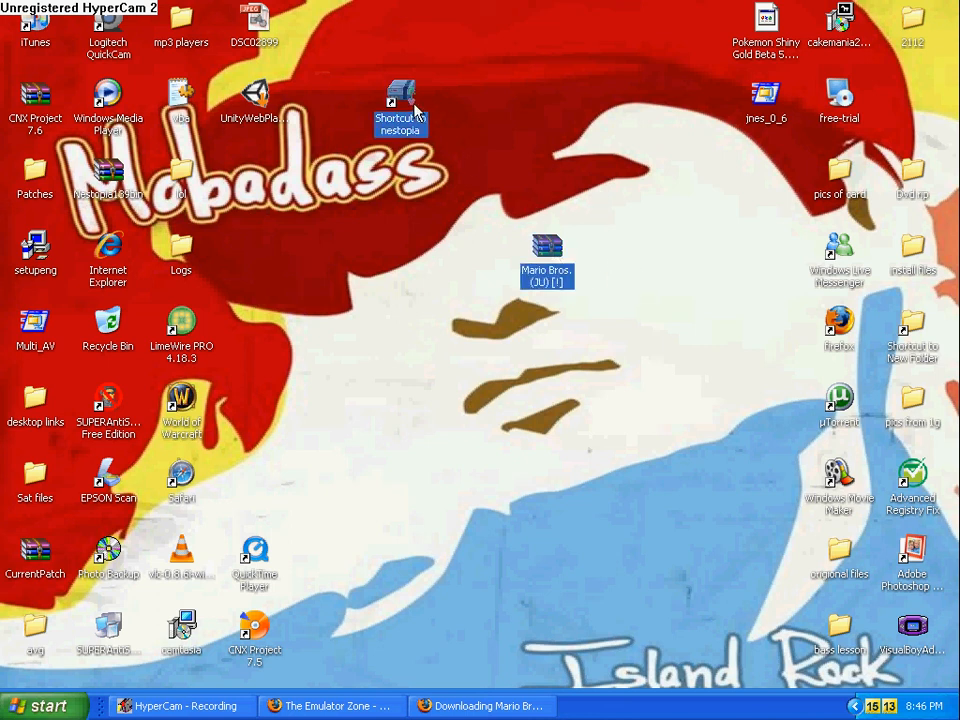
drag(547, 260, 400, 270)
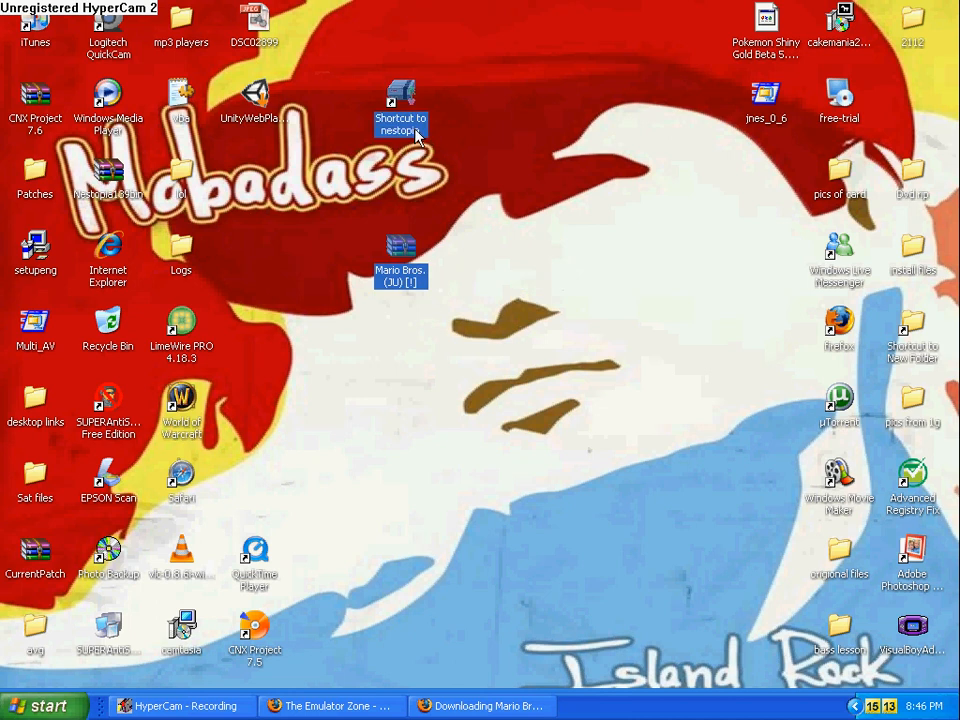
double_click(400, 250)
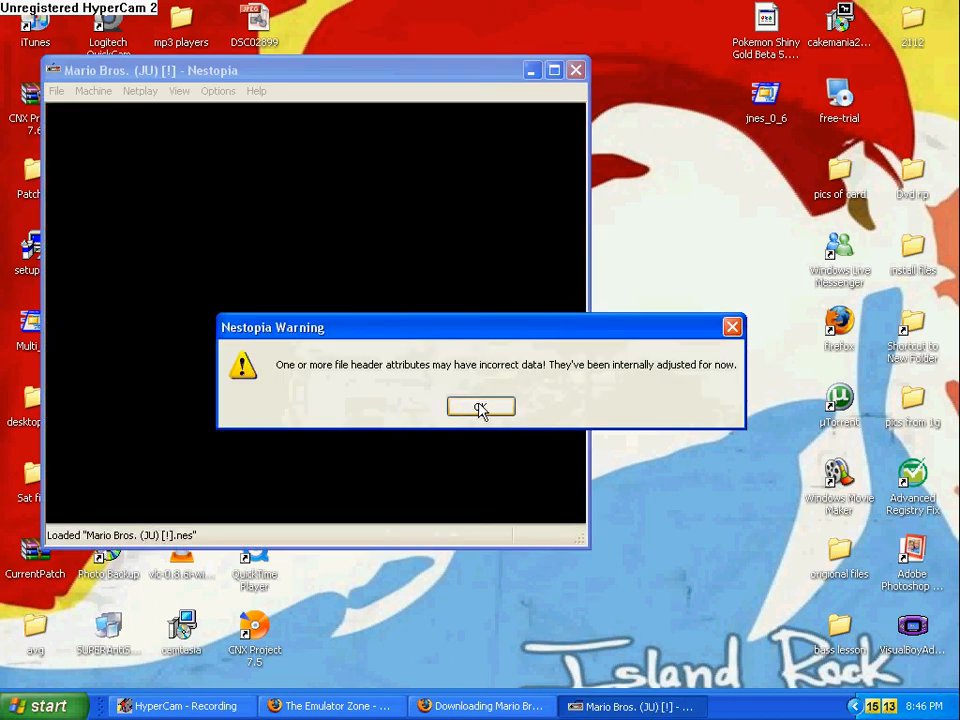
Dismiss the Nestopia header warning to reach the Mario Bros. title screen, then close Nestopia
click(480, 406)
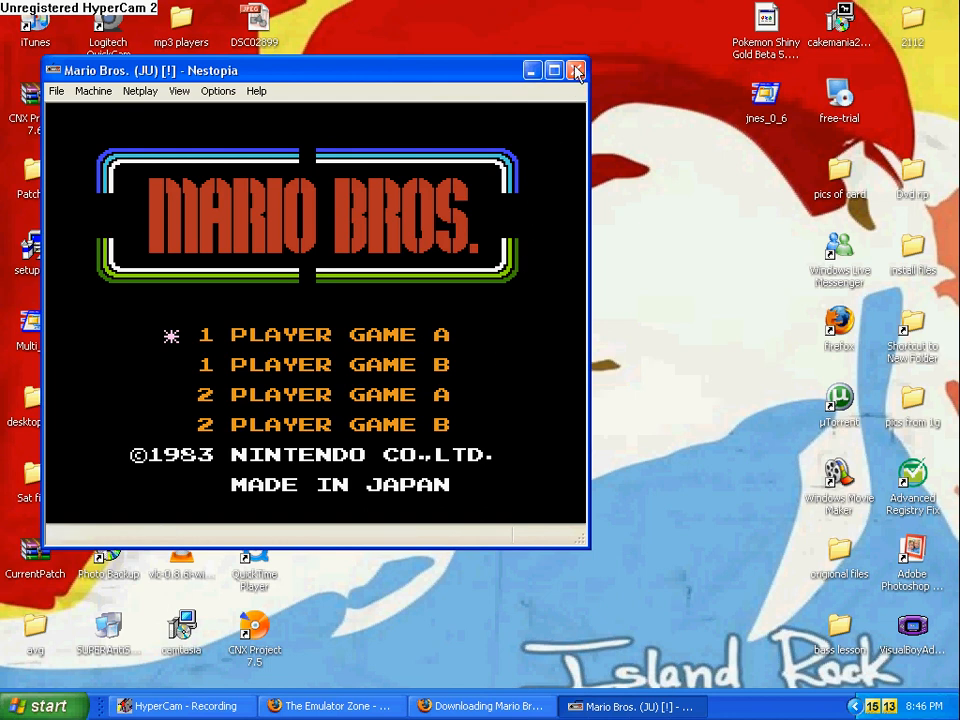
click(575, 71)
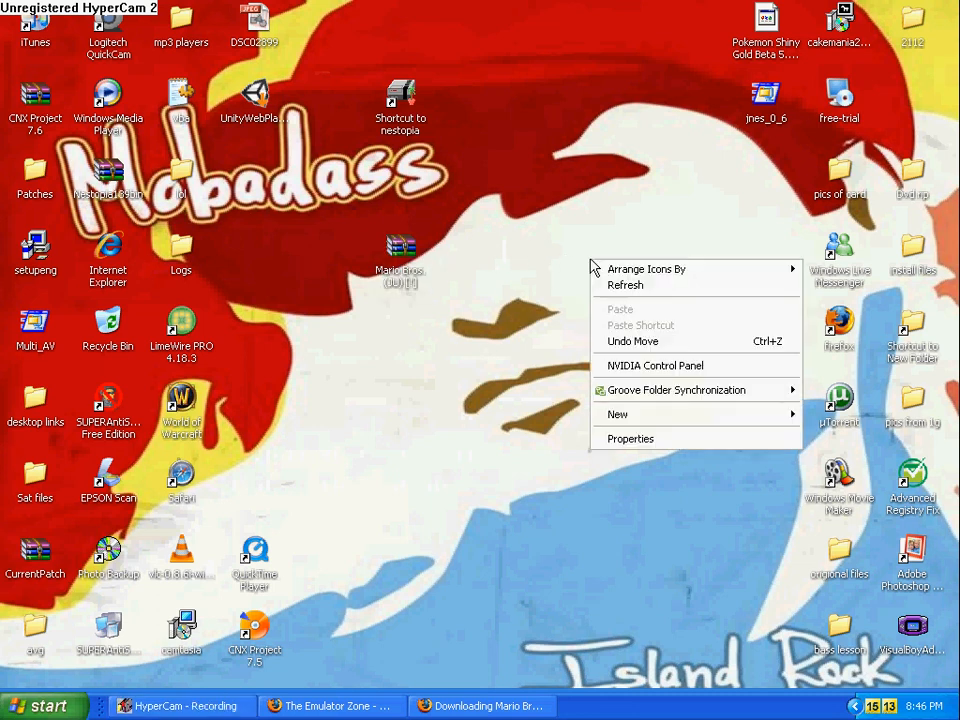
mouse_move(640, 414)
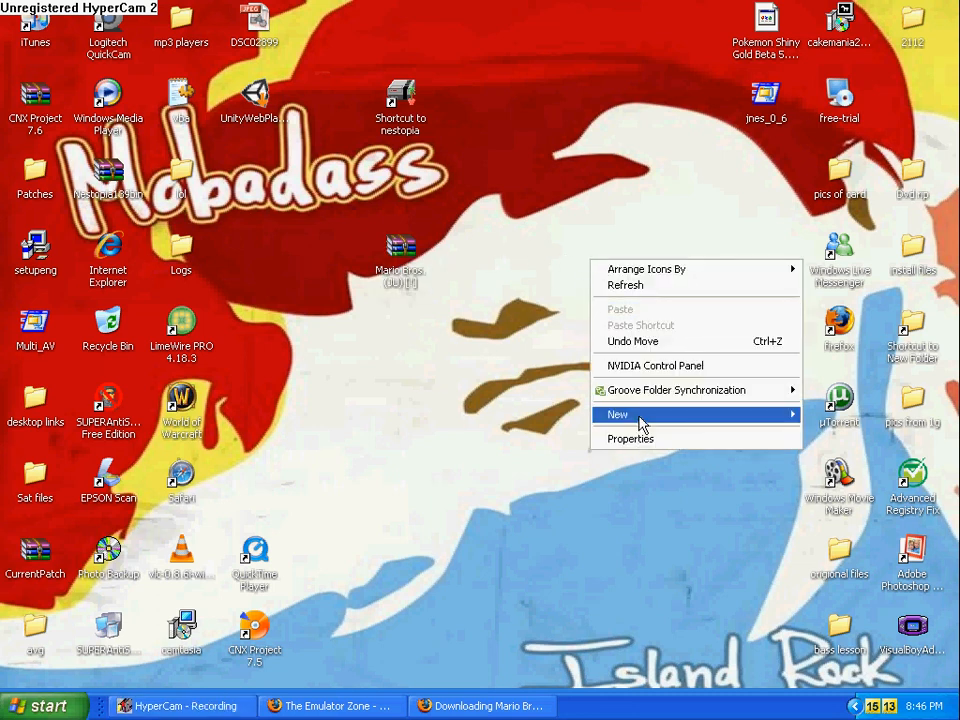
Create a new desktop folder named 'mario'
click(618, 414)
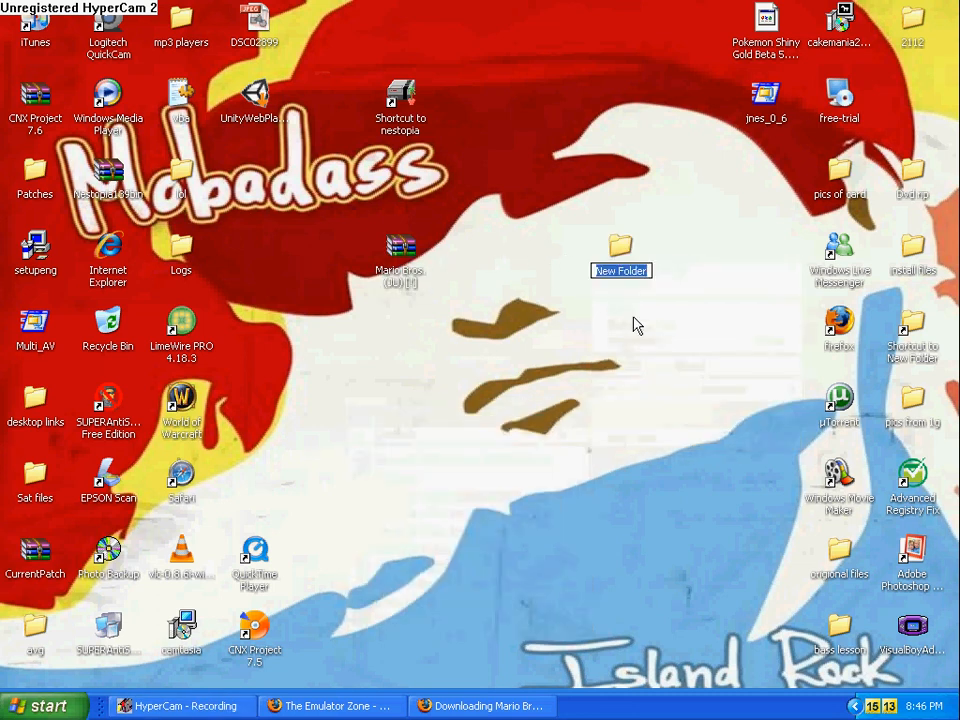
text(m)
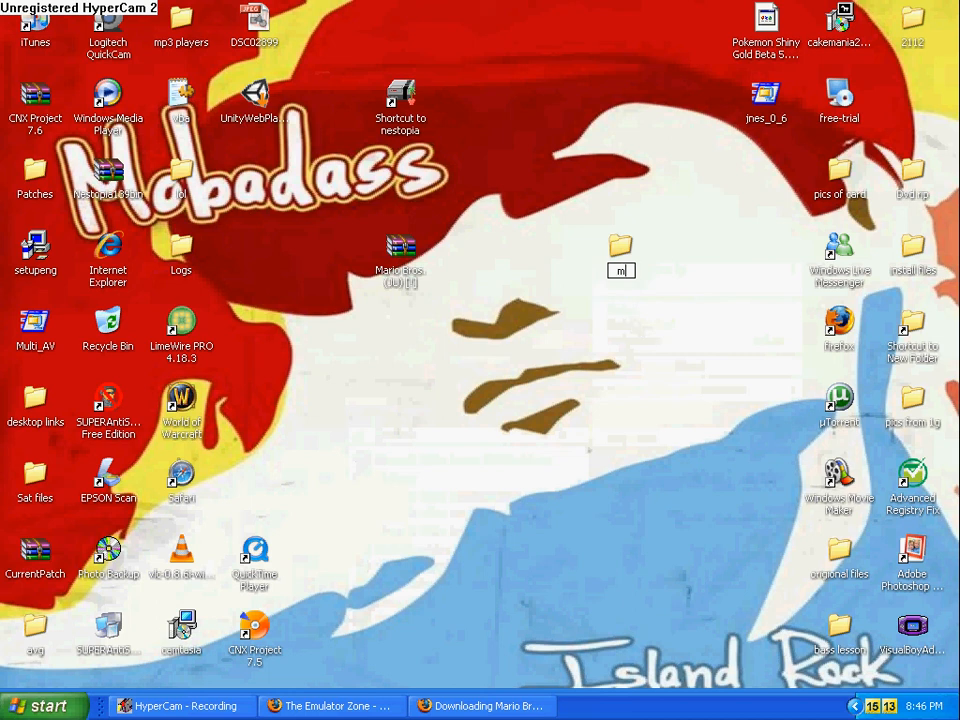
click(400, 250)
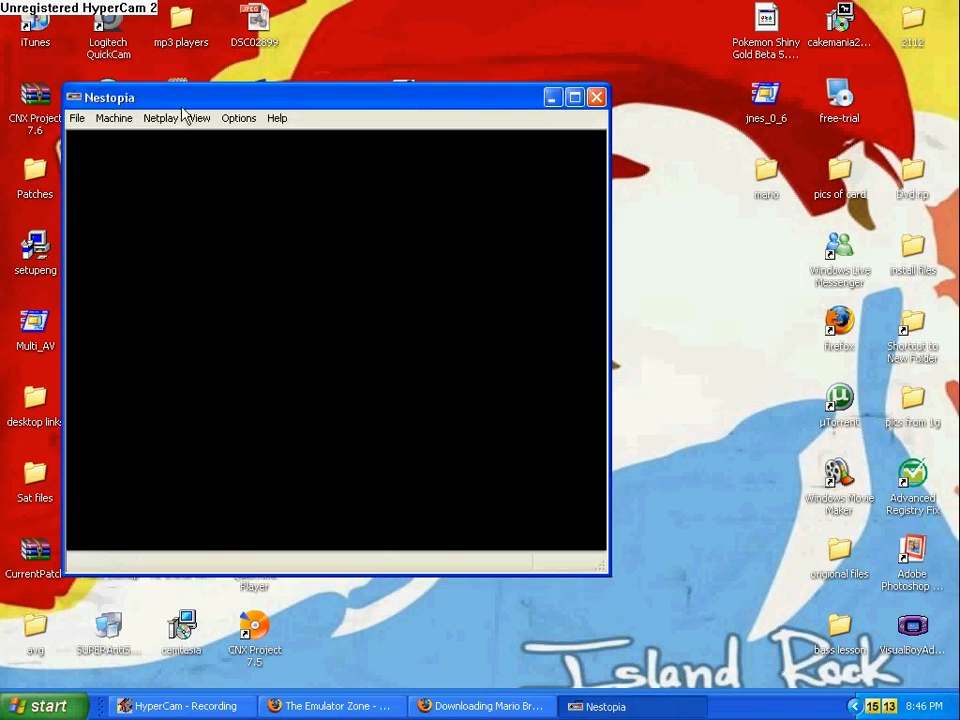
Load Mario Bros. from the desktop mario folder in Nestopia, then quit the emulator
click(79, 118)
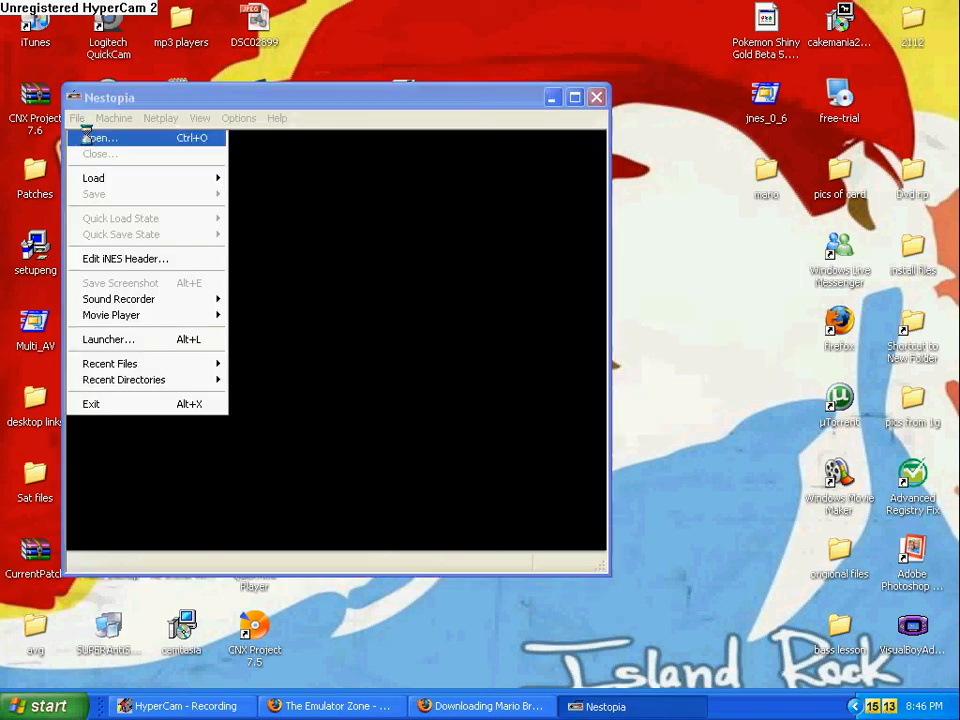
click(100, 137)
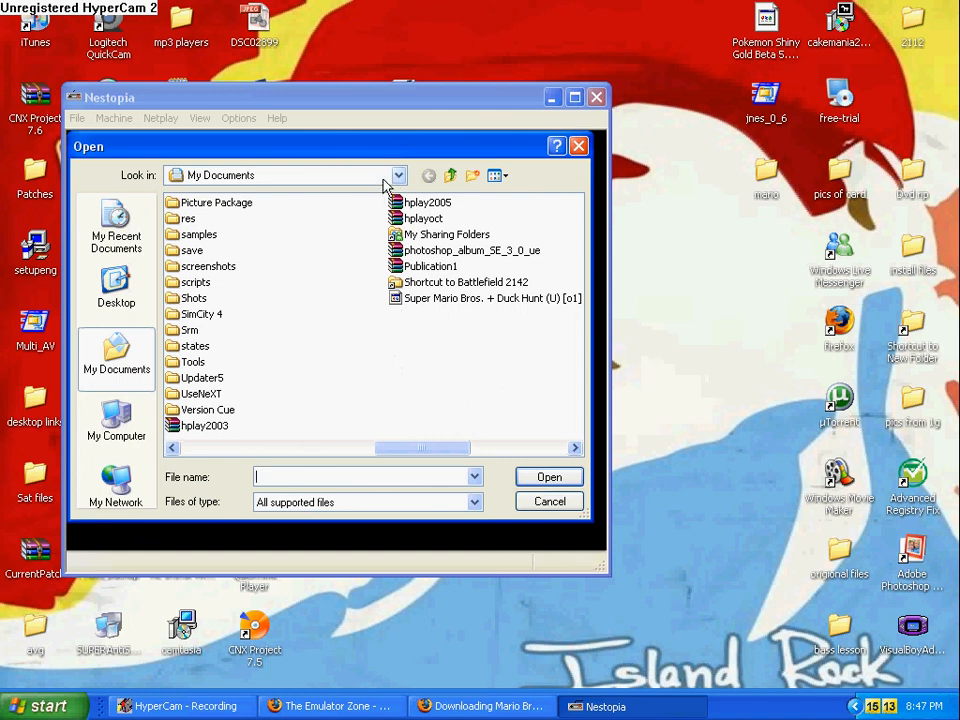
click(397, 175)
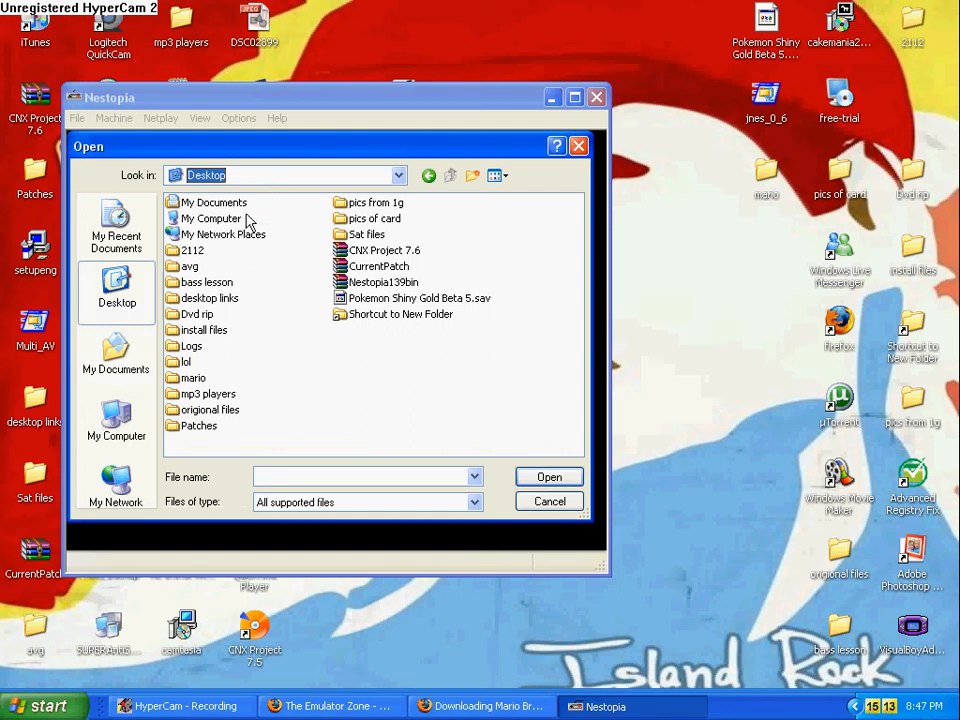
double_click(190, 377)
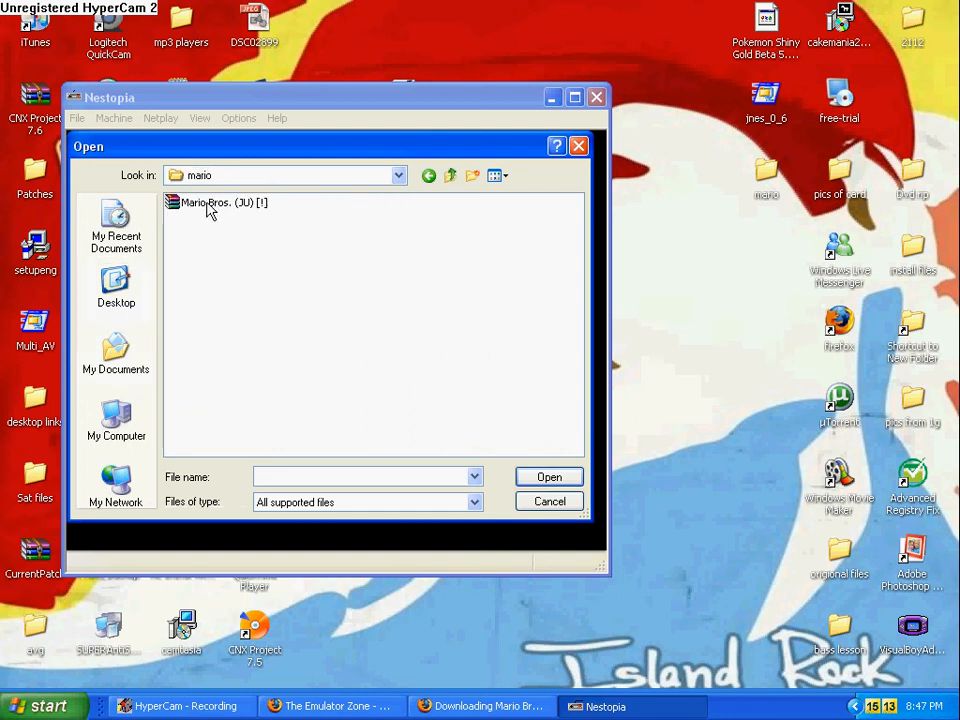
double_click(210, 202)
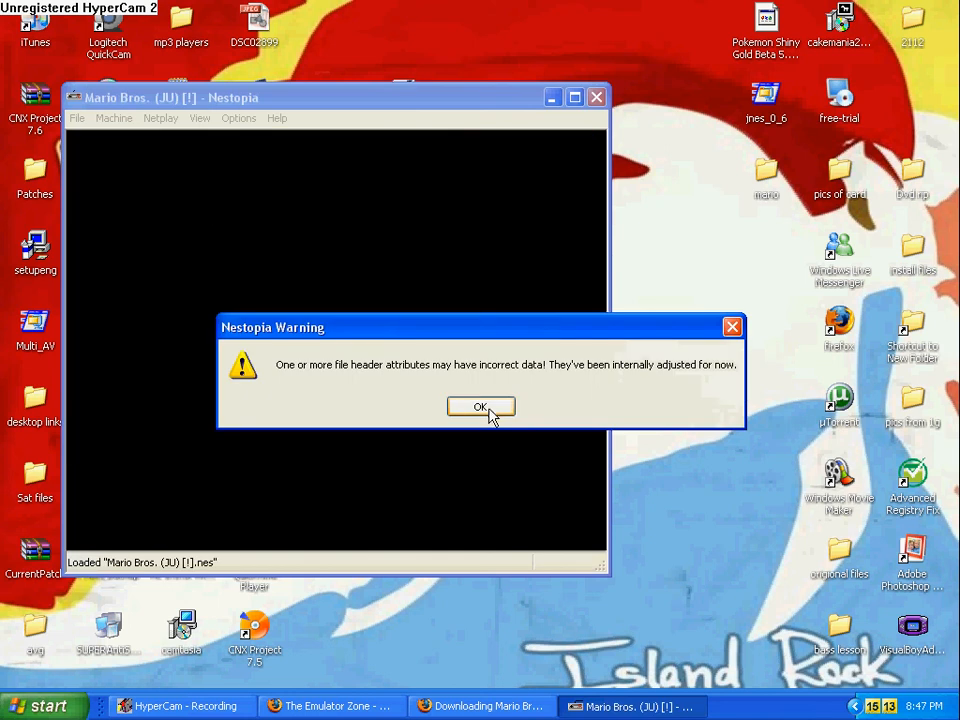
click(480, 407)
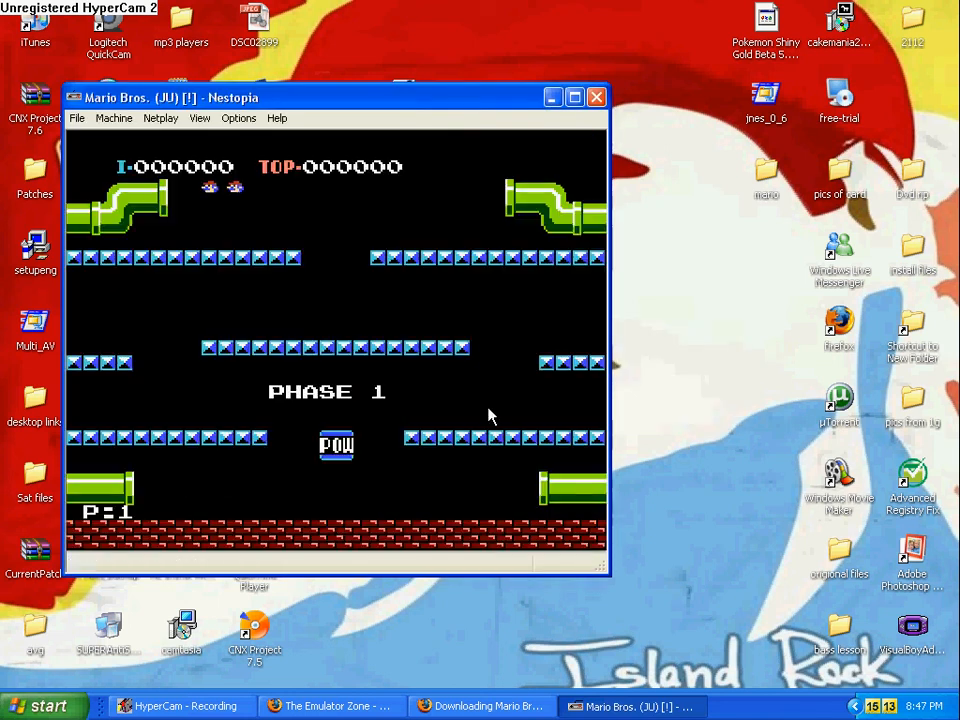
mouse_move(595, 97)
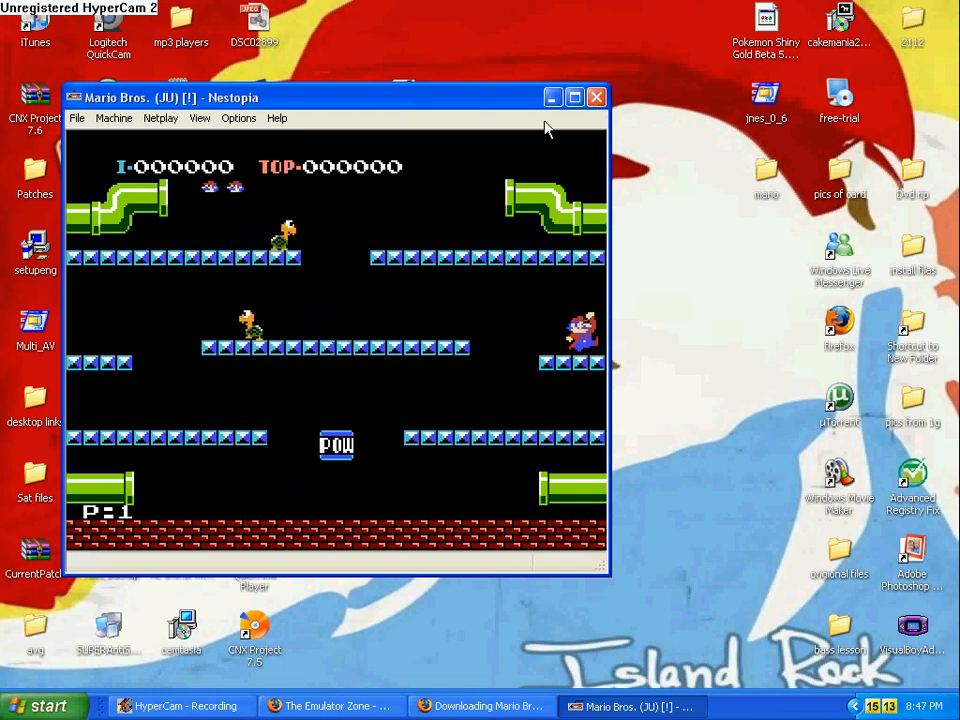
click(596, 96)
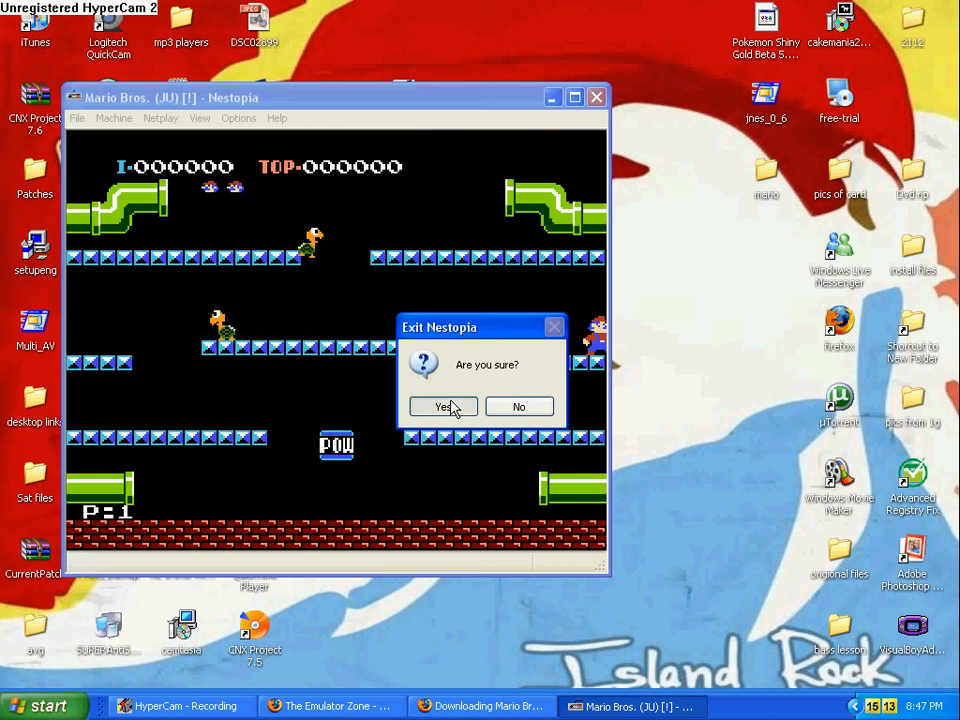
click(441, 407)
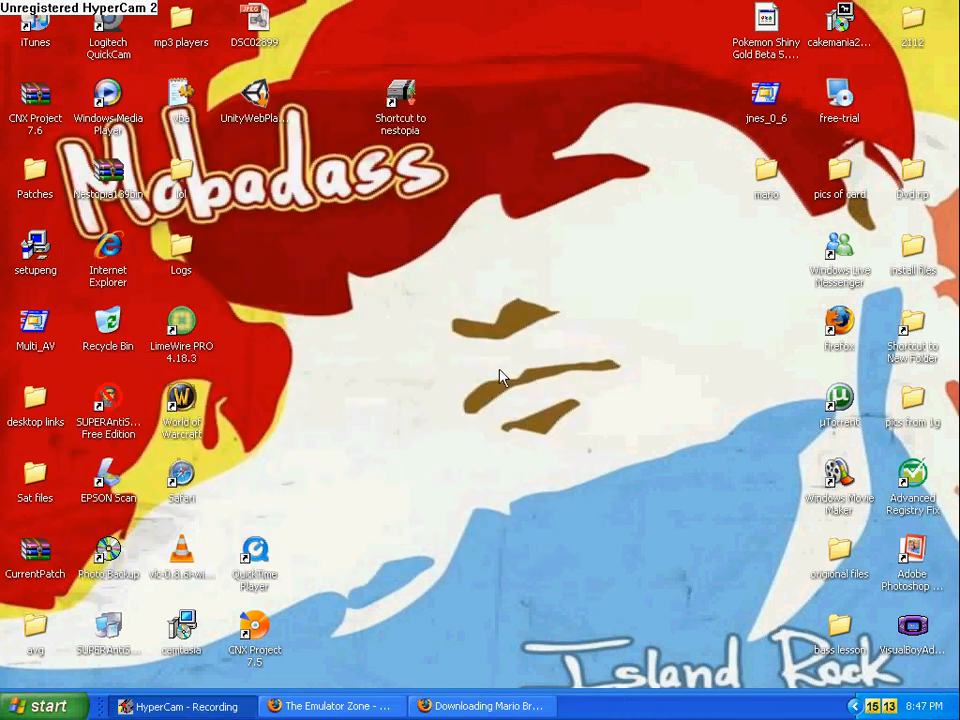
mouse_move(248, 178)
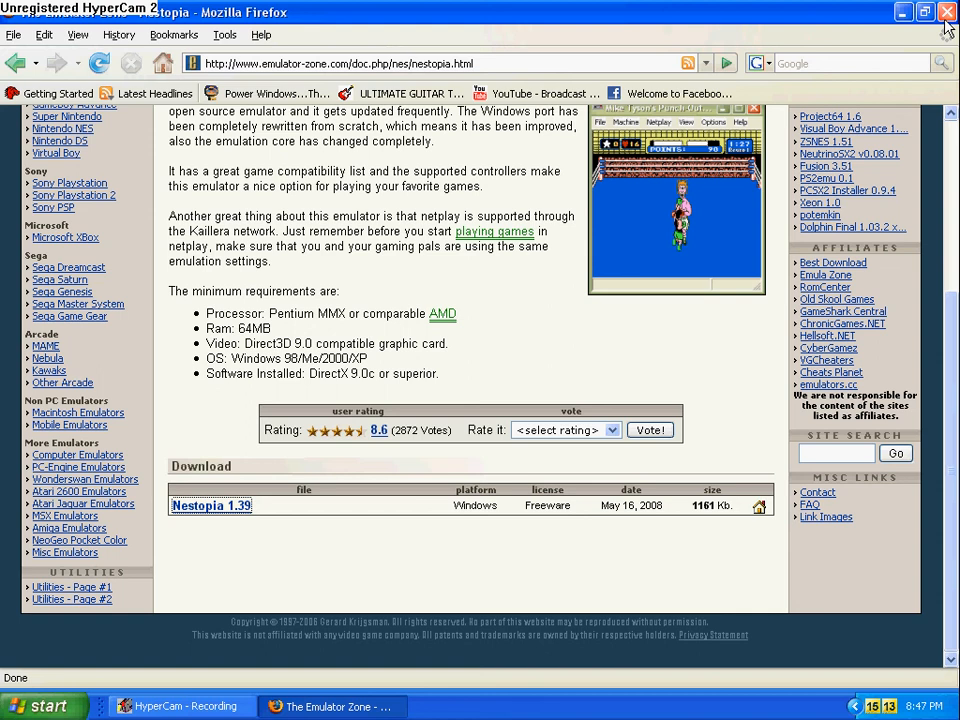
Close the Firefox window showing the Emulator Zone Nestopia page
click(941, 13)
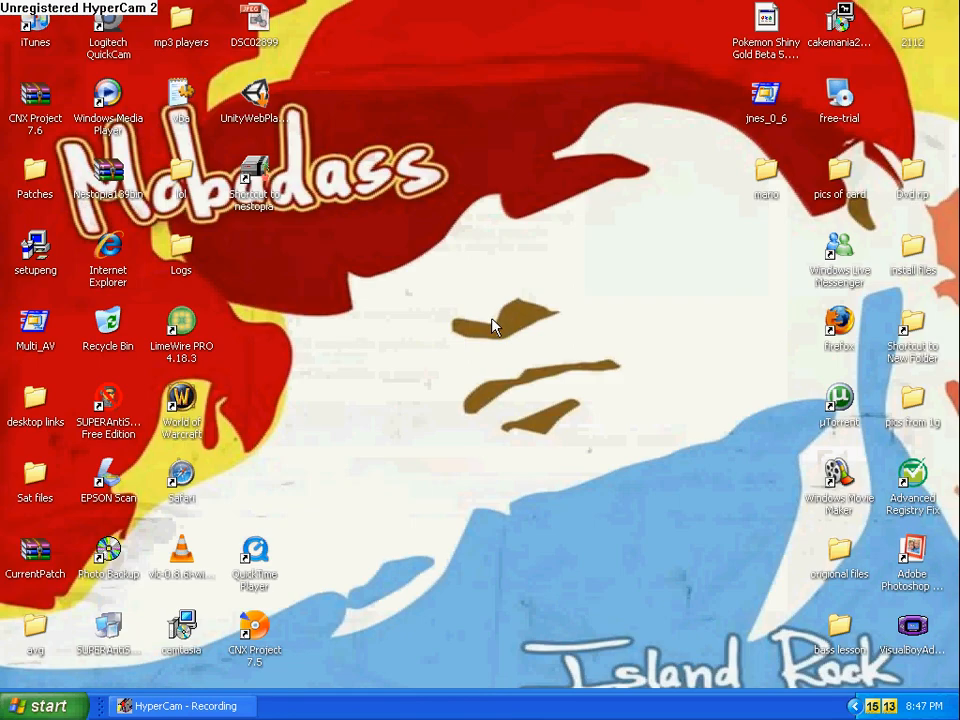
mouse_move(580, 388)
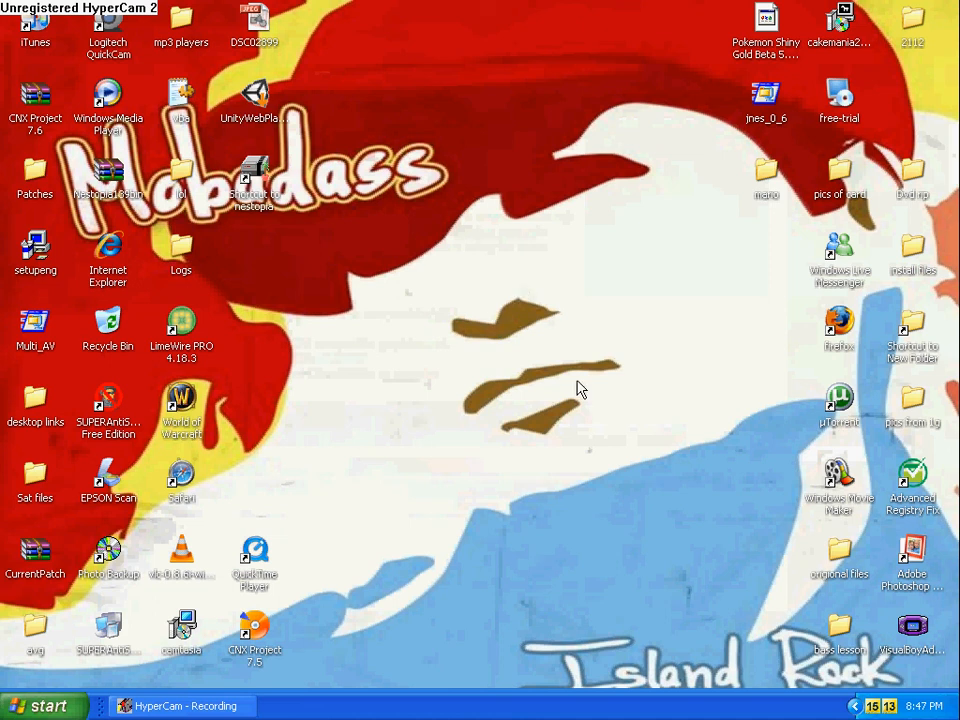
mouse_move(567, 391)
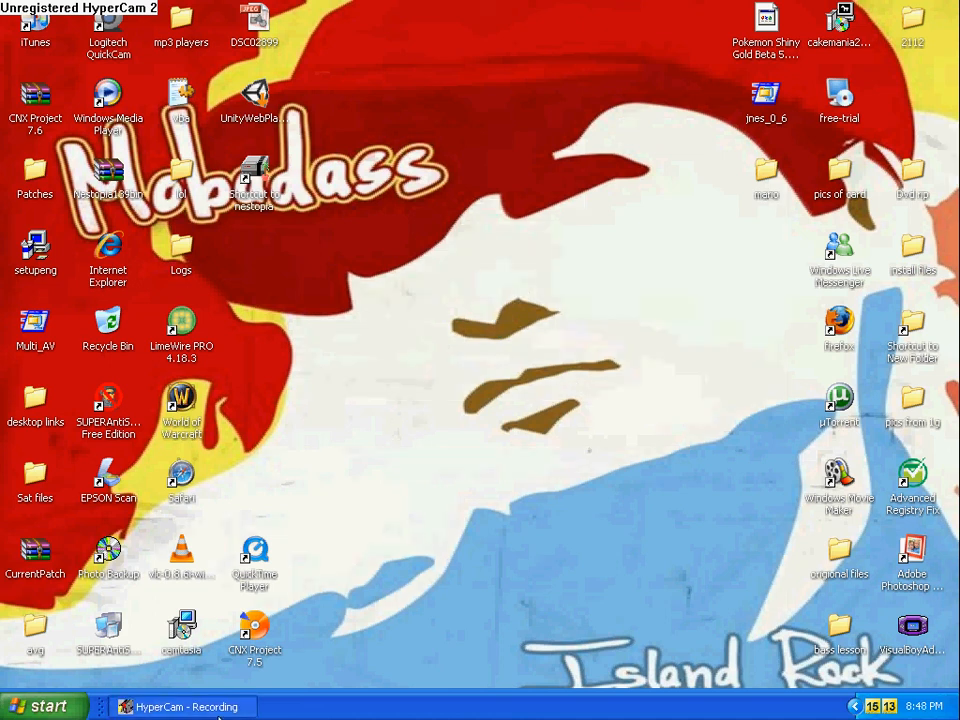
mouse_move(397, 541)
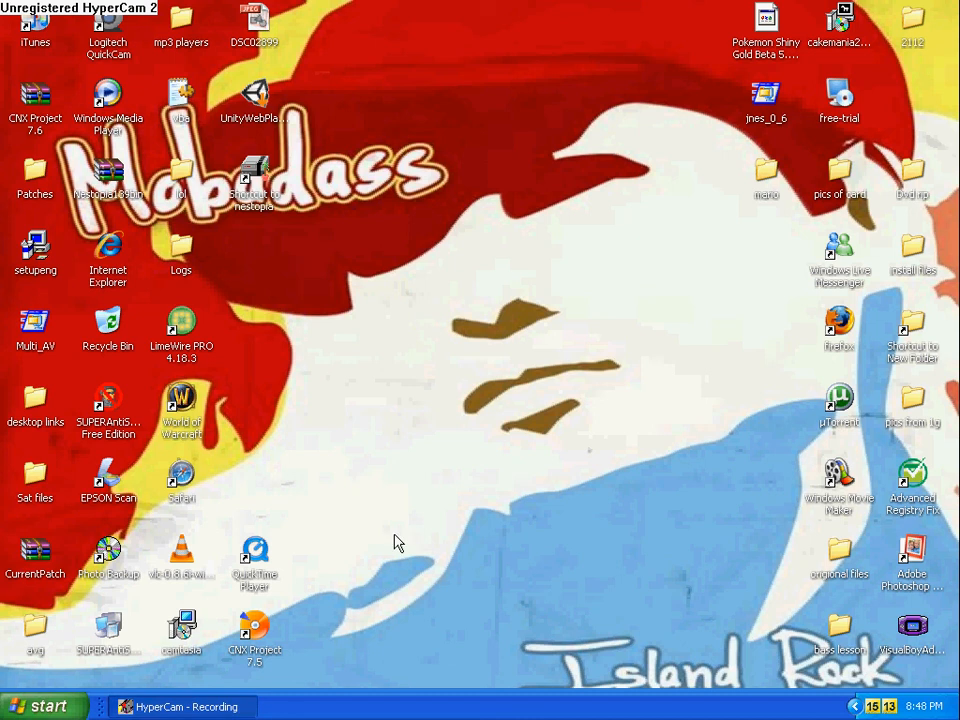